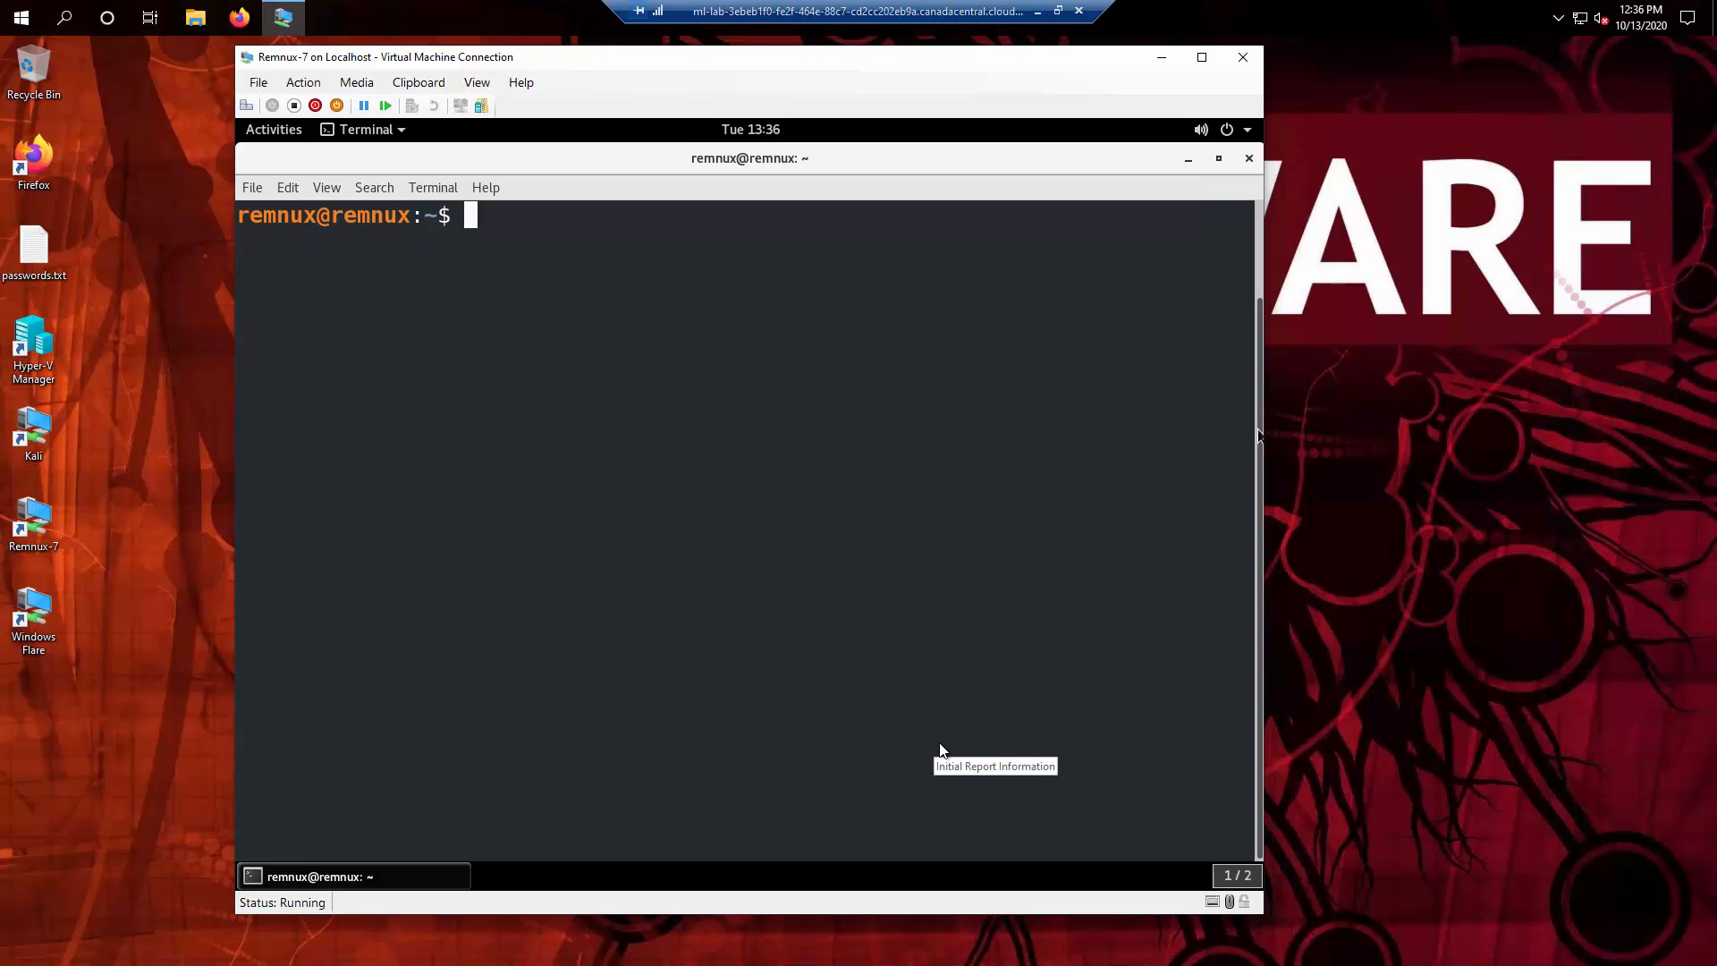
{"action": "mouse_move", "coordinate": [1369, 643]}
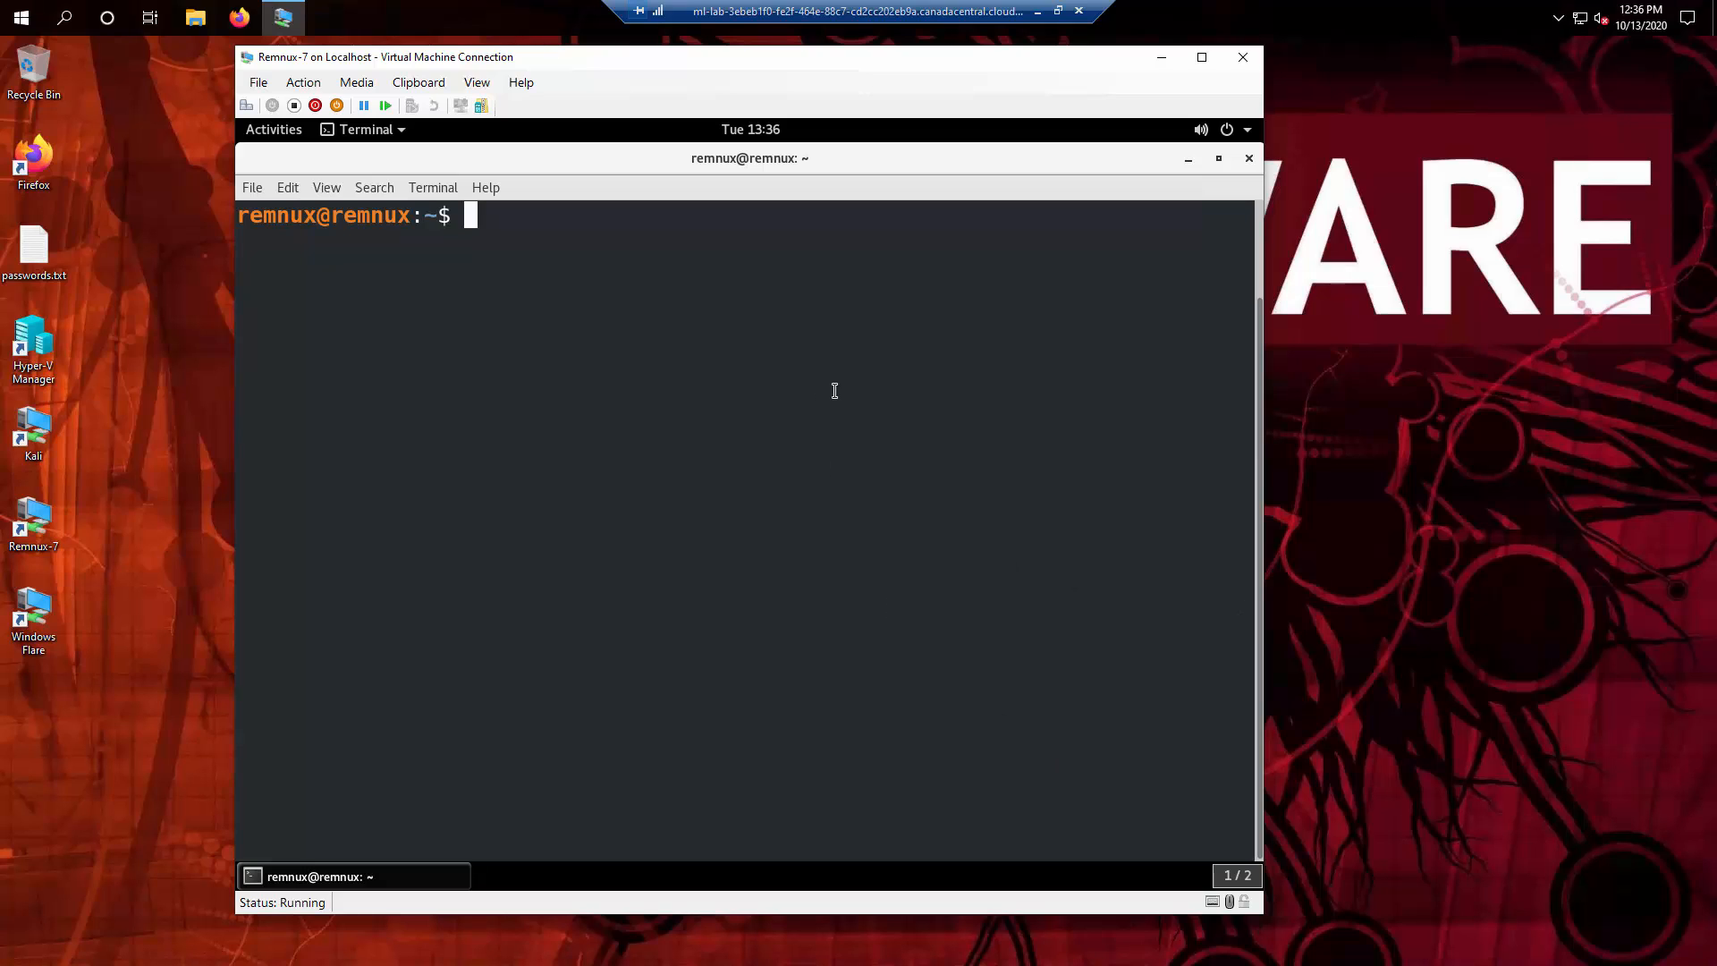
Step: Attempt 'sudo apt remove clamav', which fails because dpkg was interrupted
{"action": "type", "text": "sudo"}
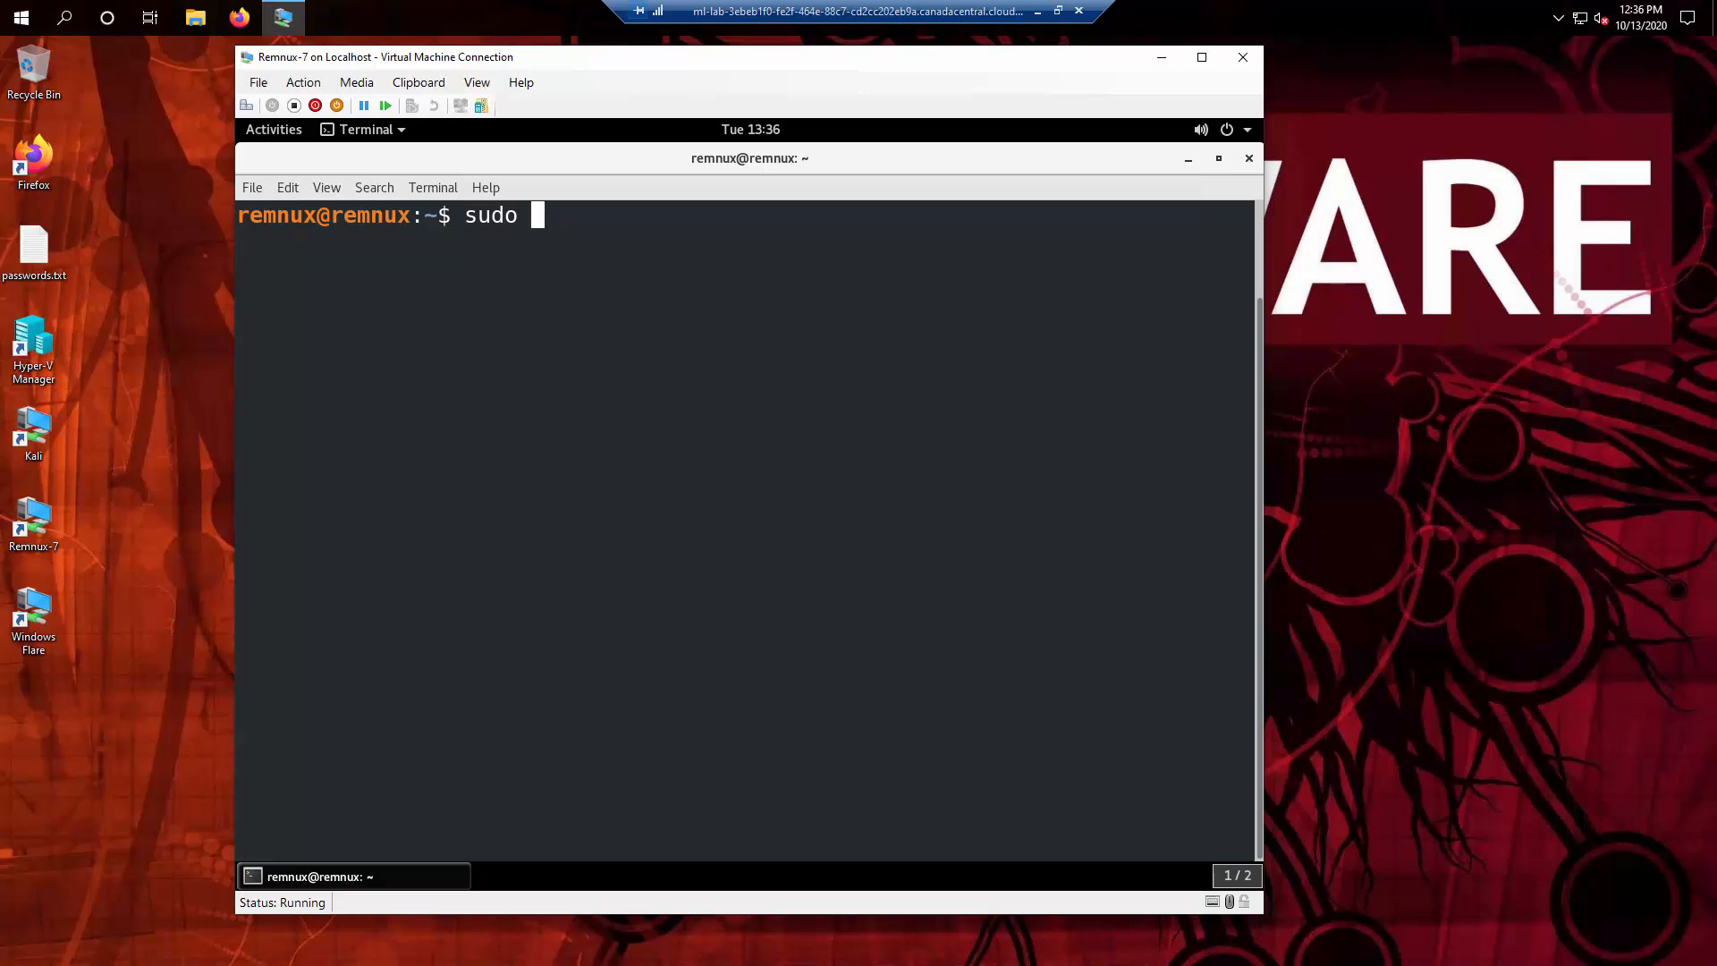
{"action": "type", "text": "a"}
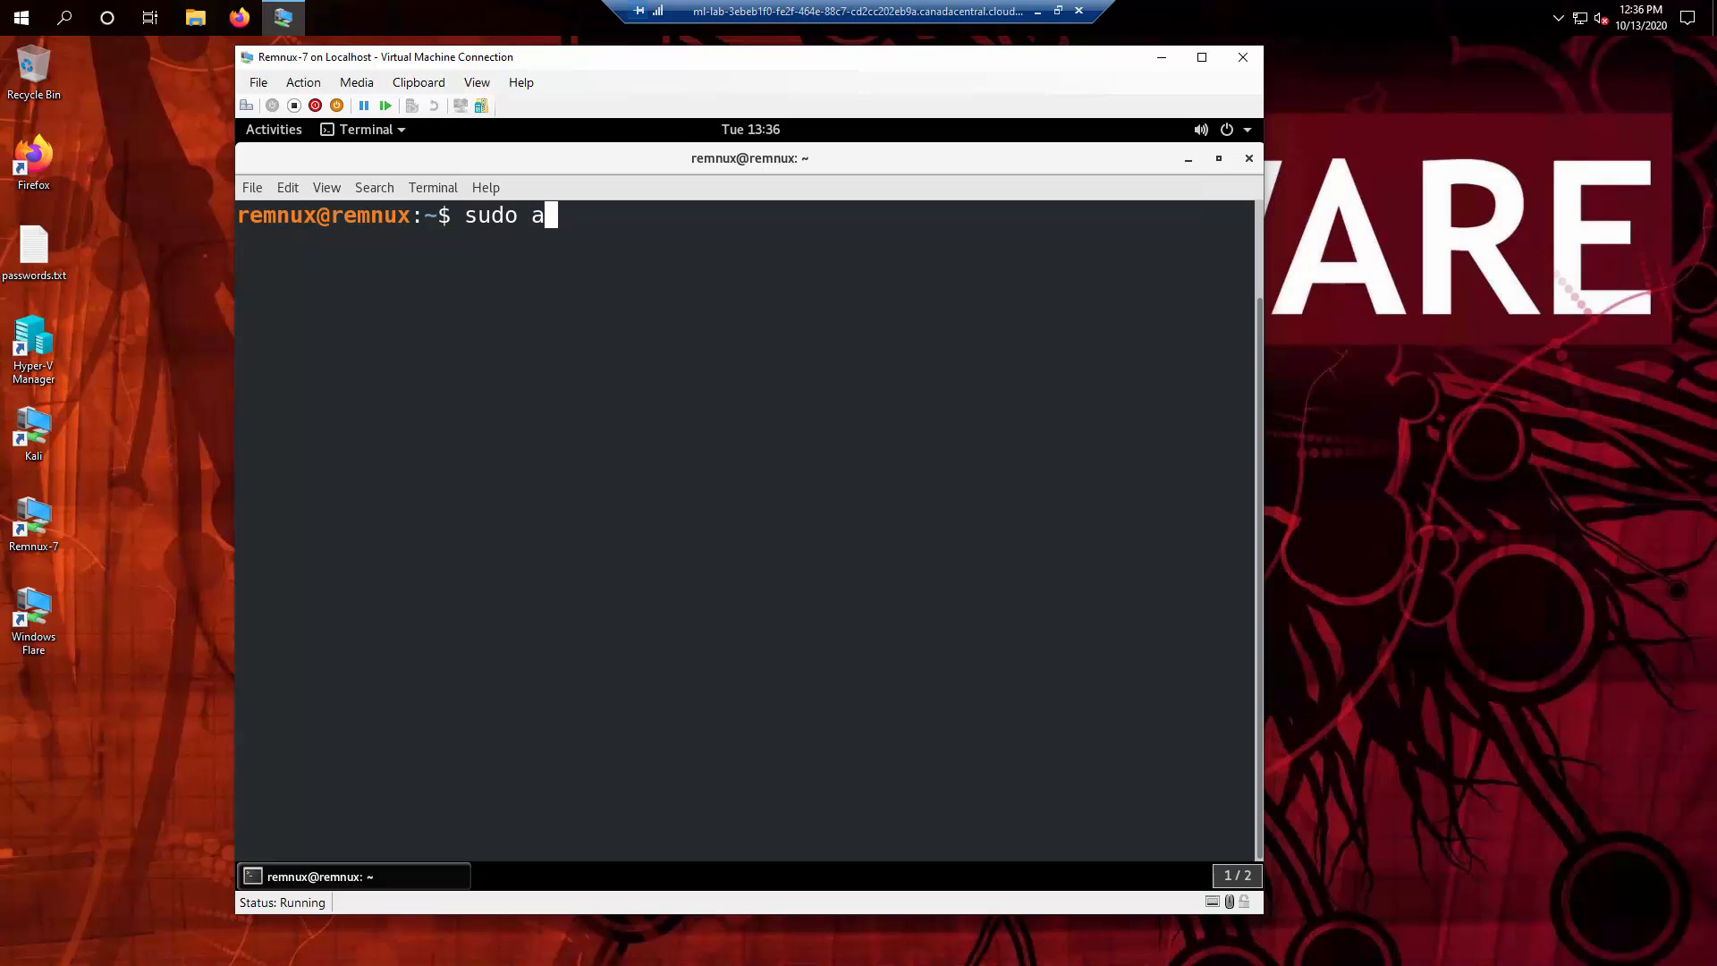
{"action": "type", "text": "pt r"}
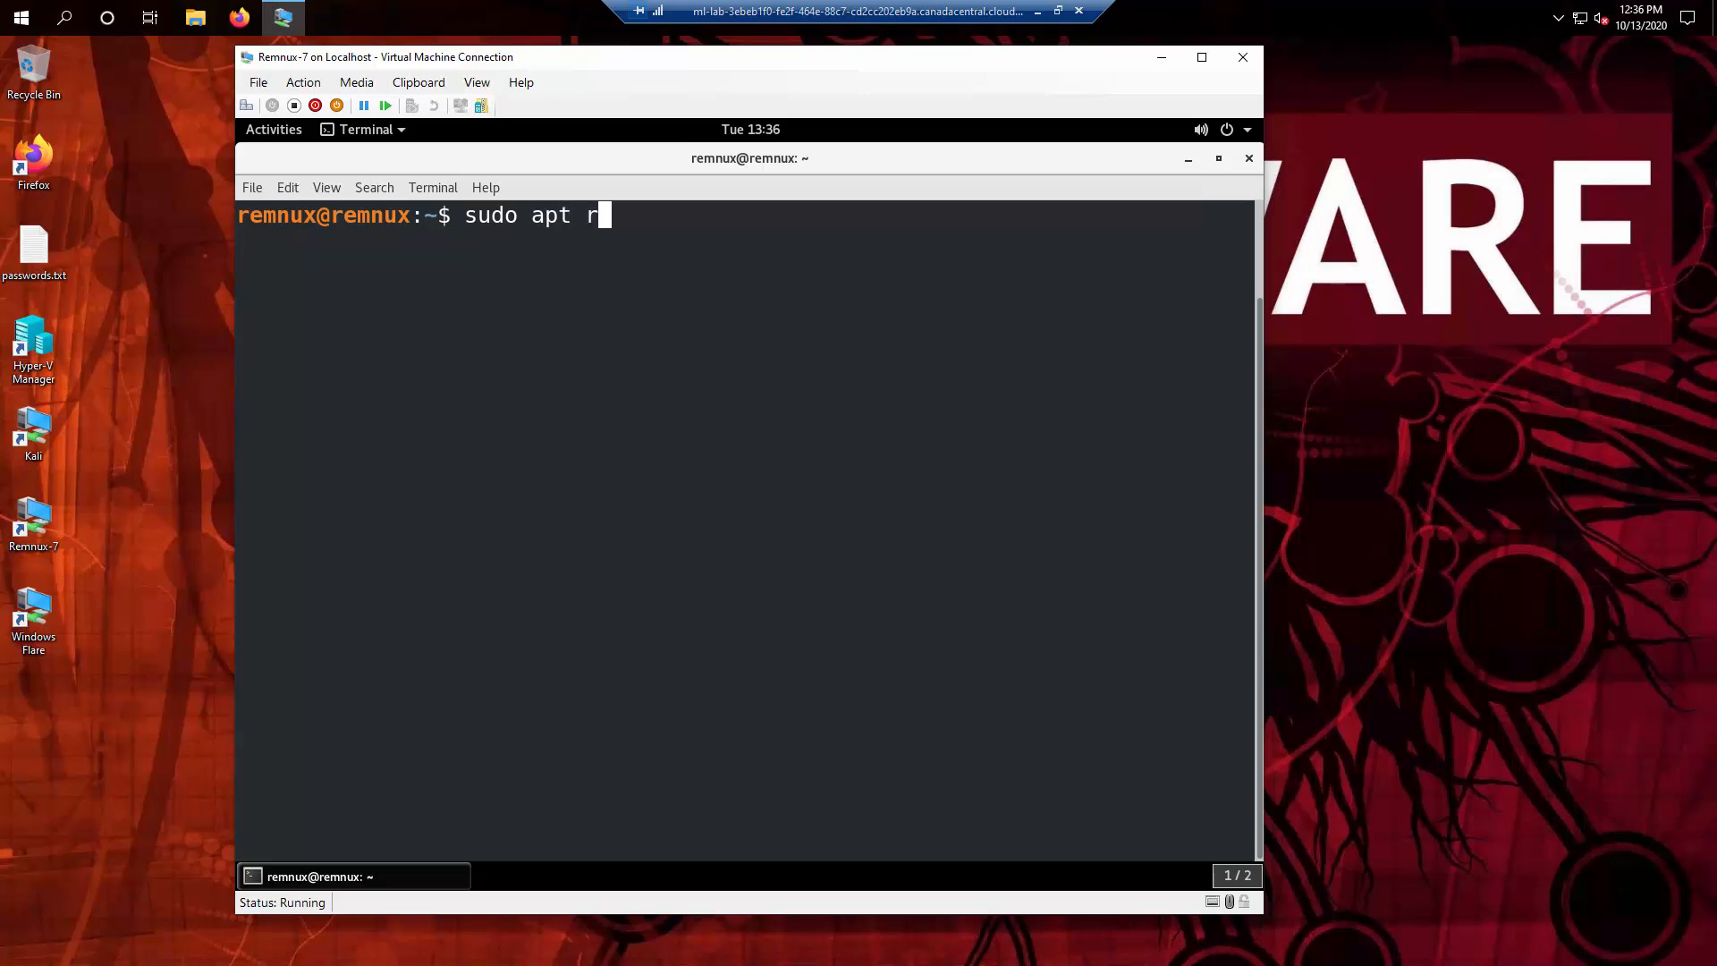
{"action": "type", "text": "emove"}
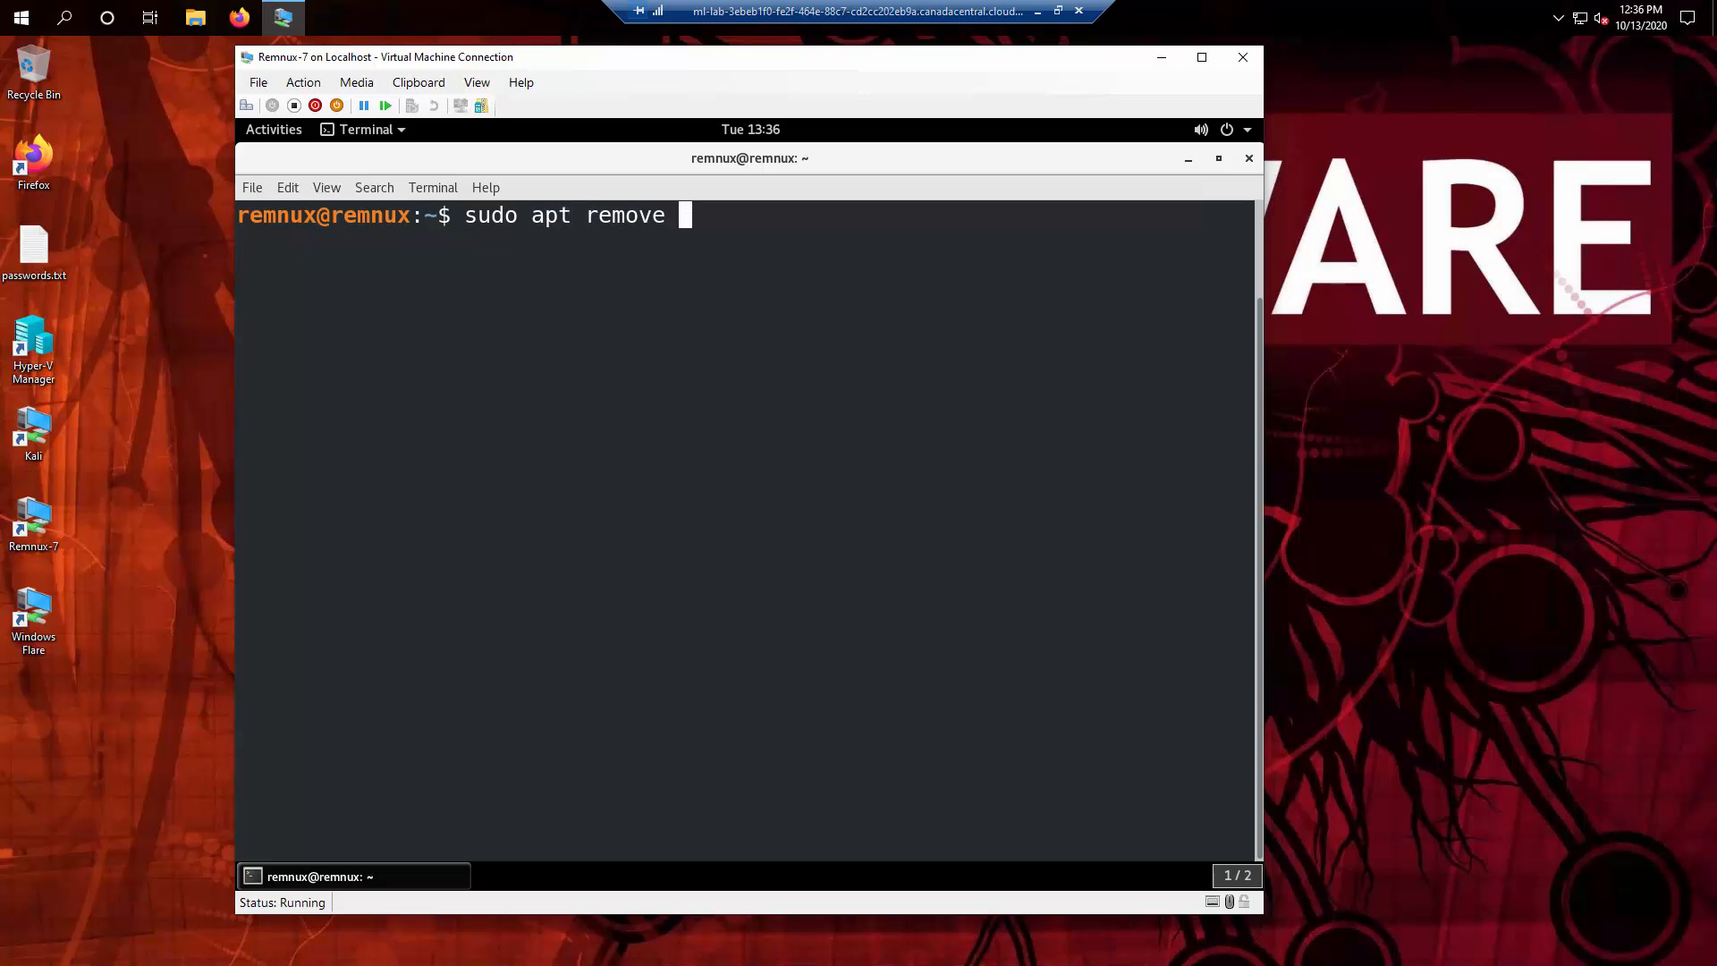
{"action": "type", "text": "clamav"}
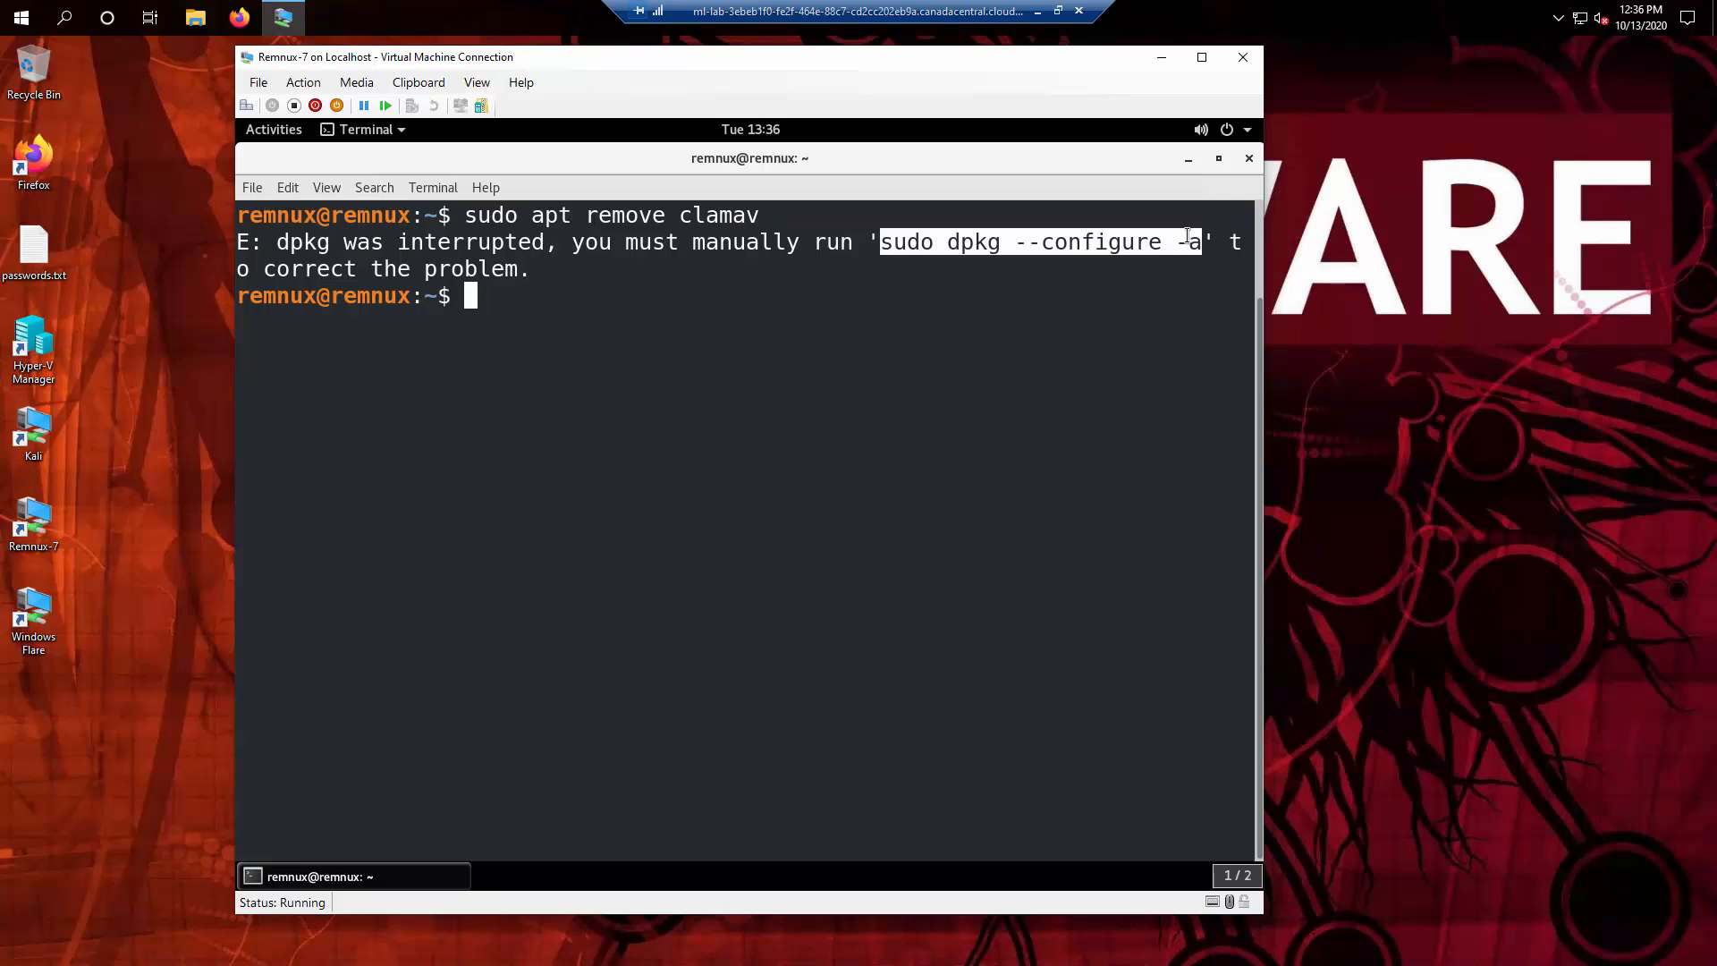
{"action": "mouse_move", "coordinate": [961, 357]}
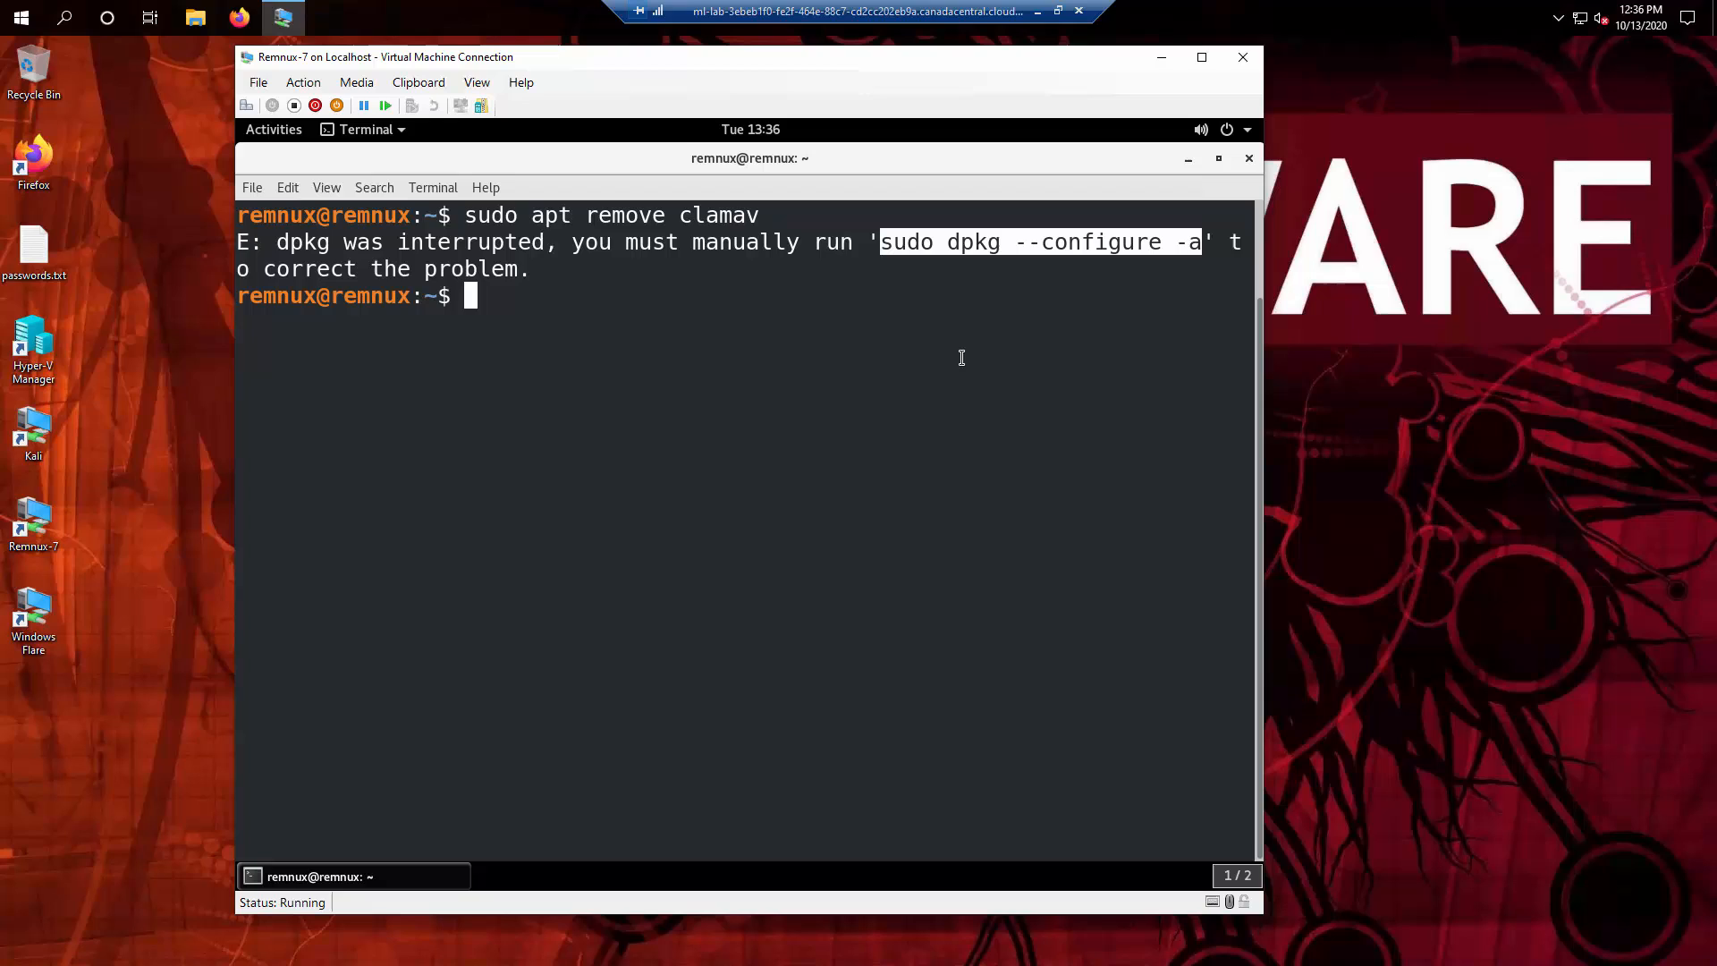
Step: Run 'sudo dpkg --configure -a' and scroll through the pending package setup output
{"action": "type", "text": "sudo"}
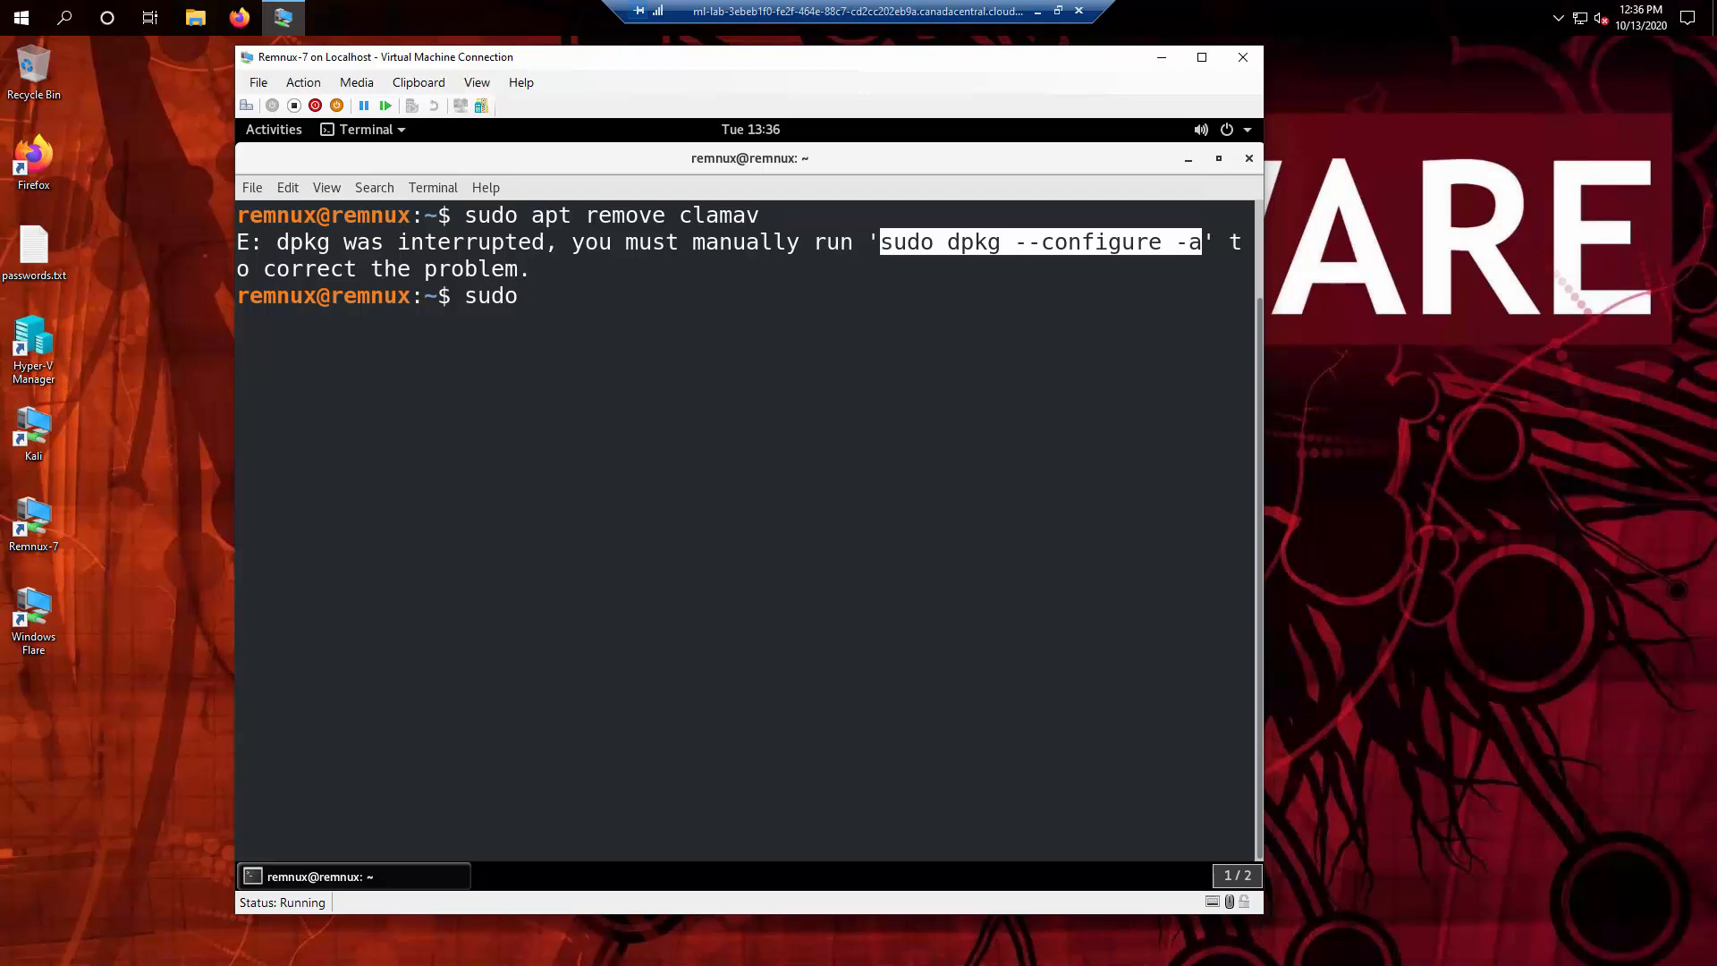
{"action": "type", "text": "dpk"}
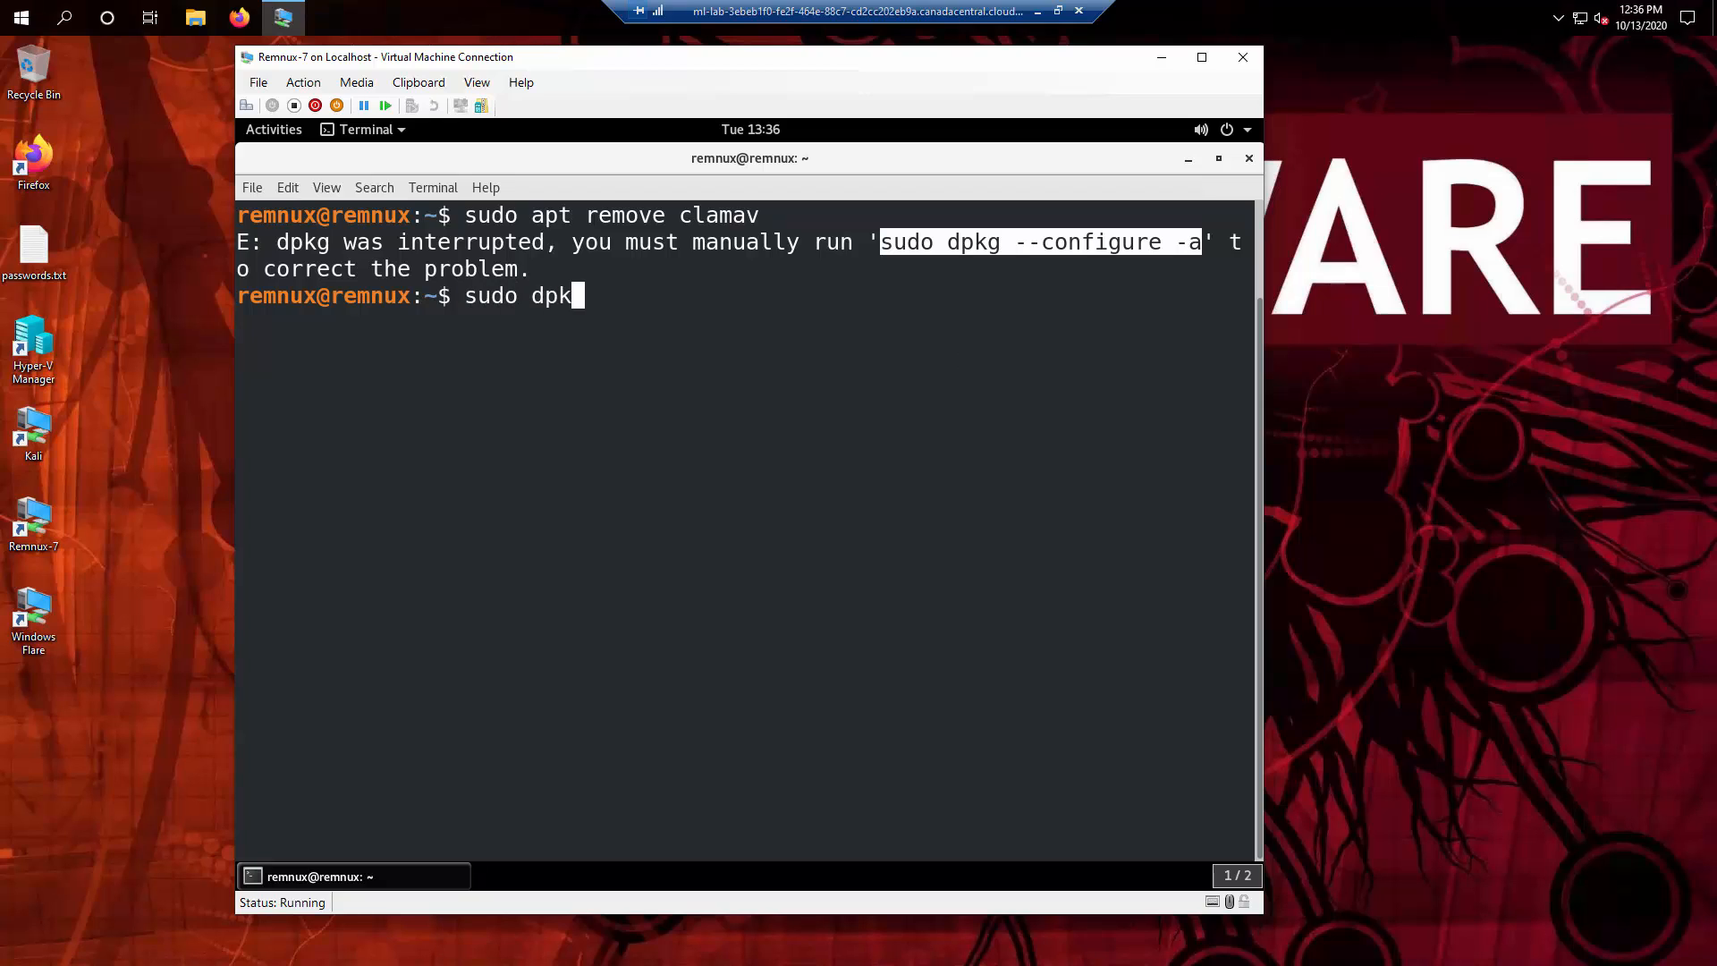
{"action": "type", "text": "g"}
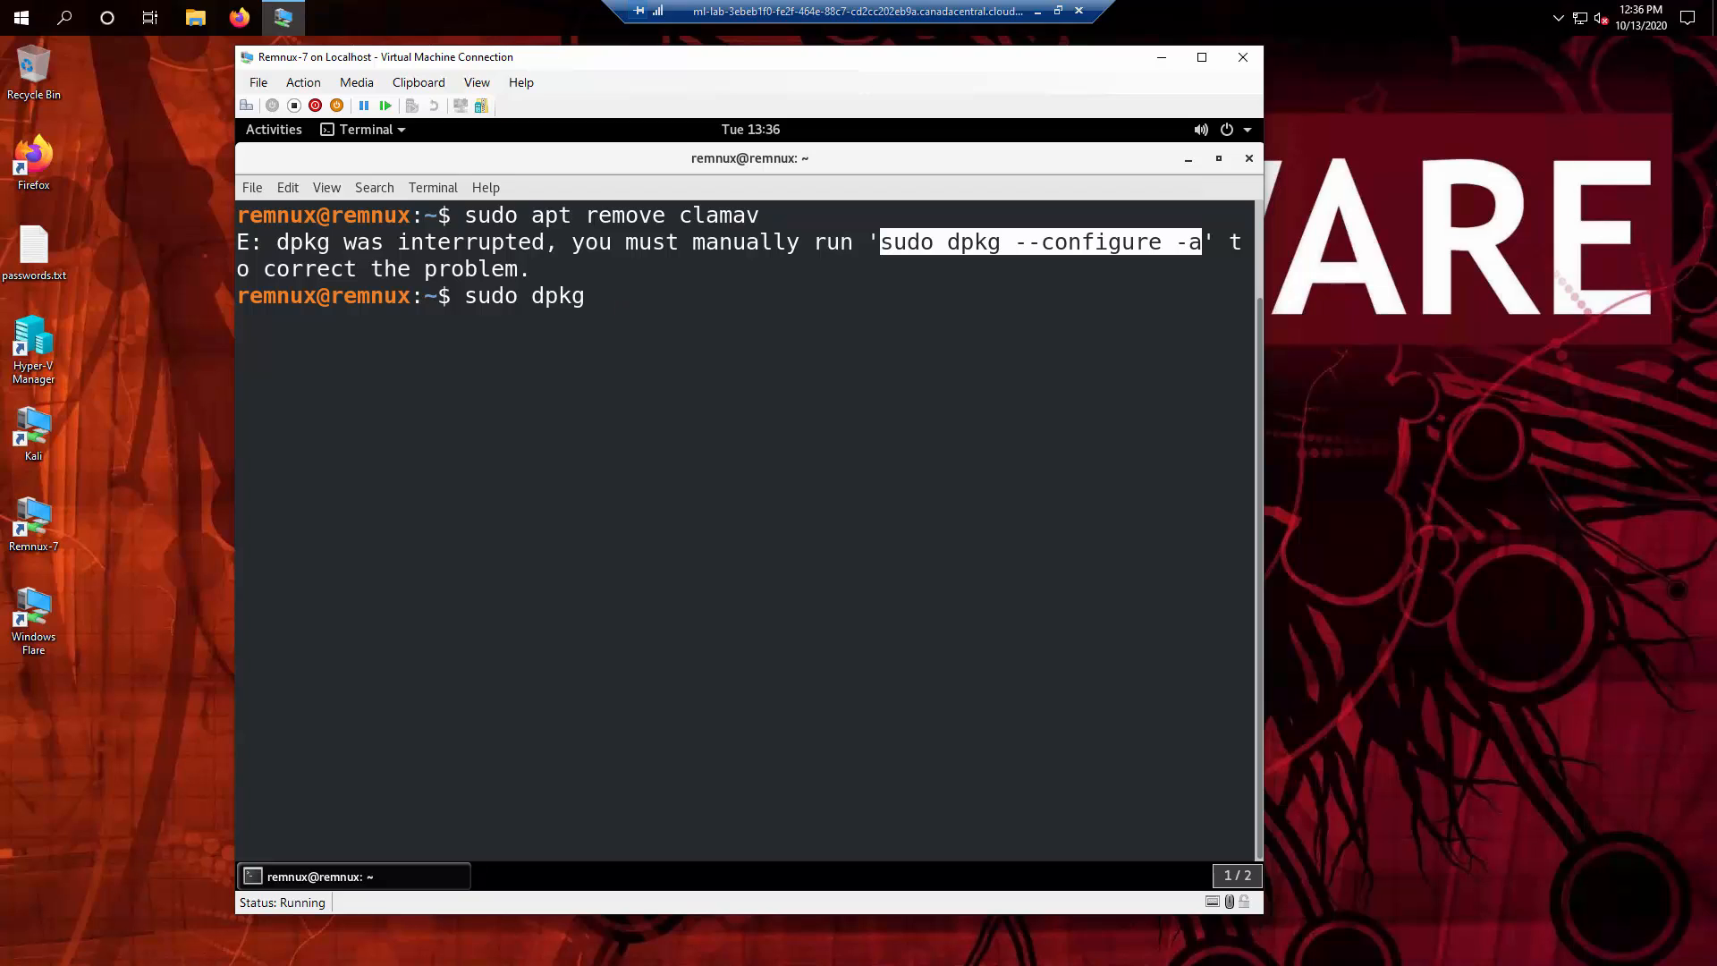
{"action": "type", "text": "--configure"}
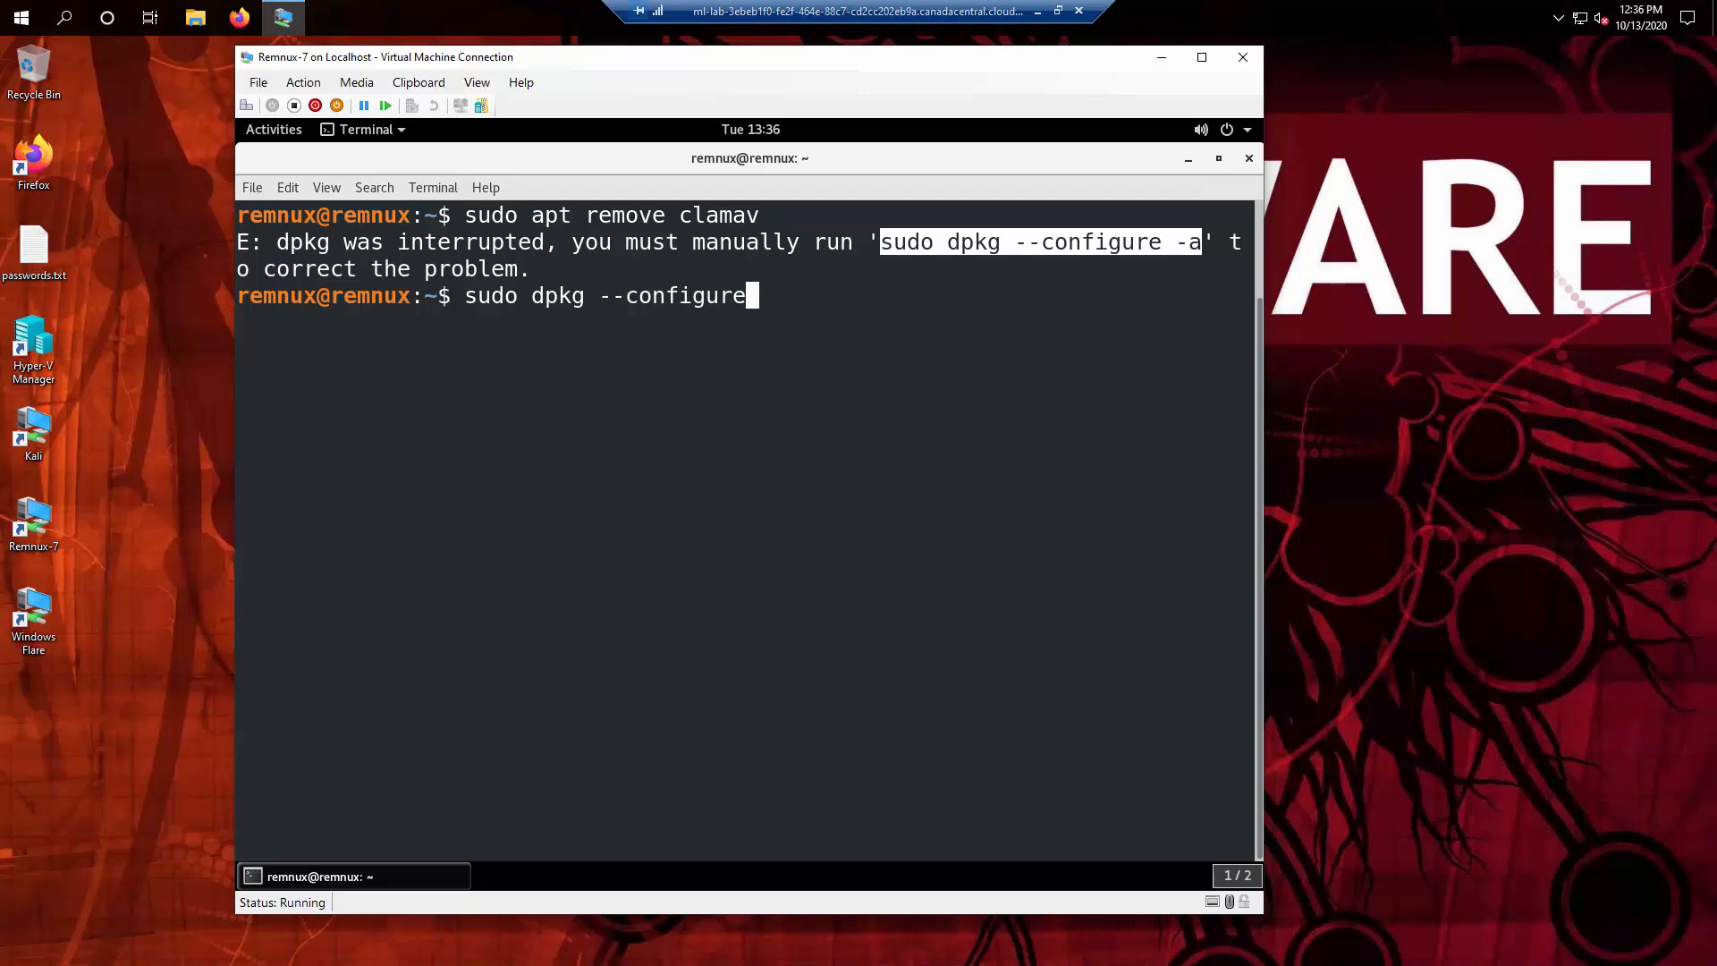
{"action": "type", "text": "-a"}
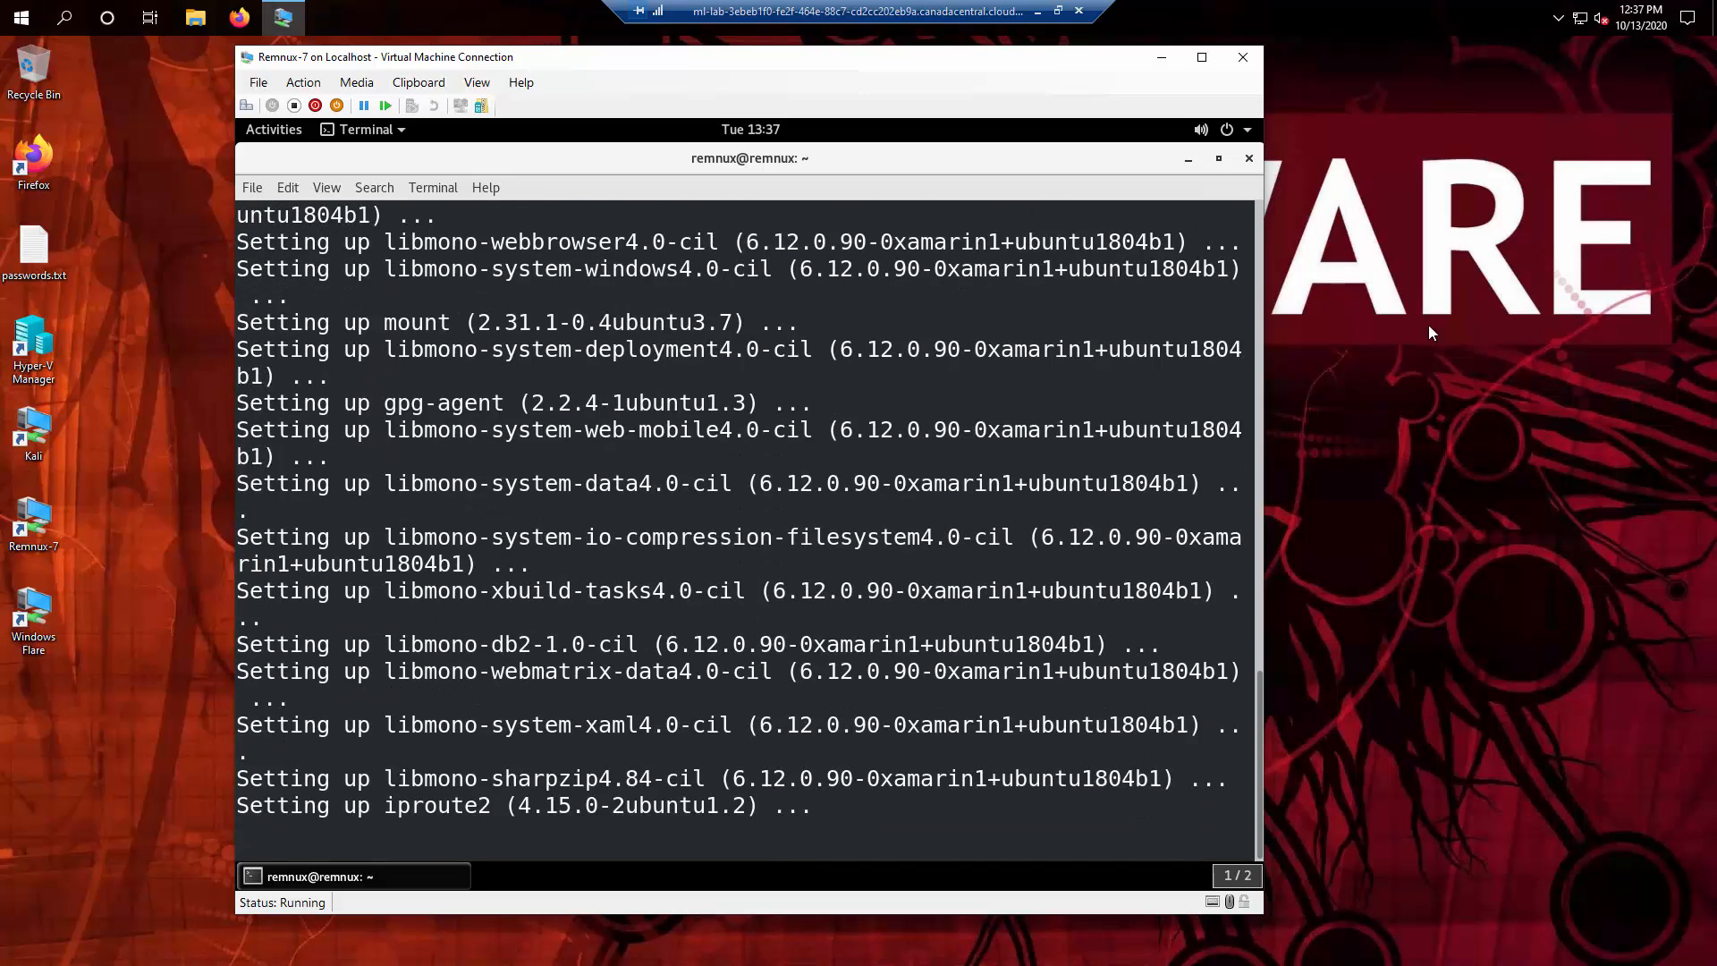
{"action": "scroll", "scroll_direction": "down", "scroll_amount": 3}
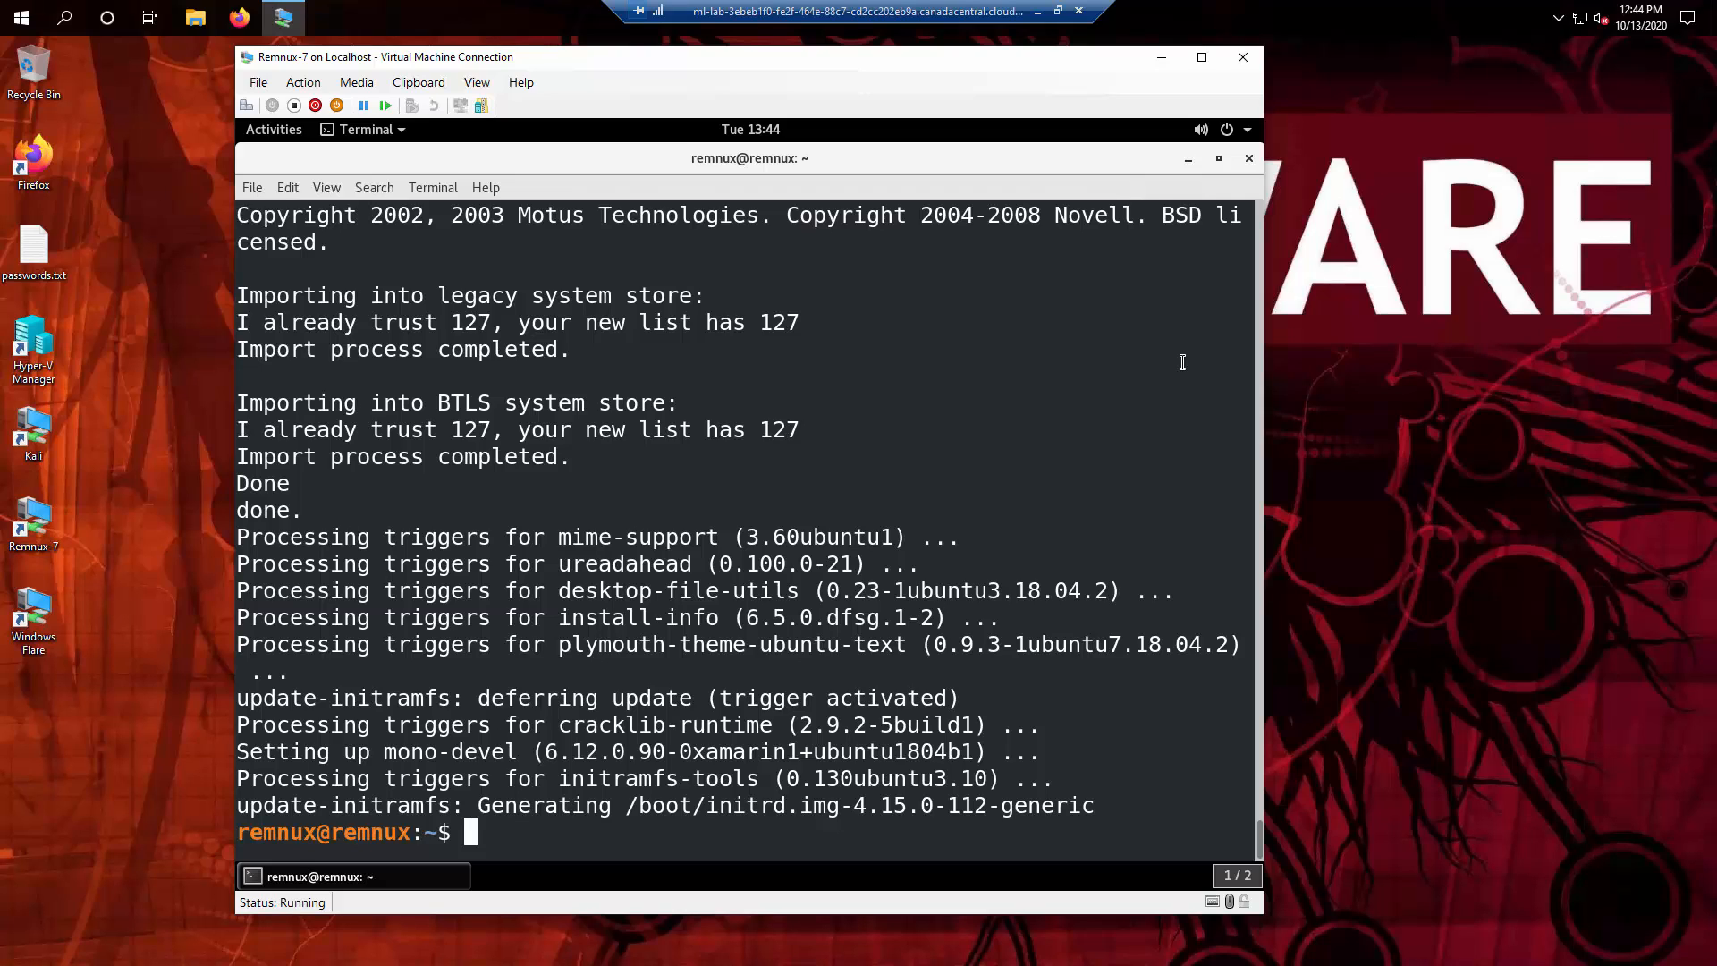
{"action": "mouse_move", "coordinate": [772, 826]}
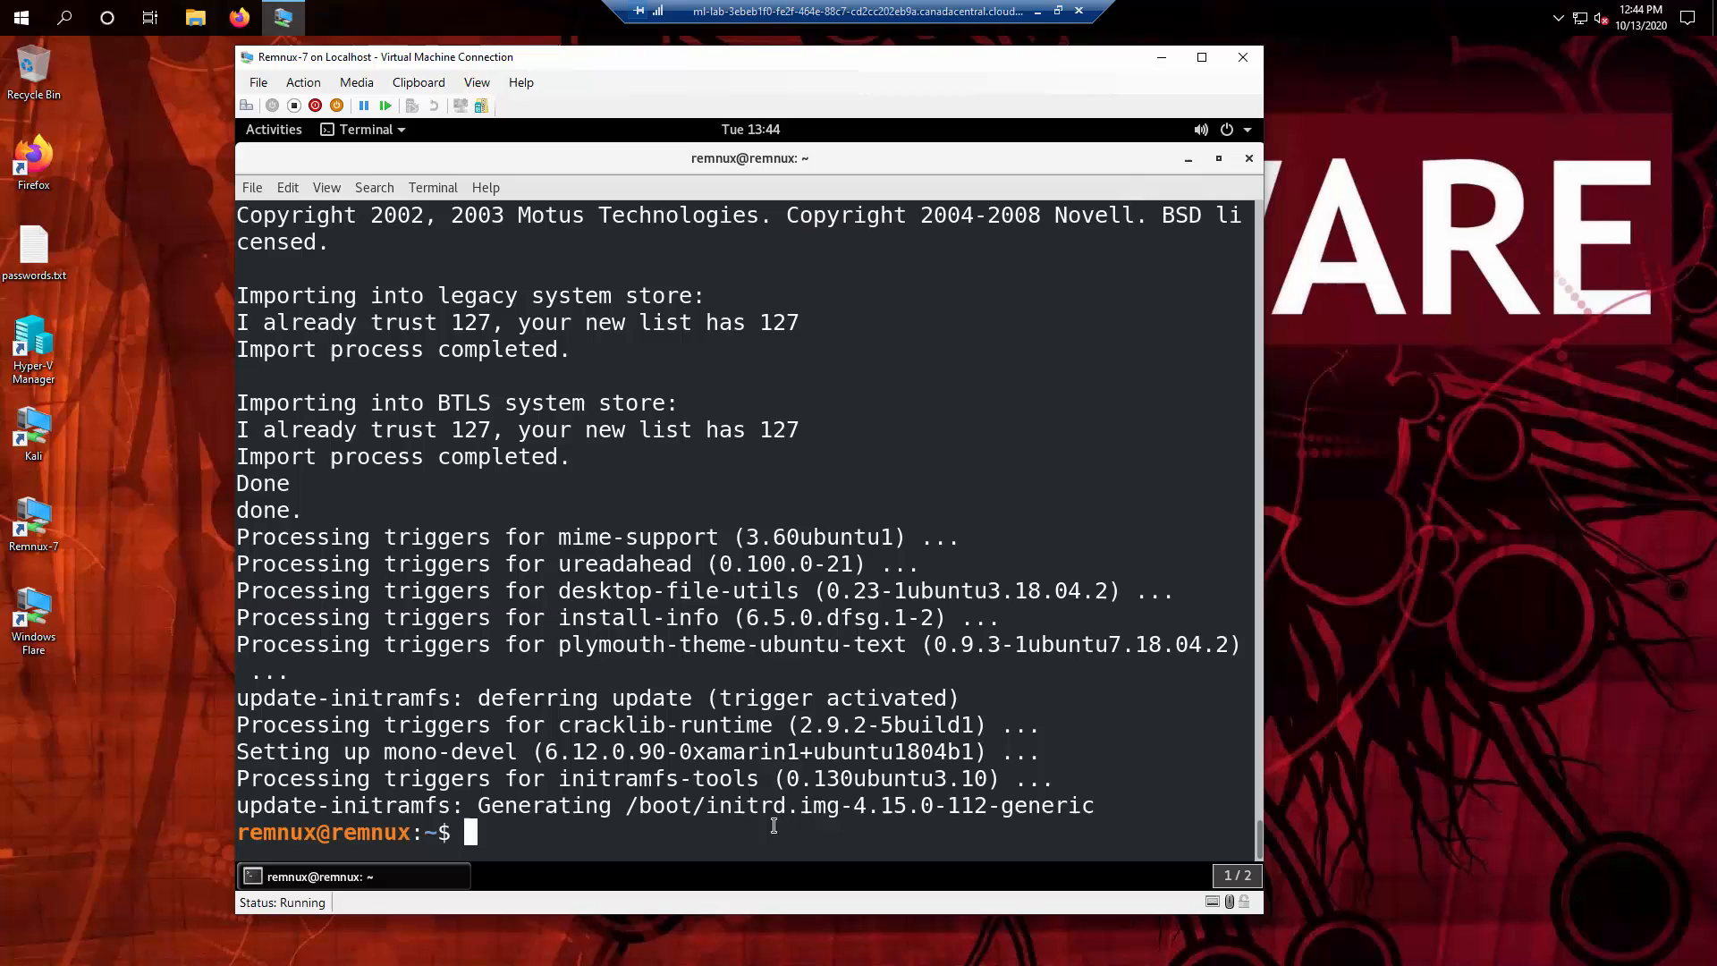
Step: Remove the clamav package with 'sudo apt remove clamav', confirming with y
{"action": "type", "text": "sudo"}
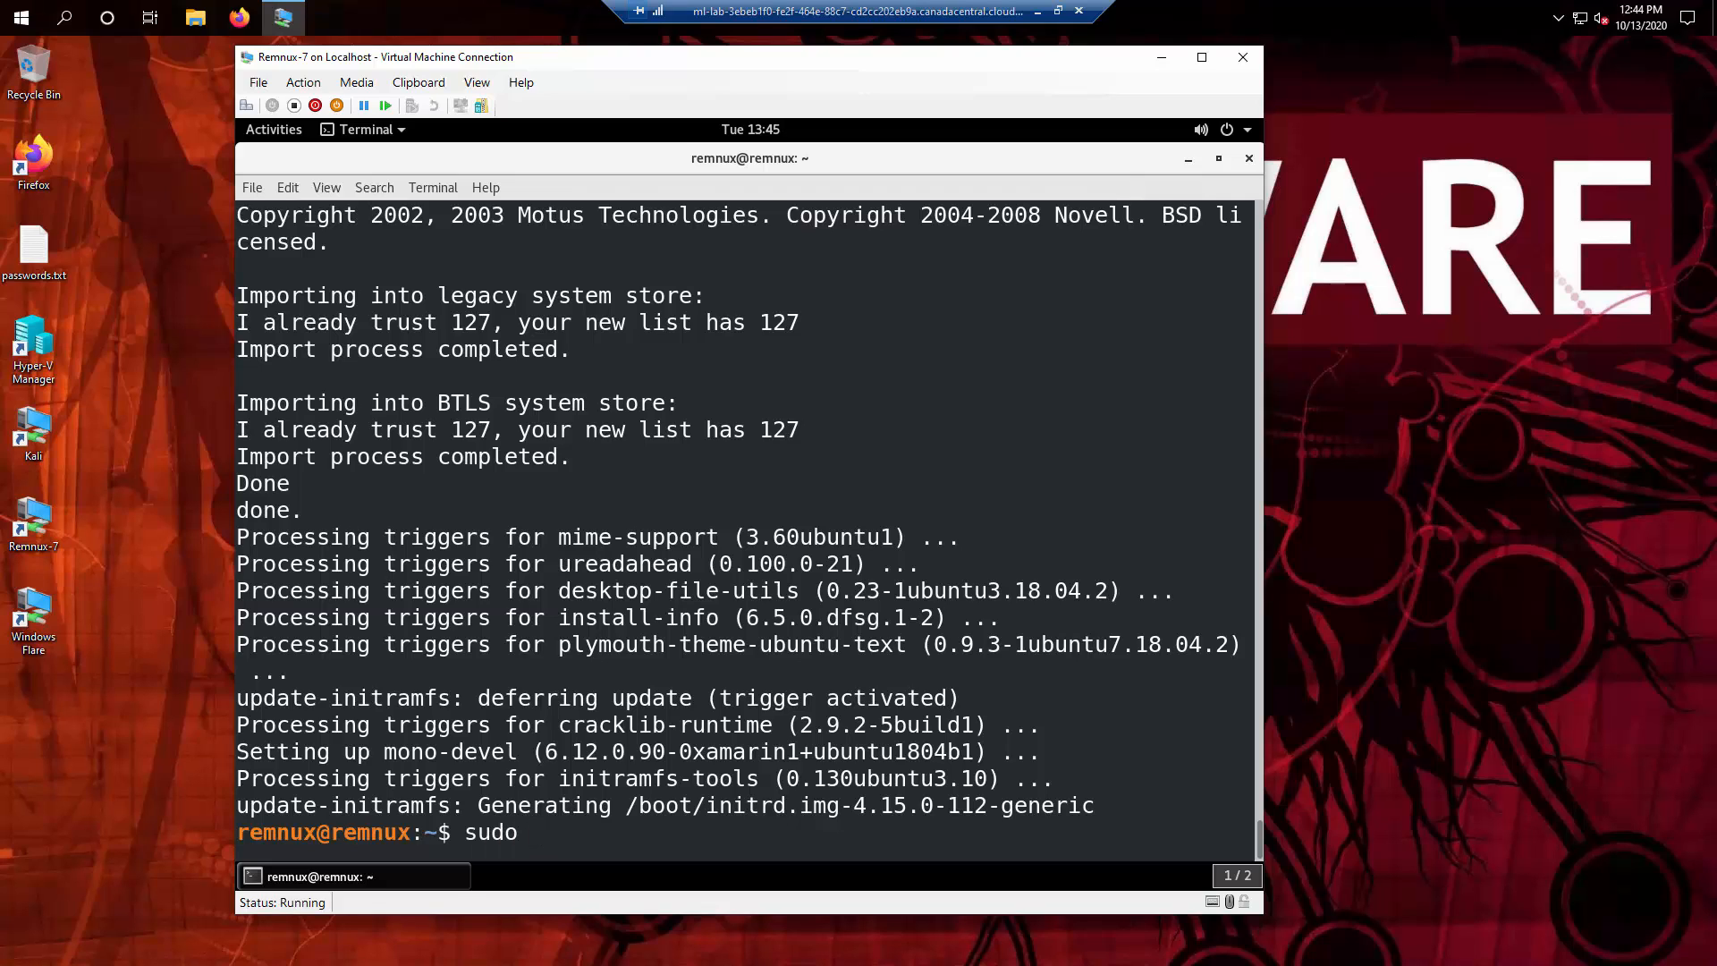
{"action": "type", "text": "apt remove cla"}
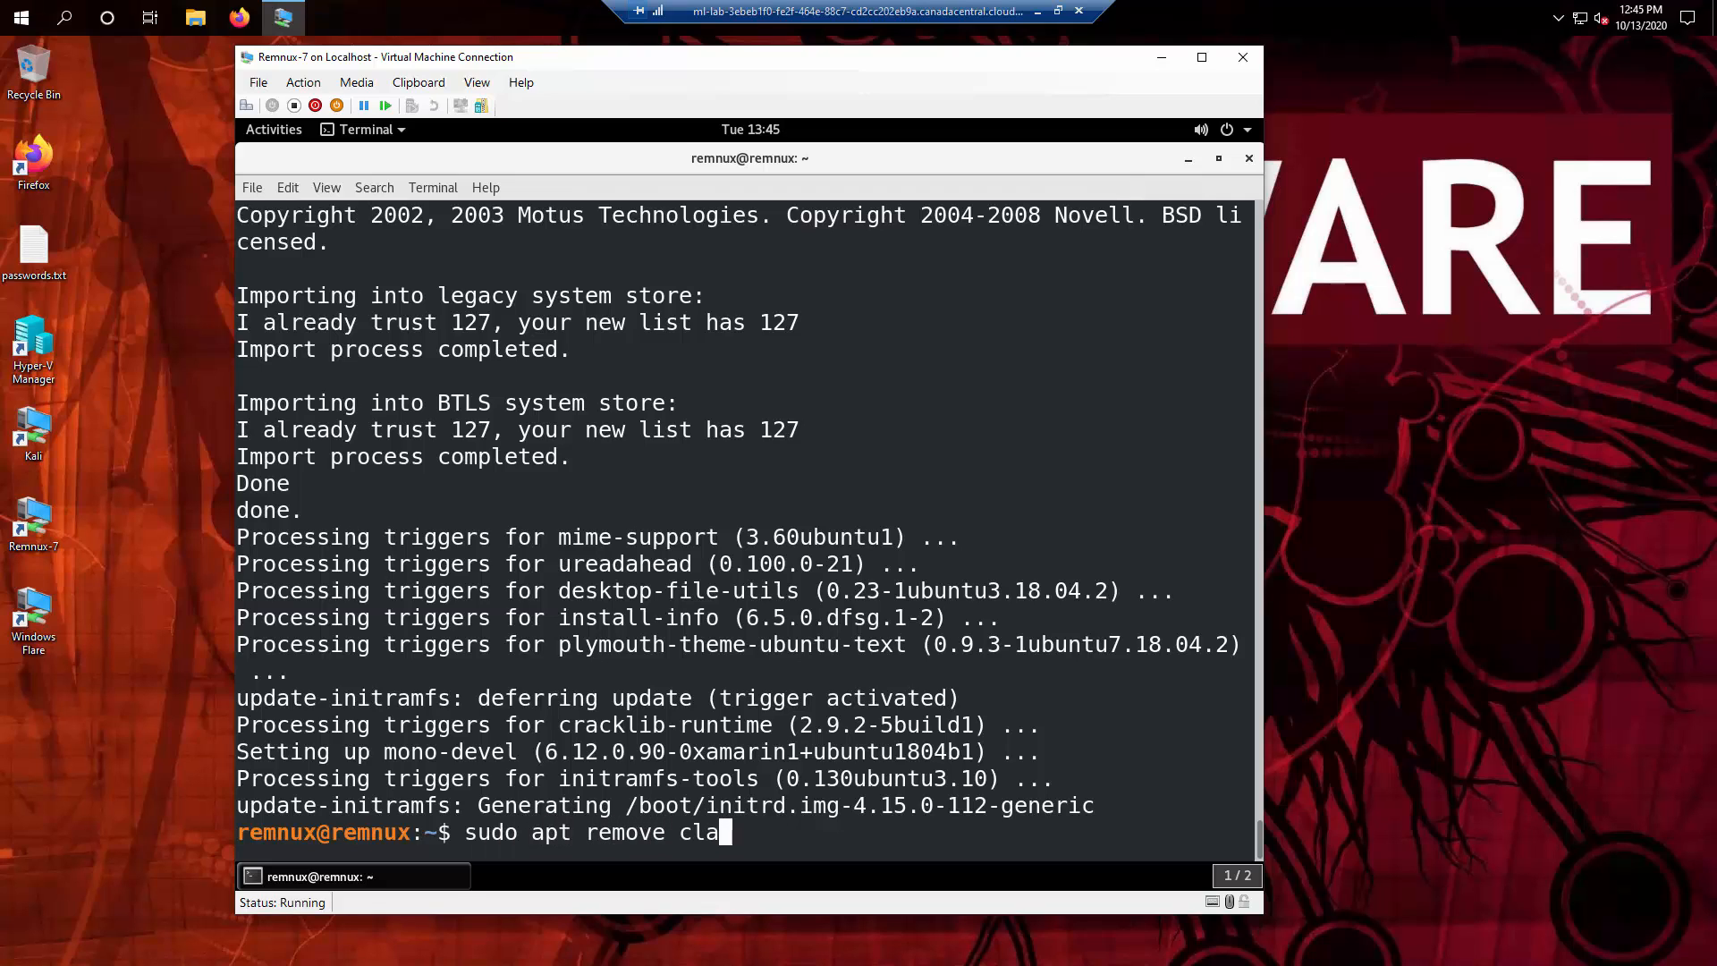
{"action": "type", "text": "mav"}
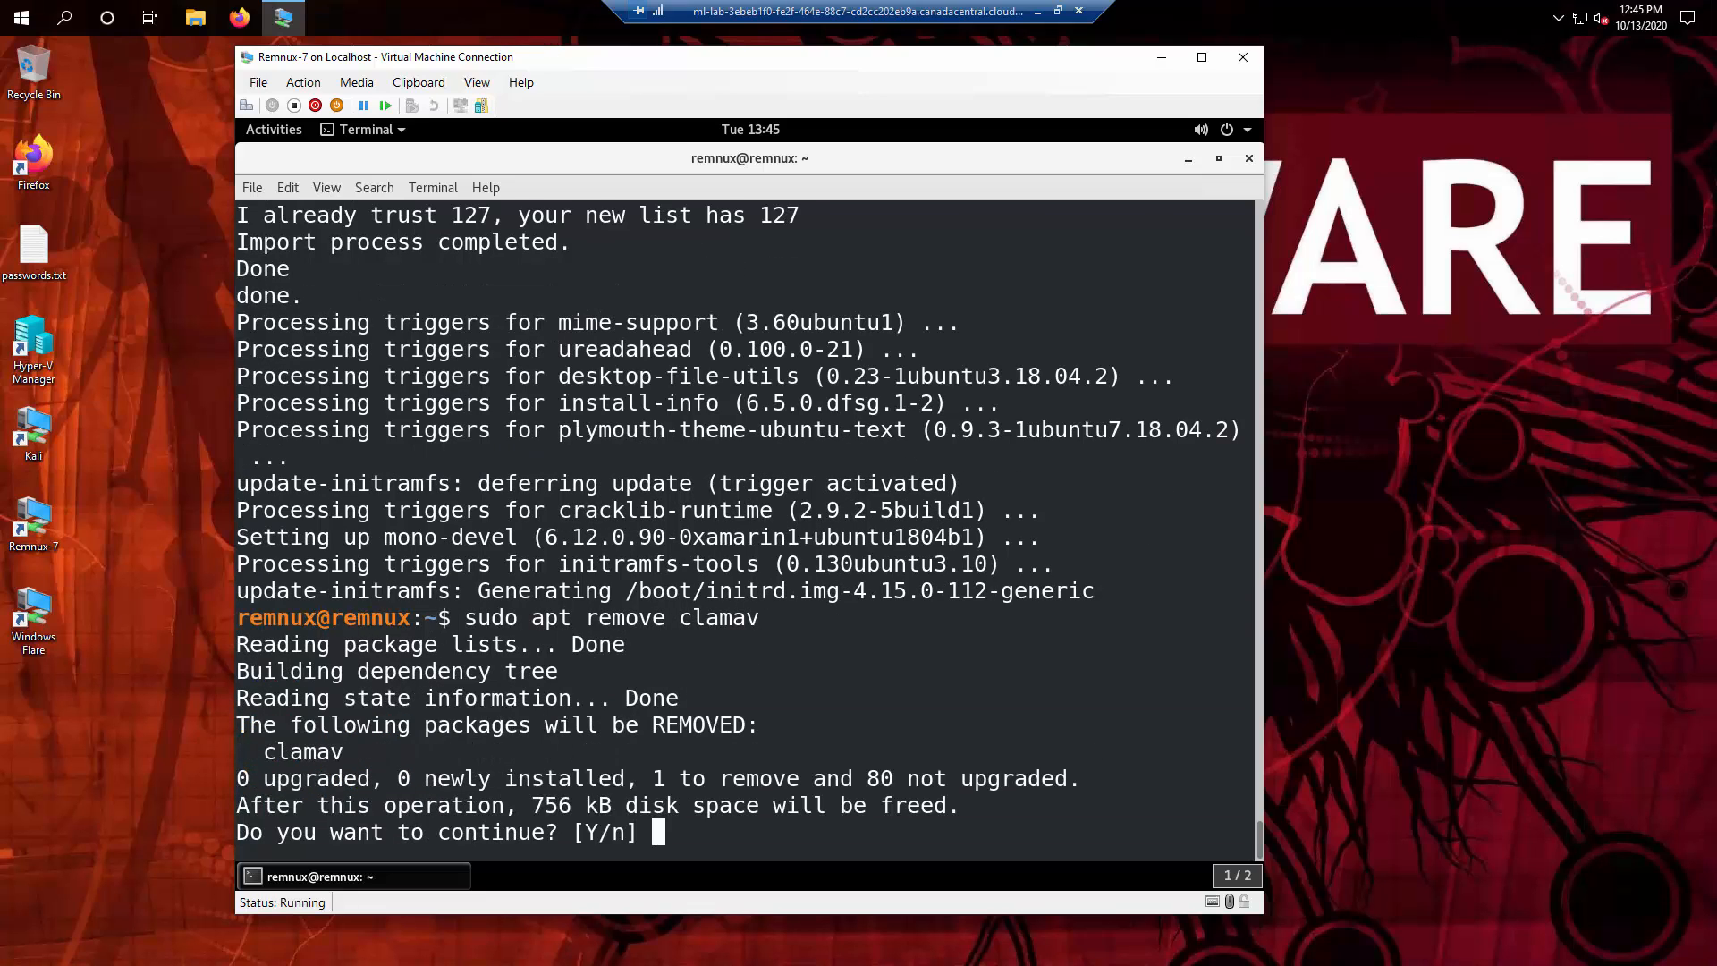
{"action": "type", "text": "y"}
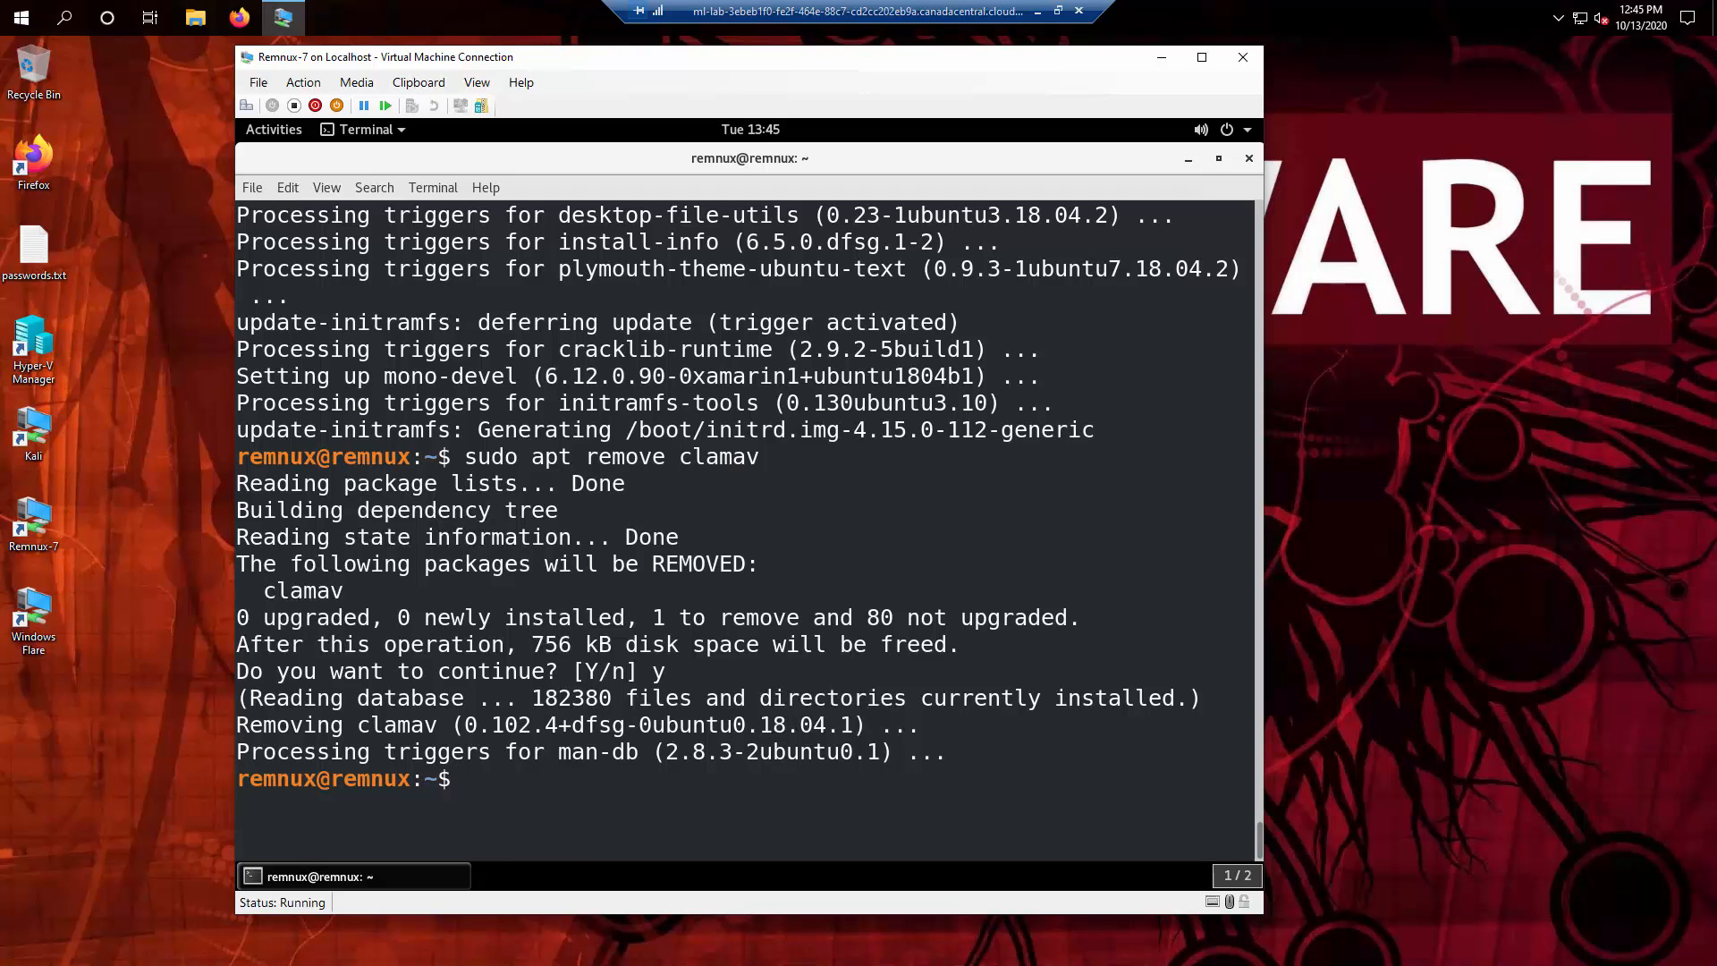
Step: Try removing clamtk, which reports the package is not installed
{"action": "type", "text": "sudo"}
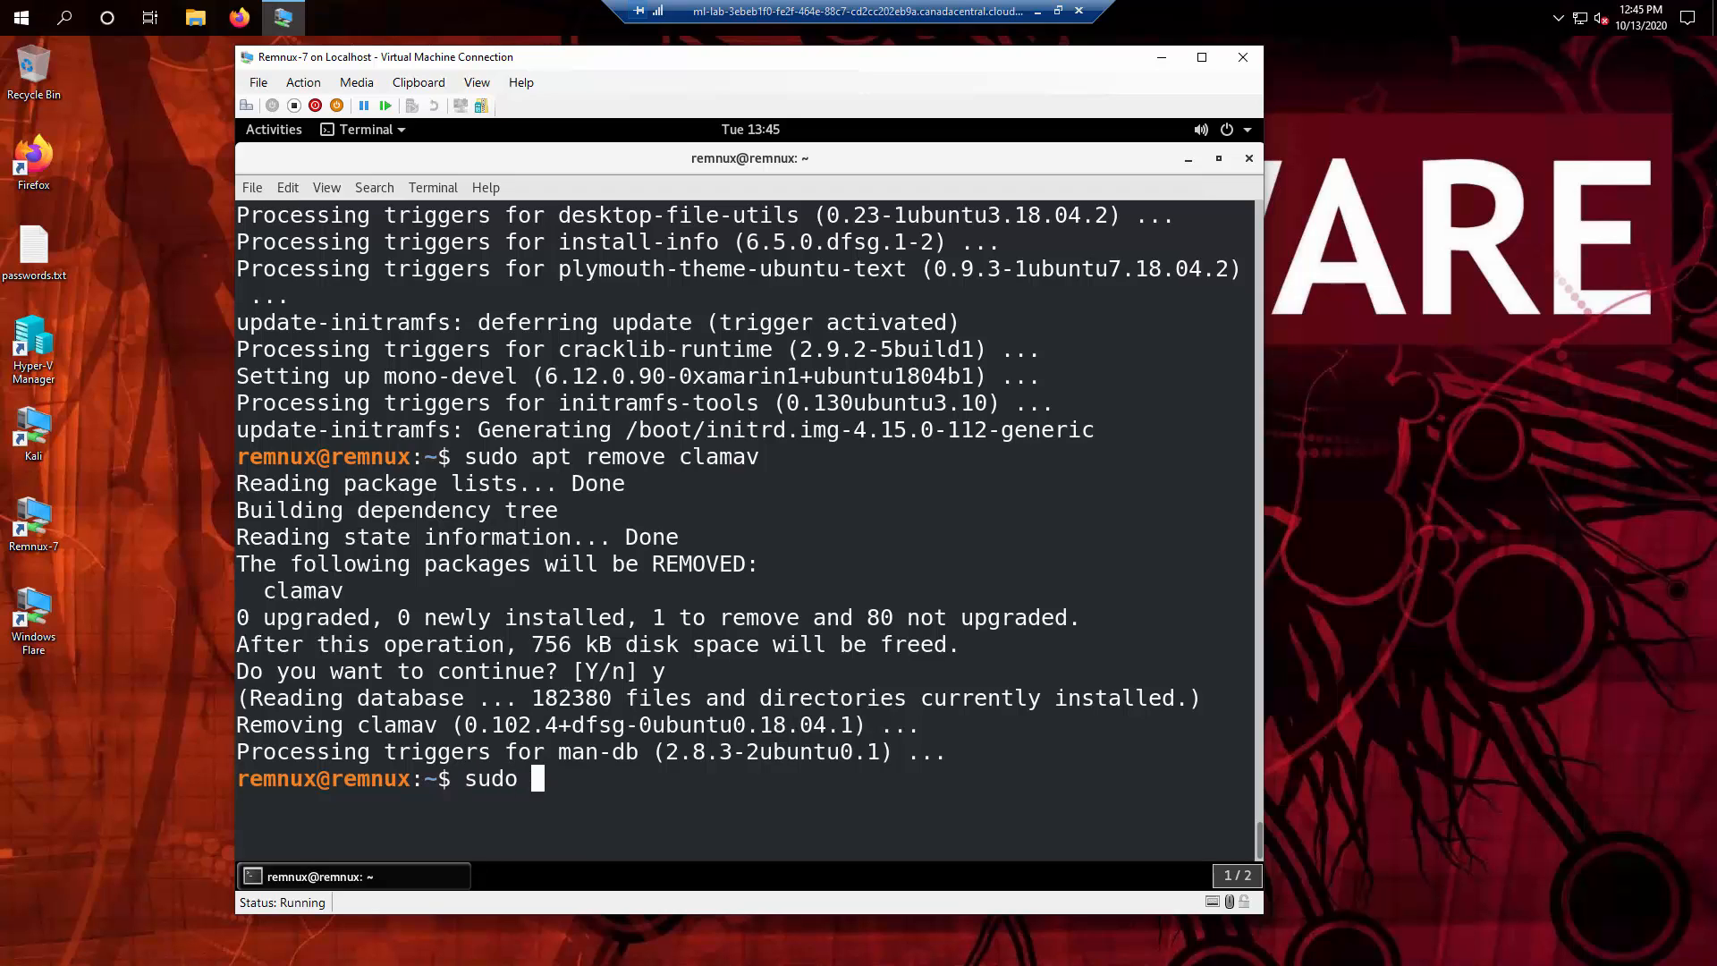
{"action": "type", "text": "apt remove cl"}
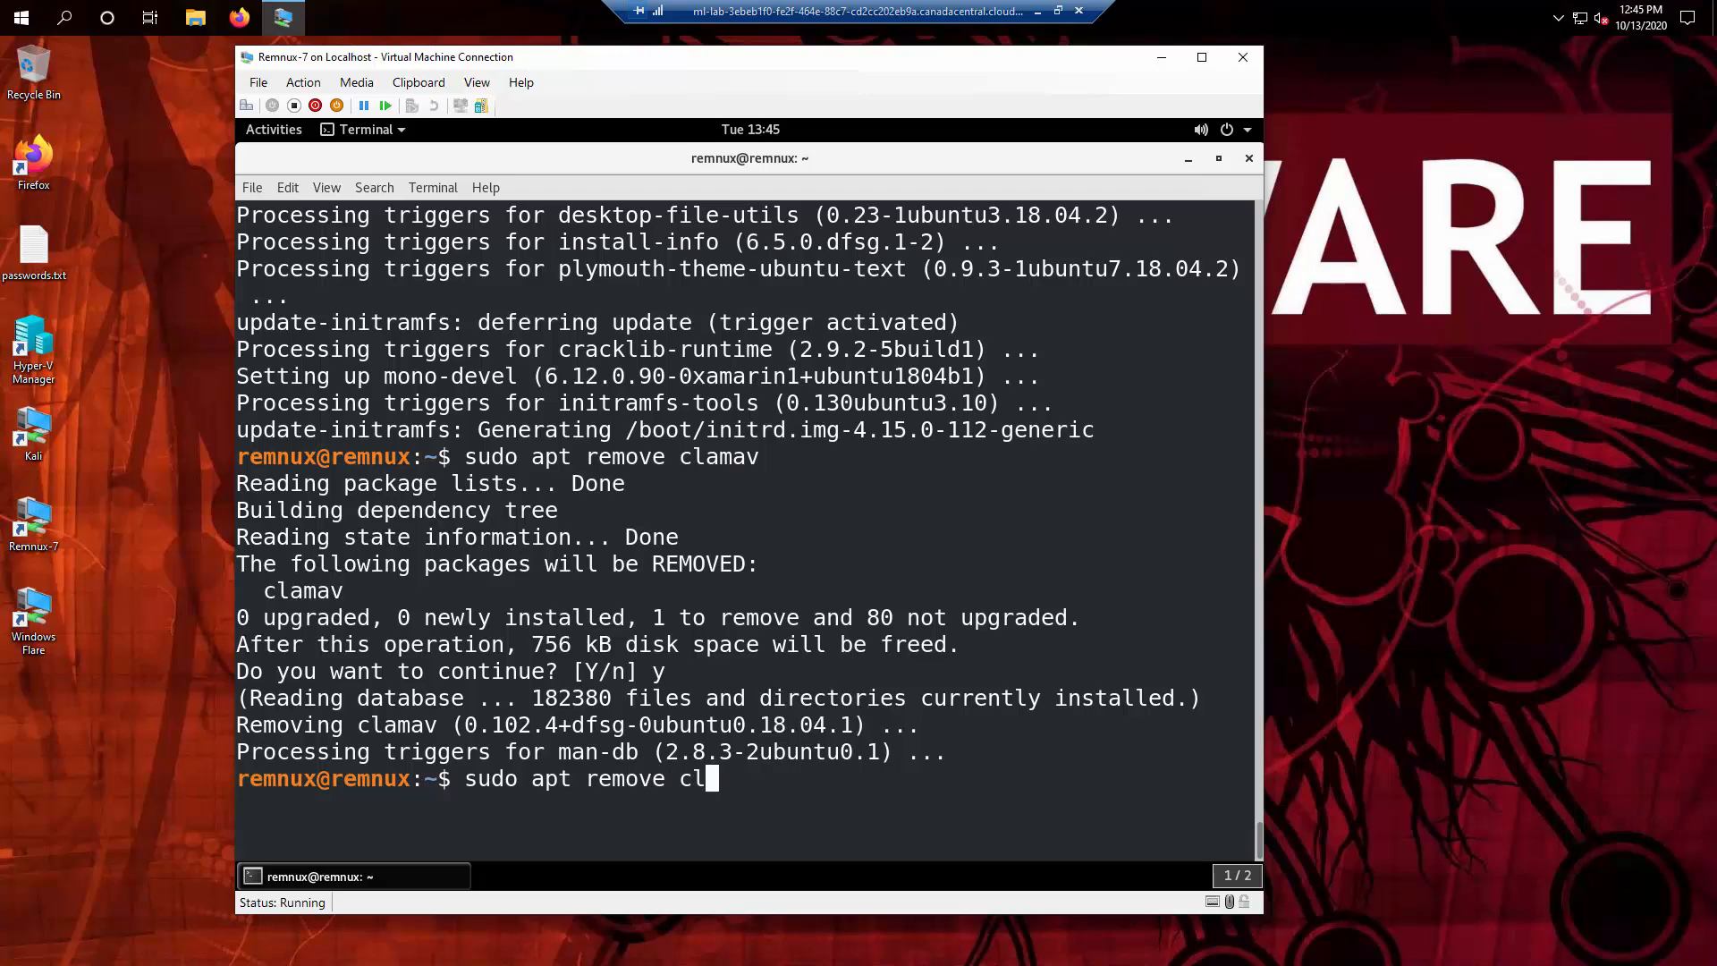
{"action": "key", "text": "Return"}
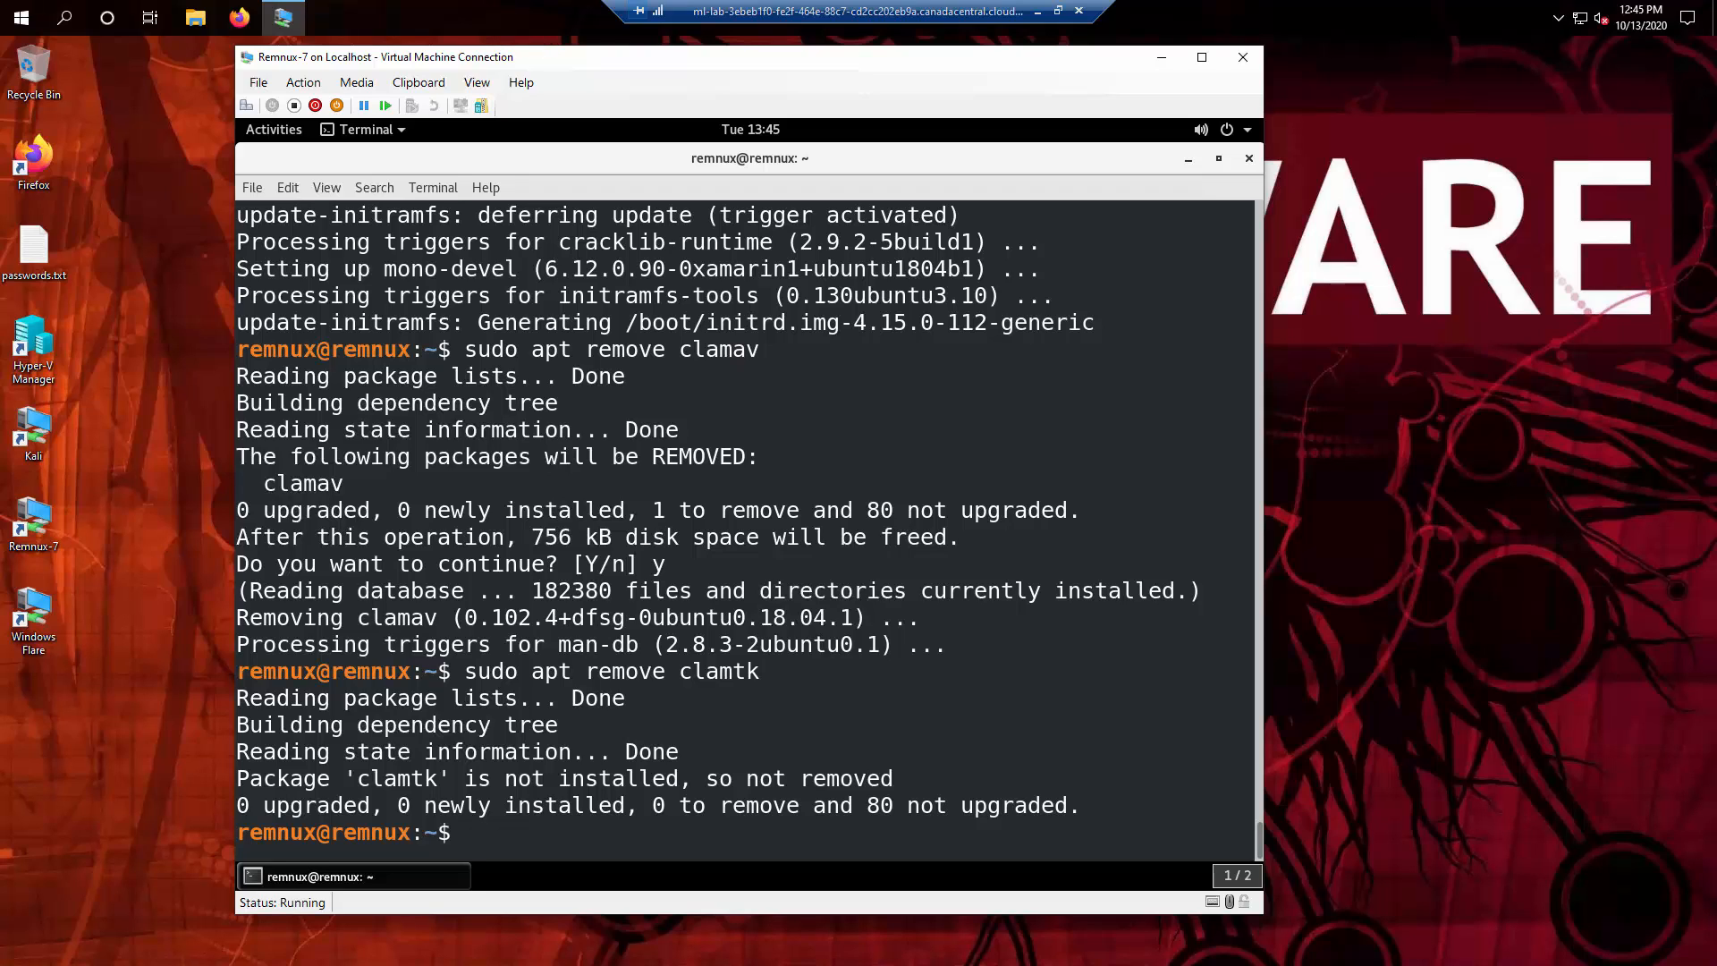
Step: Try removing freshclam (package not found), then clear the cache with 'sudo apt clean'
{"action": "type", "text": "apt"}
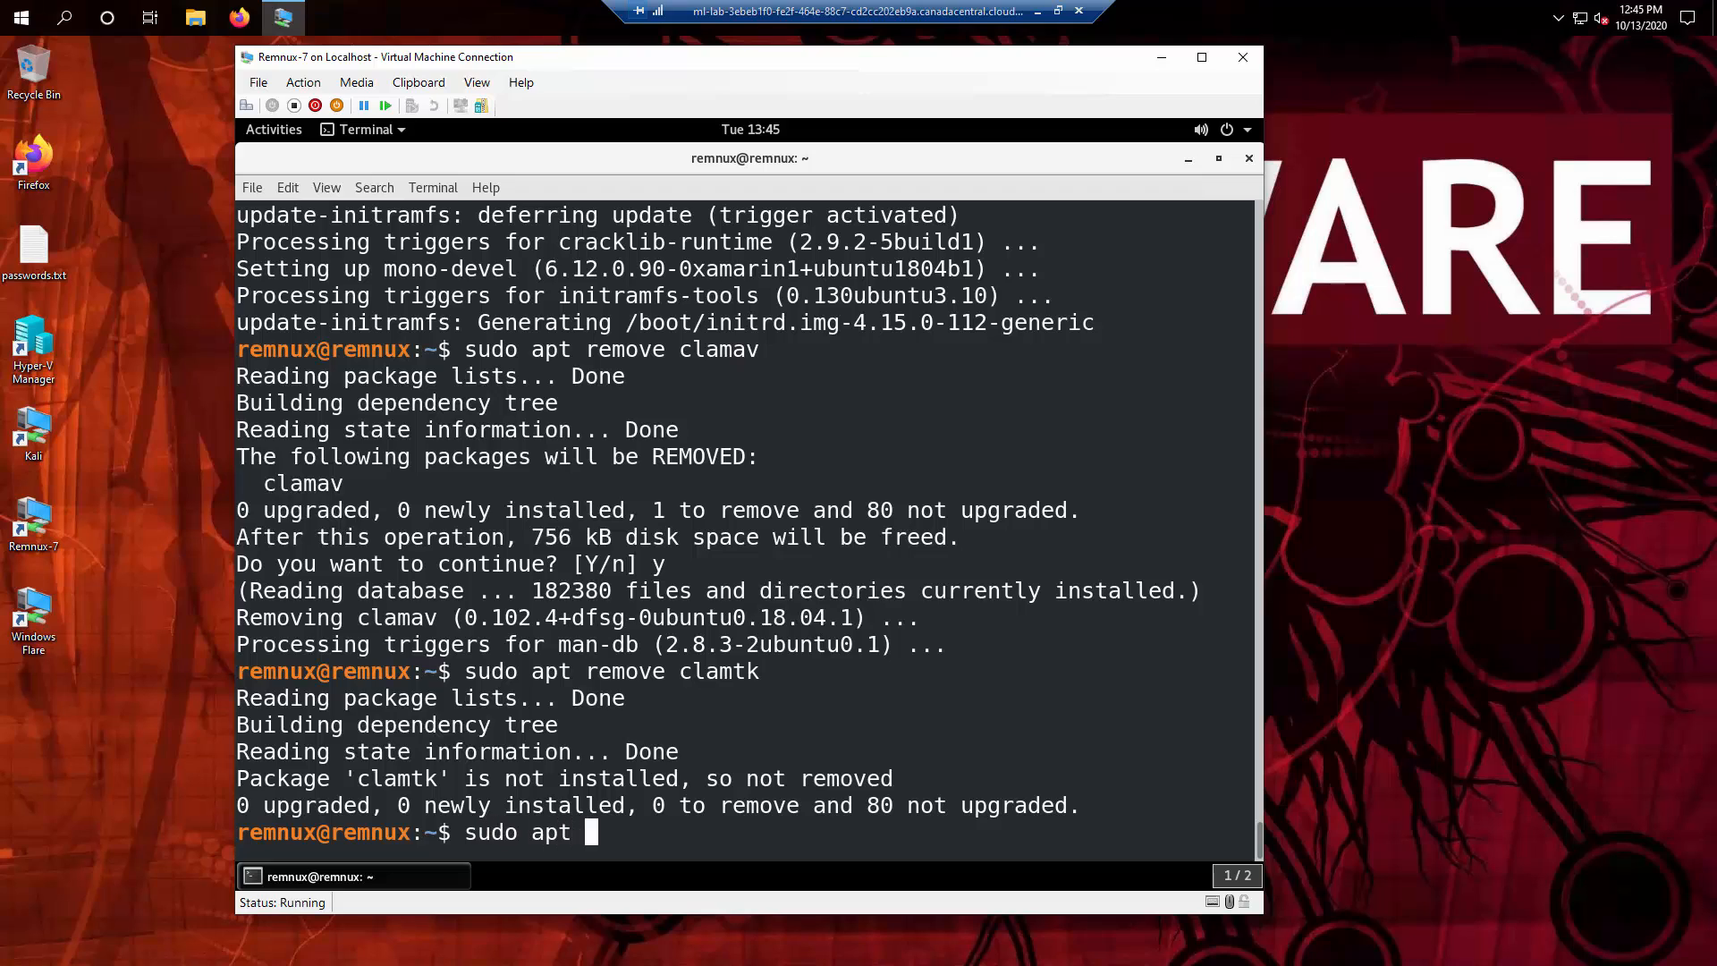
{"action": "type", "text": "remove cl"}
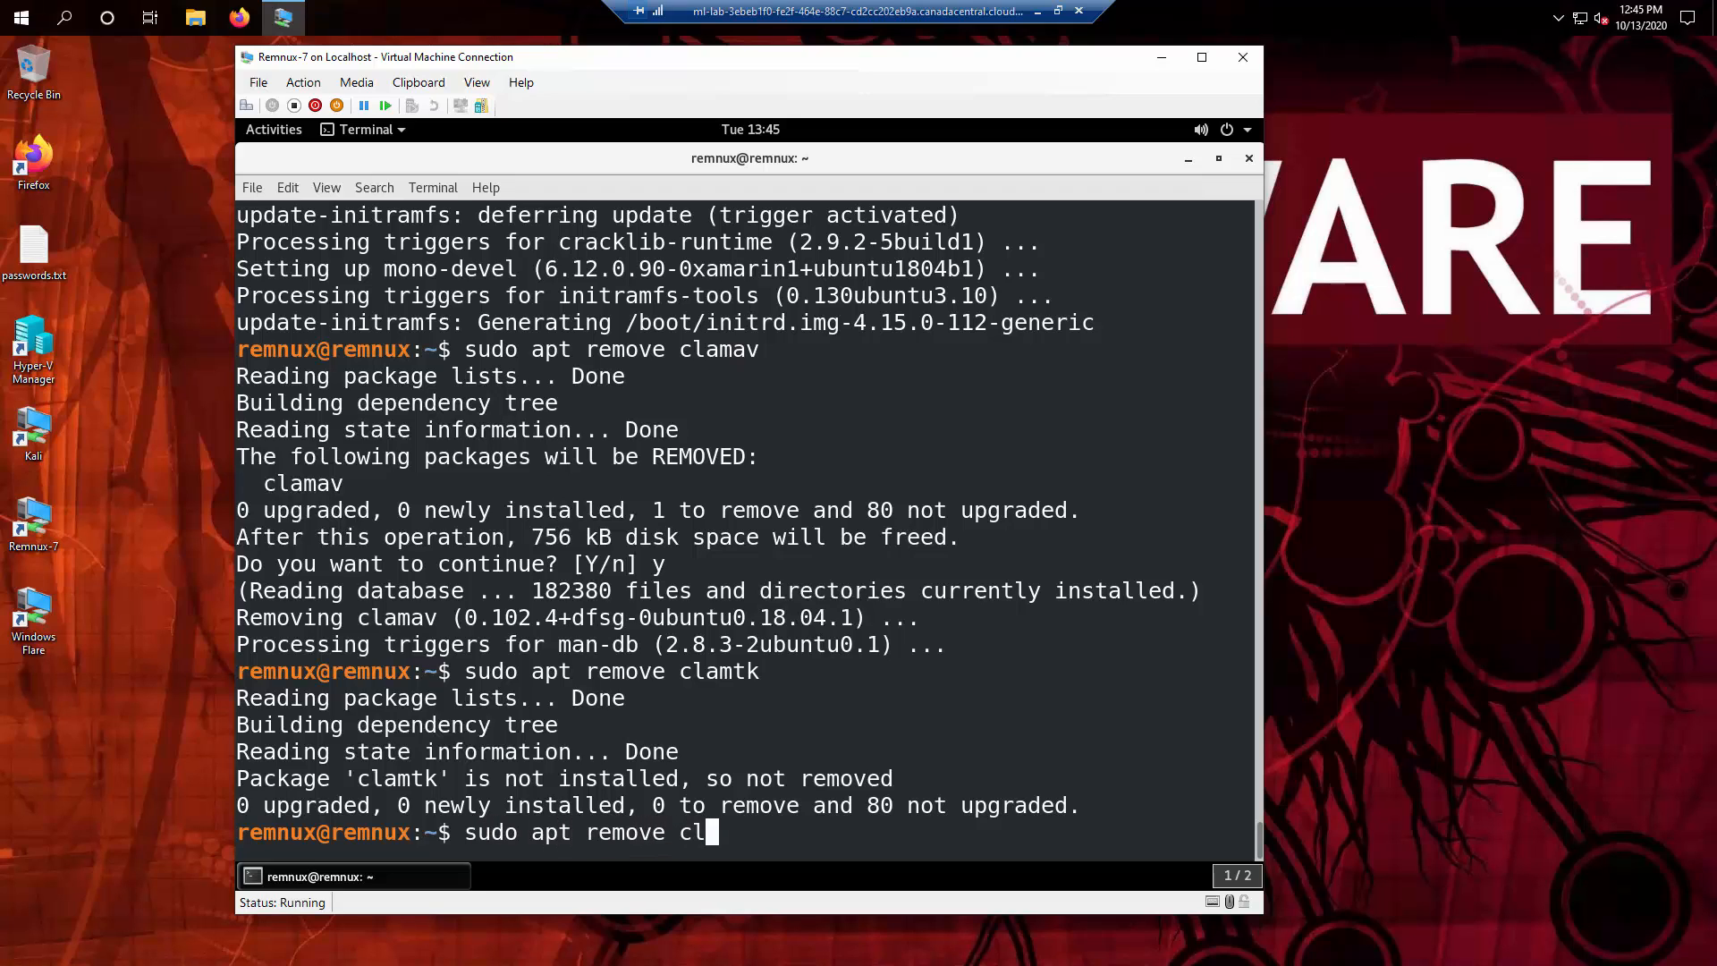
{"action": "type", "text": "freshclam"}
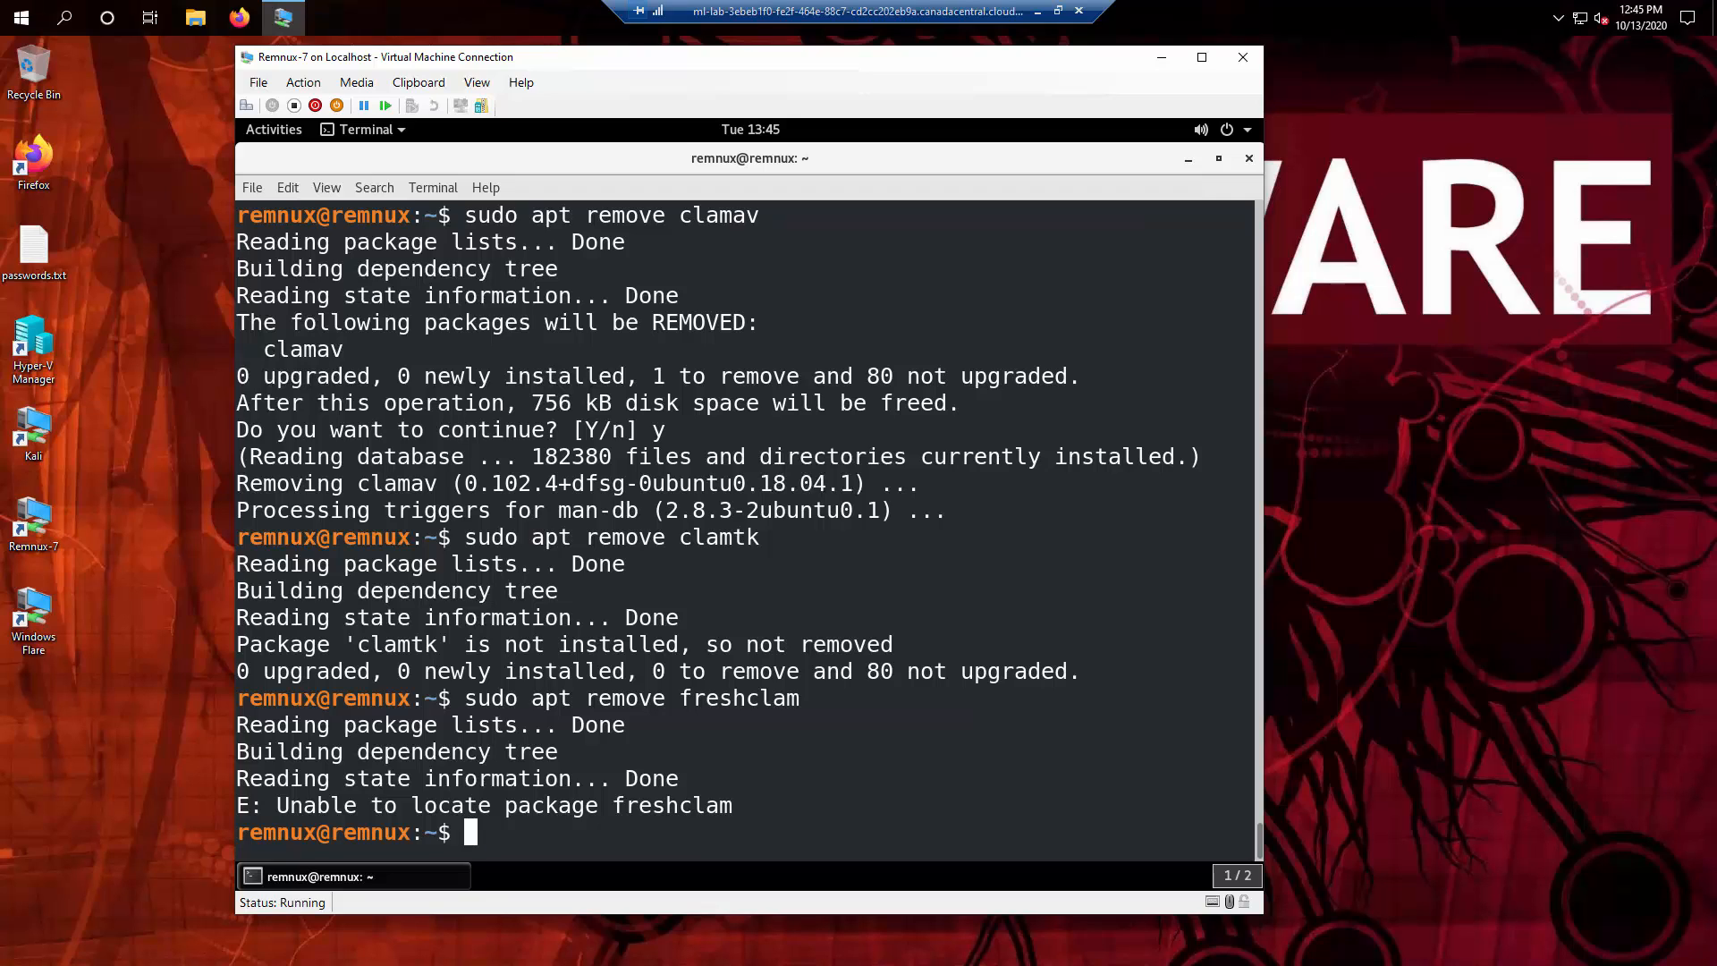
{"action": "type", "text": "sudo apt clean"}
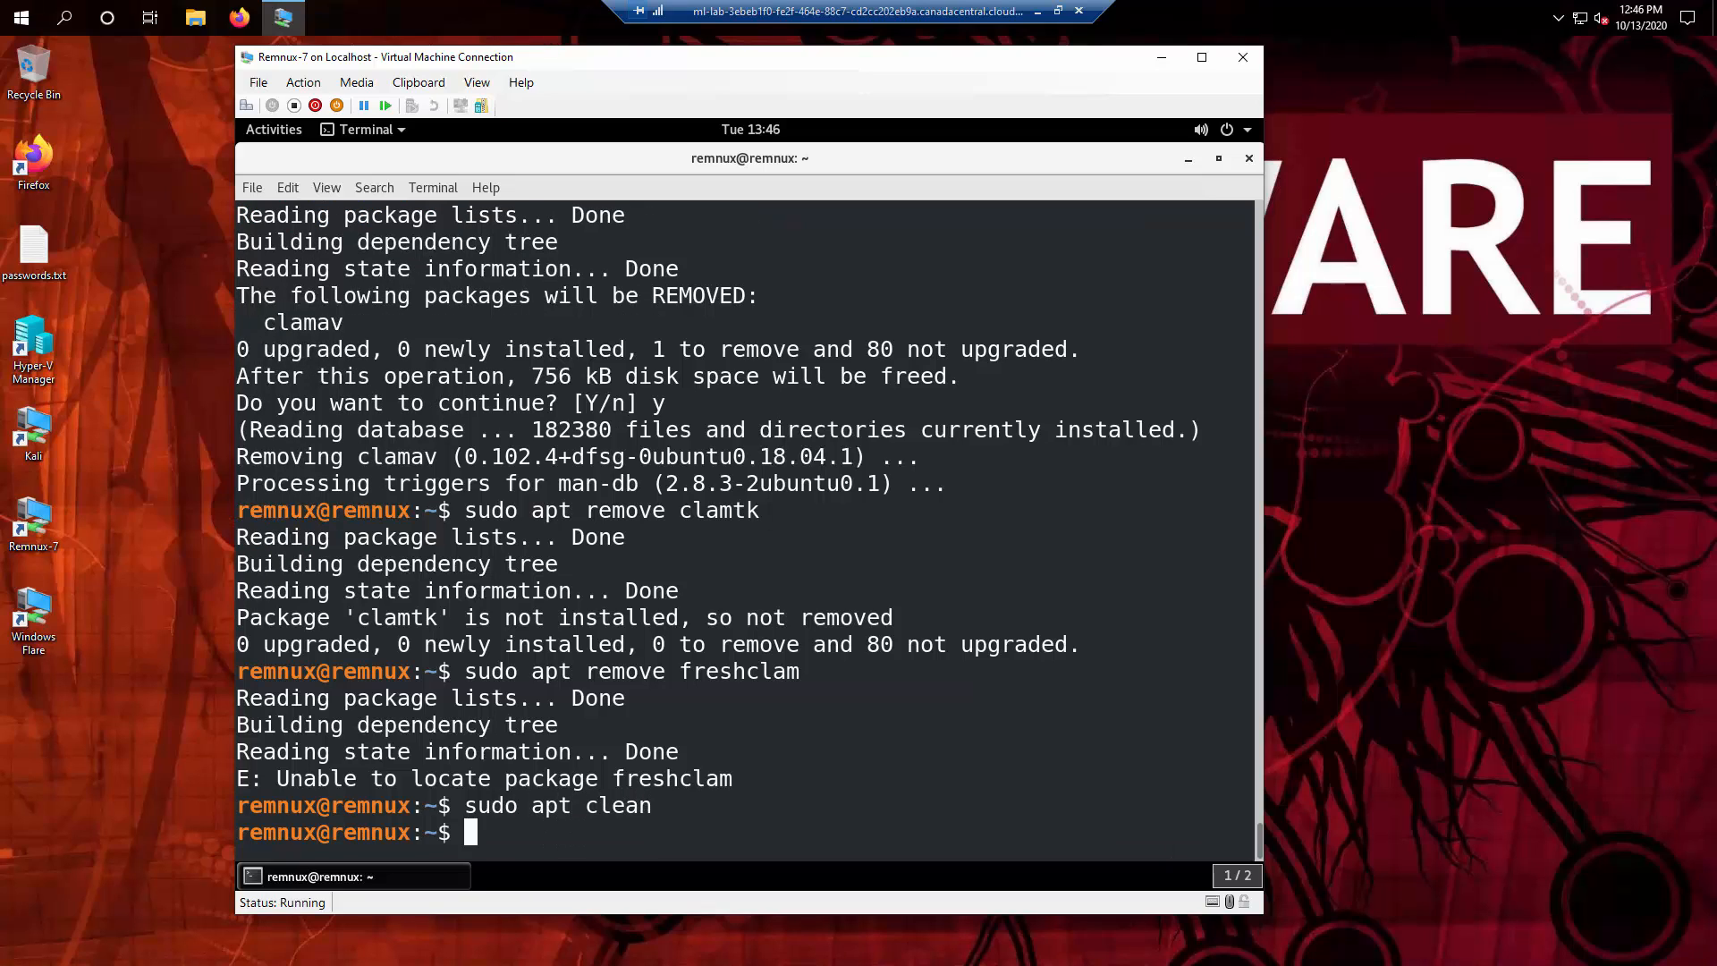
Step: Run 'sudo apt autoremove', then reinstall ClamAV with 'sudo apt install clamav'
{"action": "type", "text": "sudo apt"}
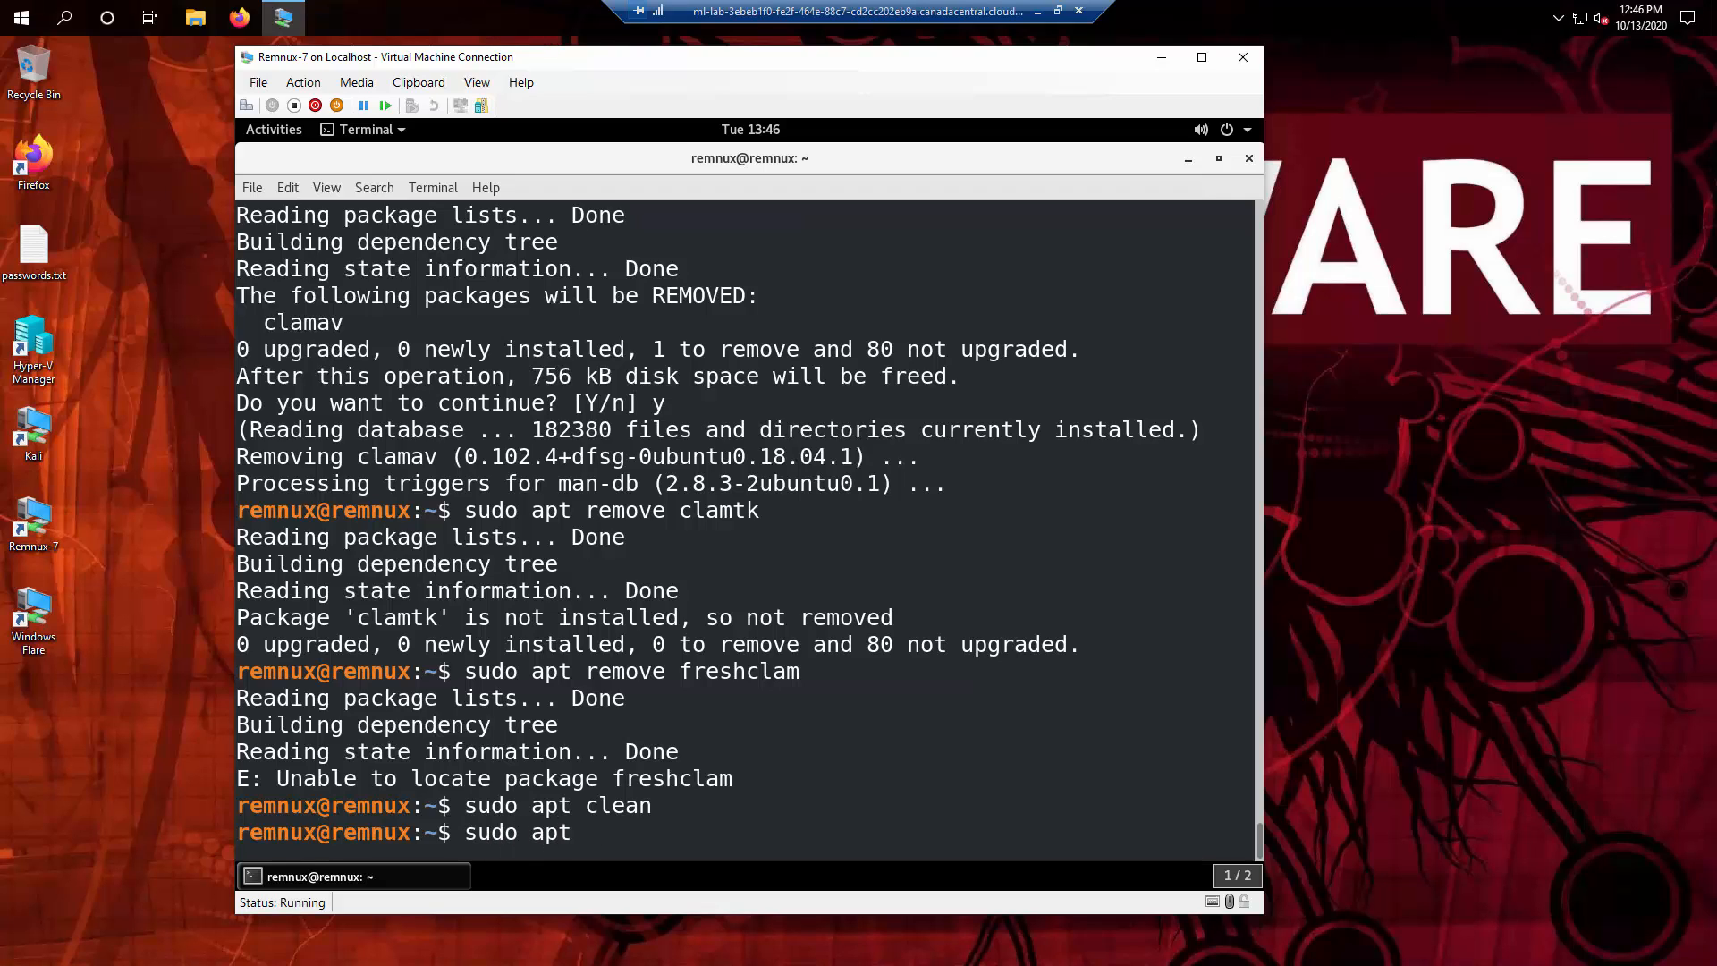
{"action": "type", "text": "autoremove"}
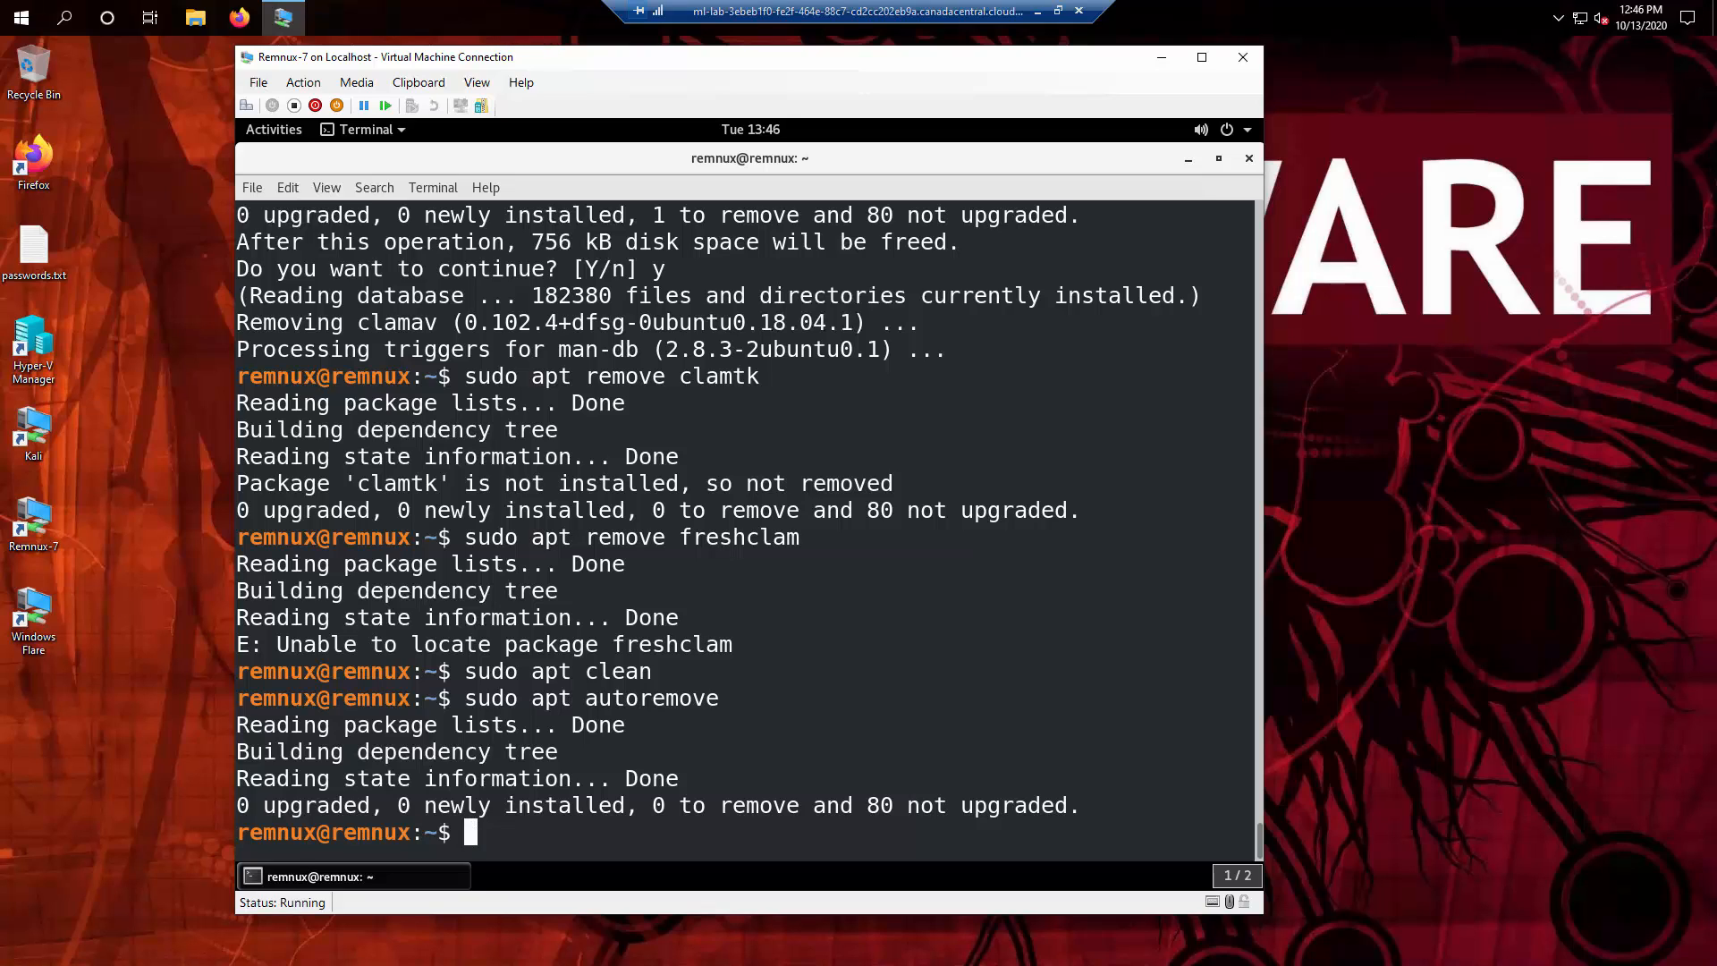
{"action": "type", "text": "sudo apt install clamav"}
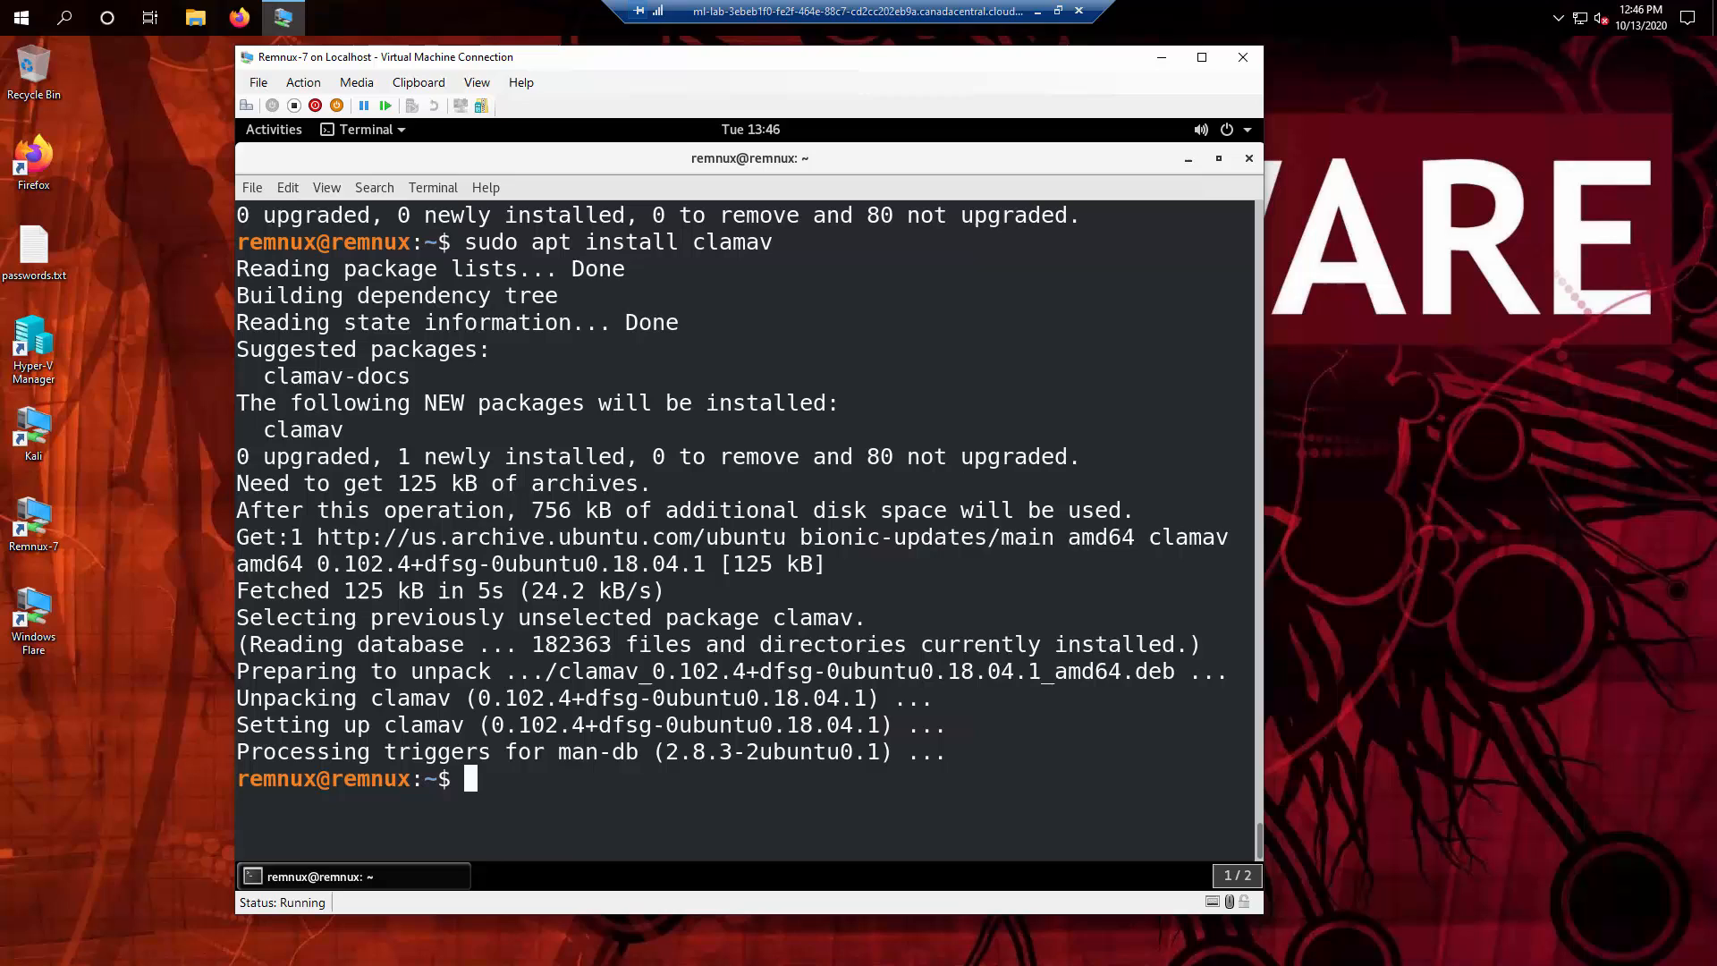
{"action": "type", "text": "sudo"}
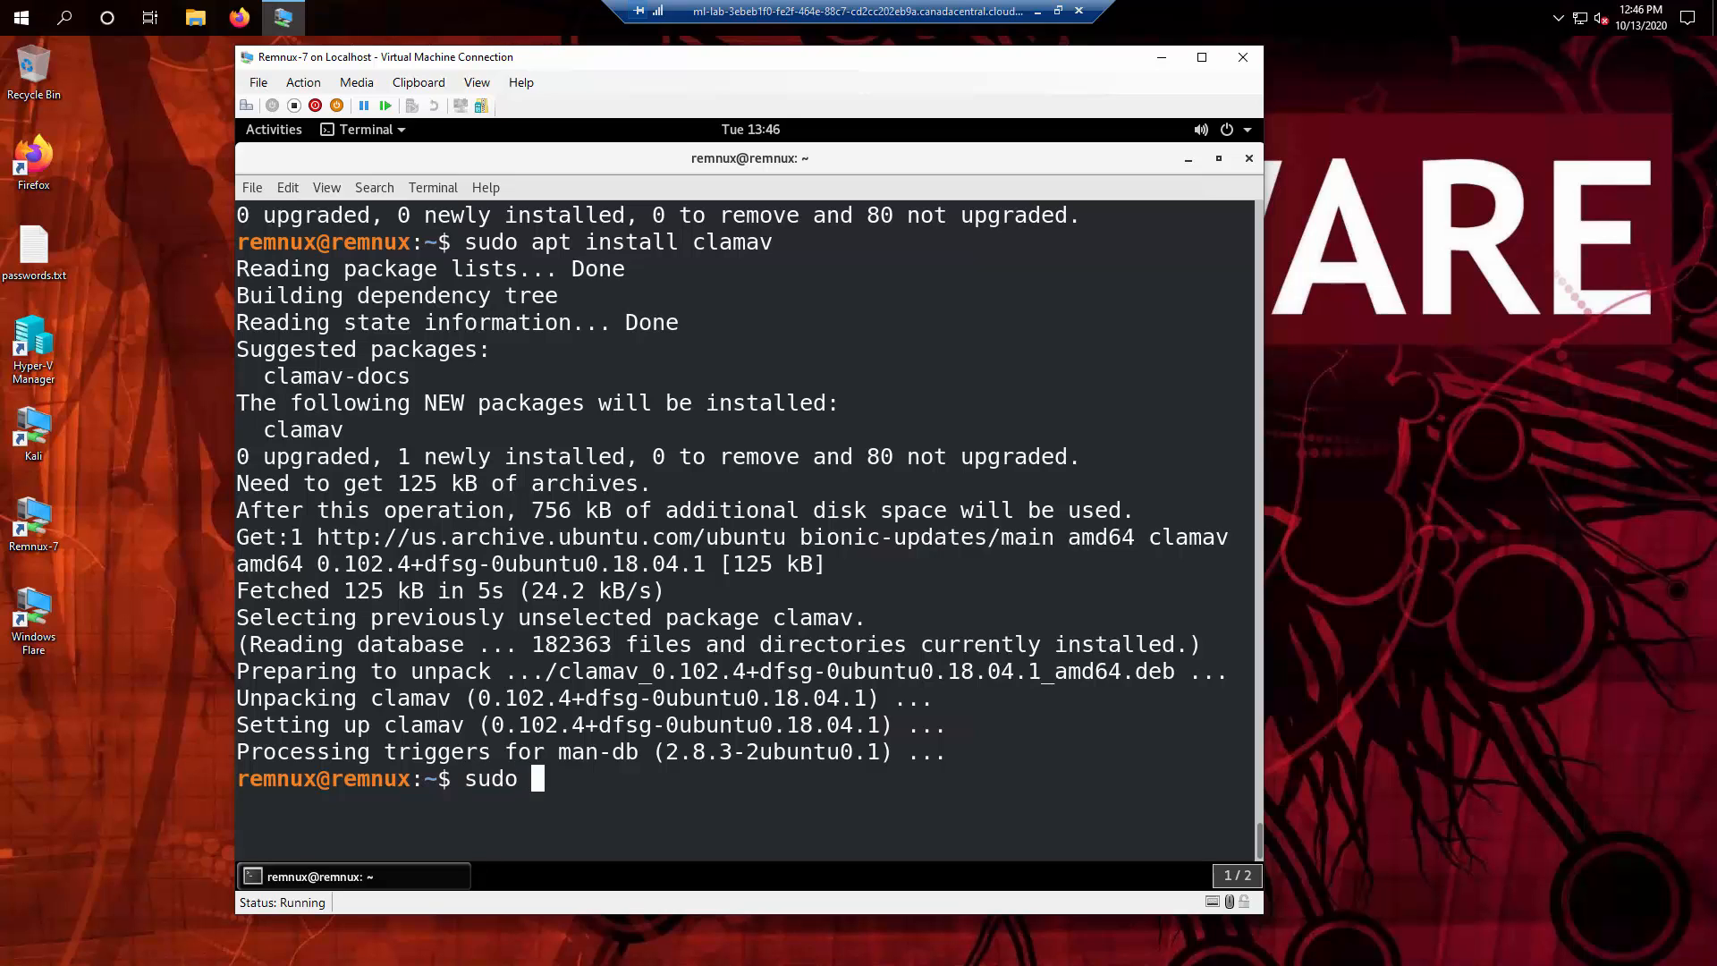
Step: Install ClamTk with 'sudo apt install clamtk', then list the home folder with ls
{"action": "type", "text": "apt install clamtk"}
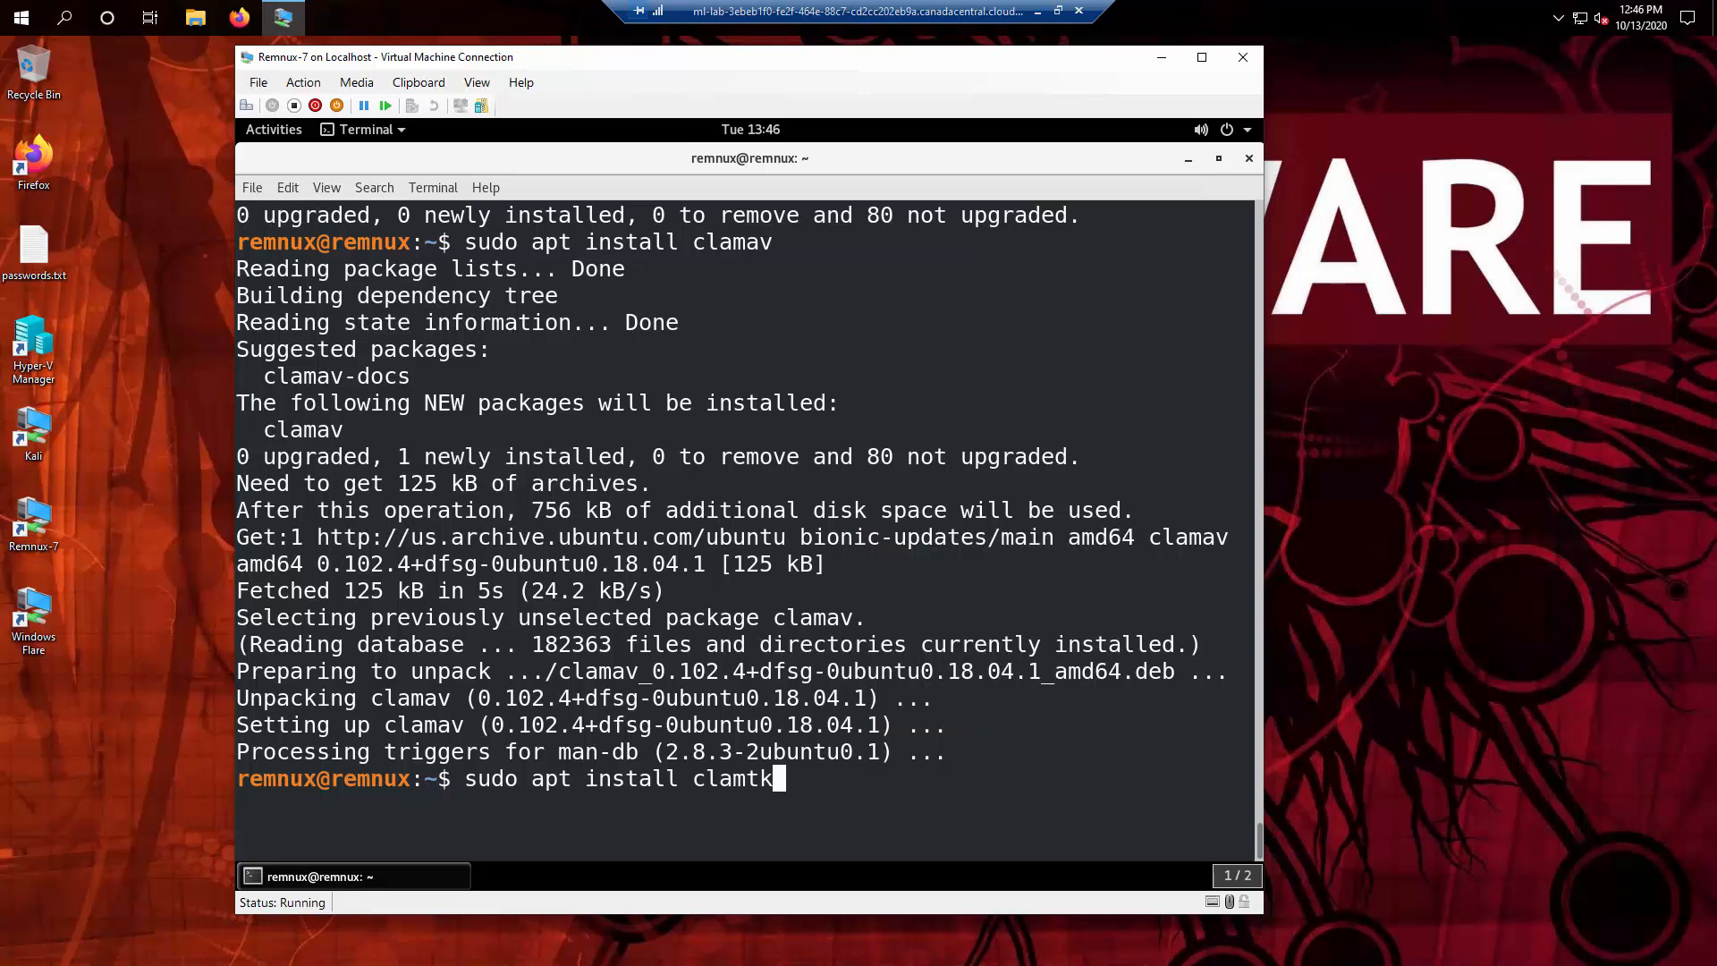
{"action": "key", "text": "Return"}
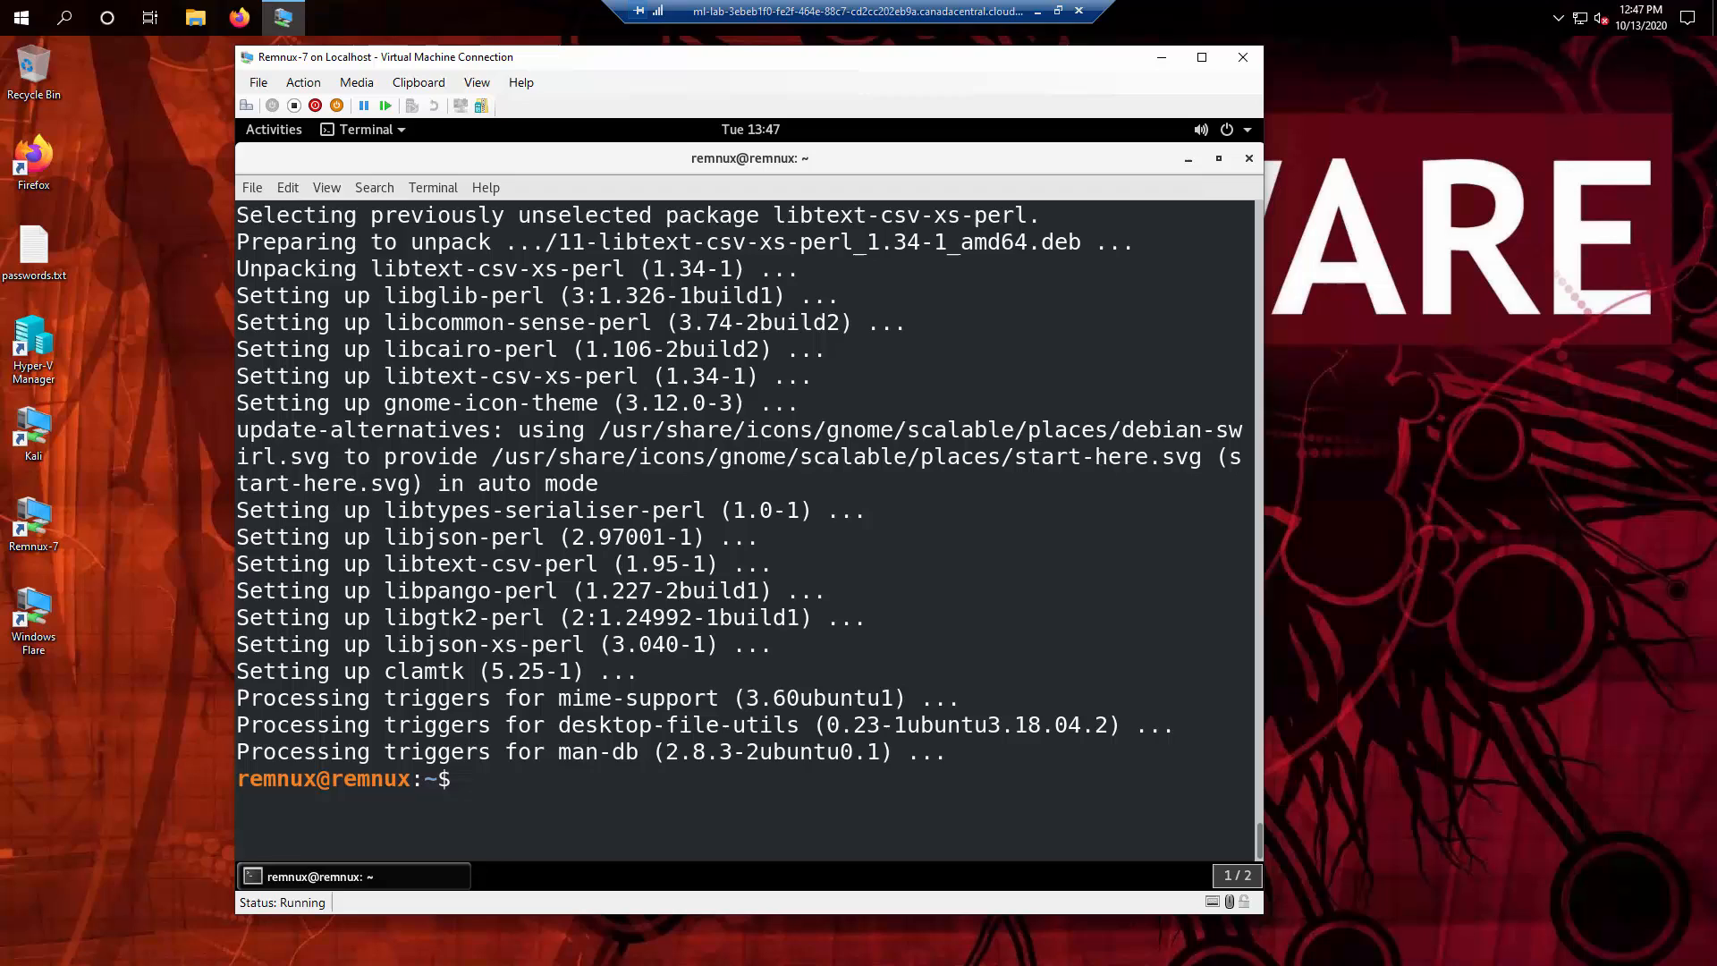
{"action": "type", "text": "c"}
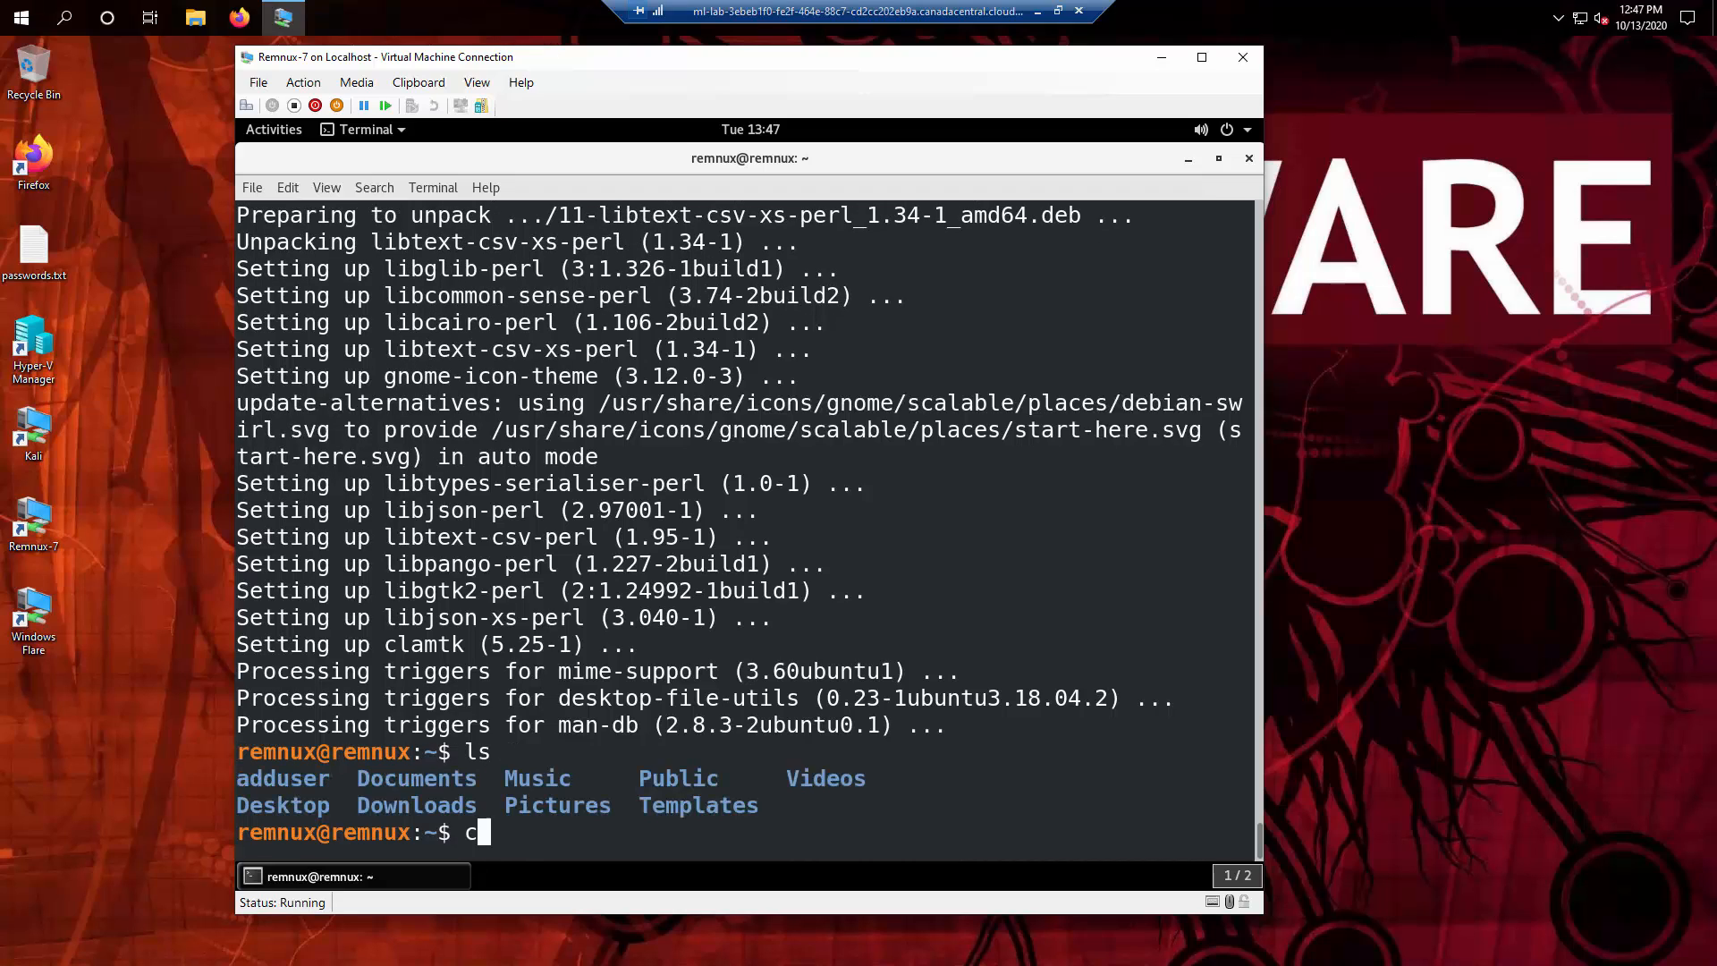
Step: Enter the empty adduser folder, try 'clamfresh' (not found), and type 'freshclam'
{"action": "type", "text": "d"}
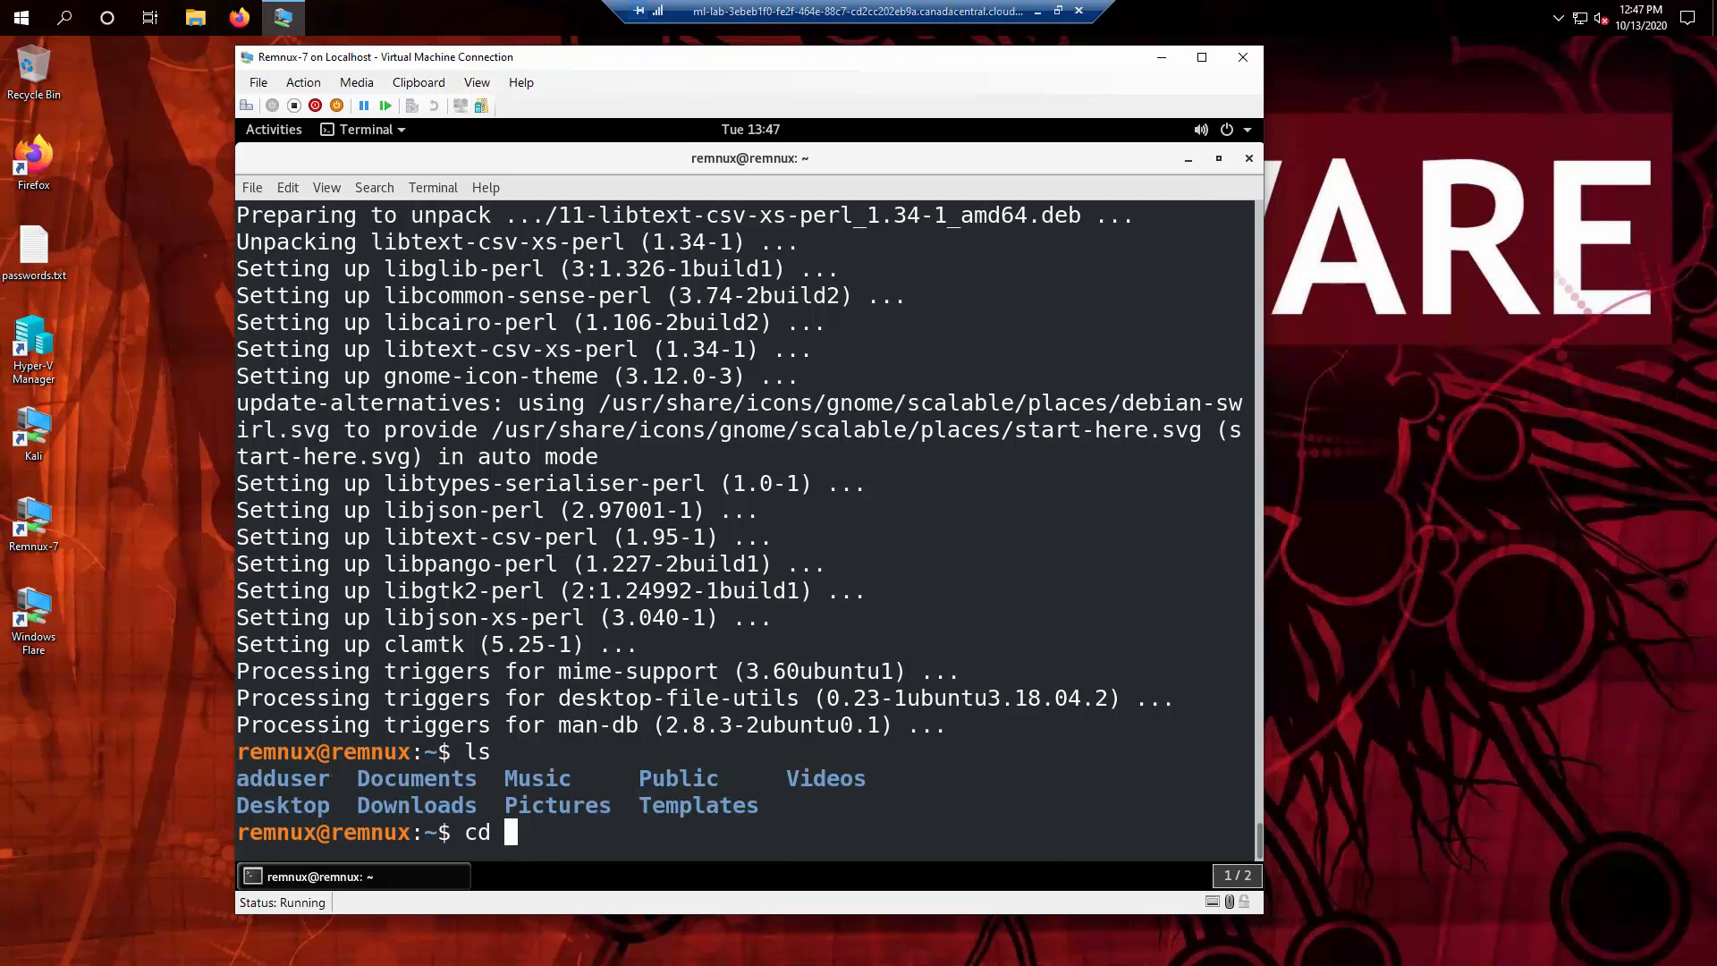
{"action": "type", "text": "adduser/"}
{"action": "type", "text": "ls"}
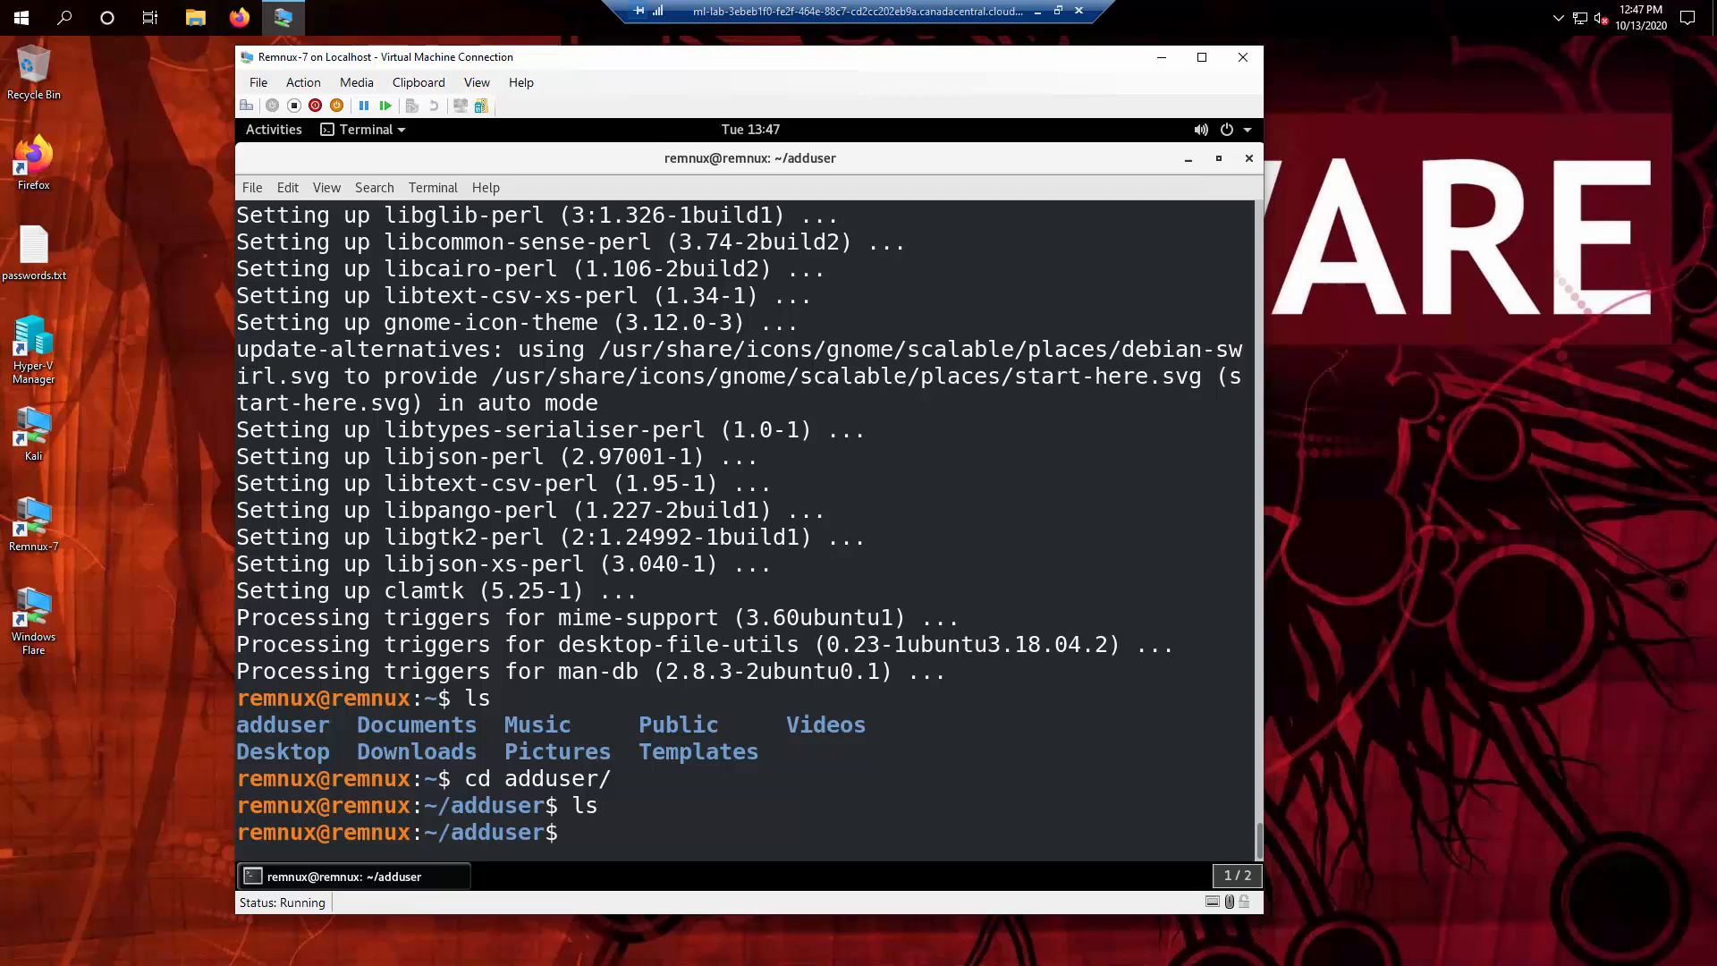
{"action": "type", "text": "clamav"}
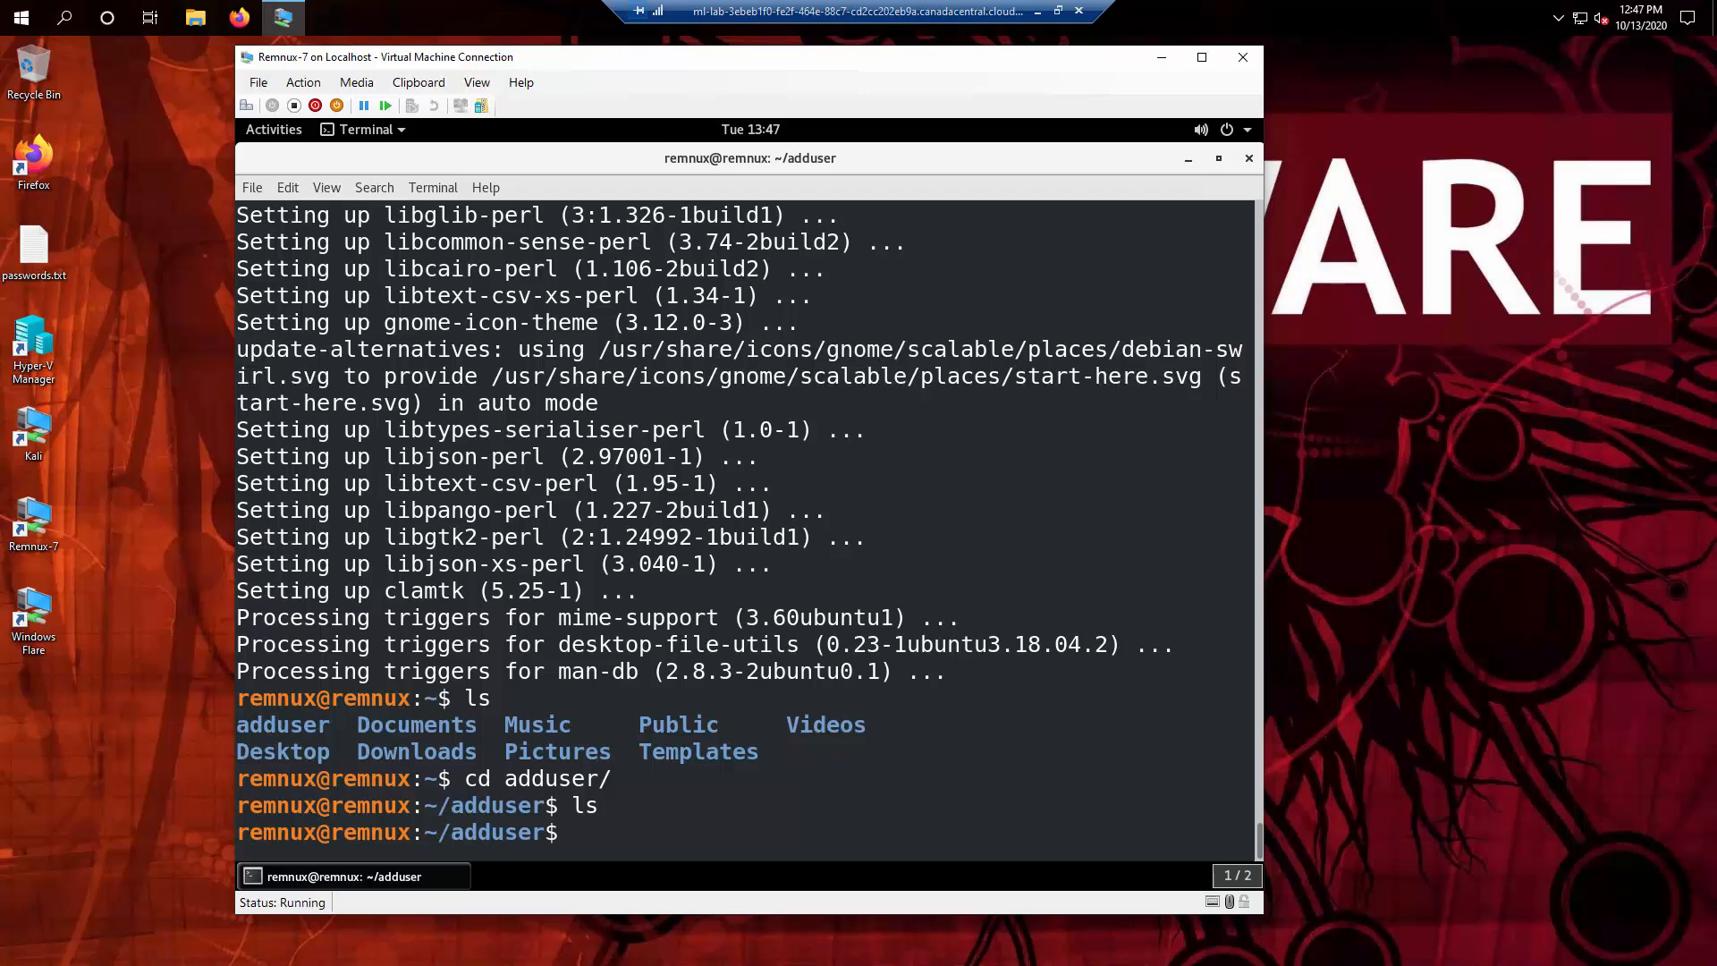
{"action": "type", "text": "clamfres"}
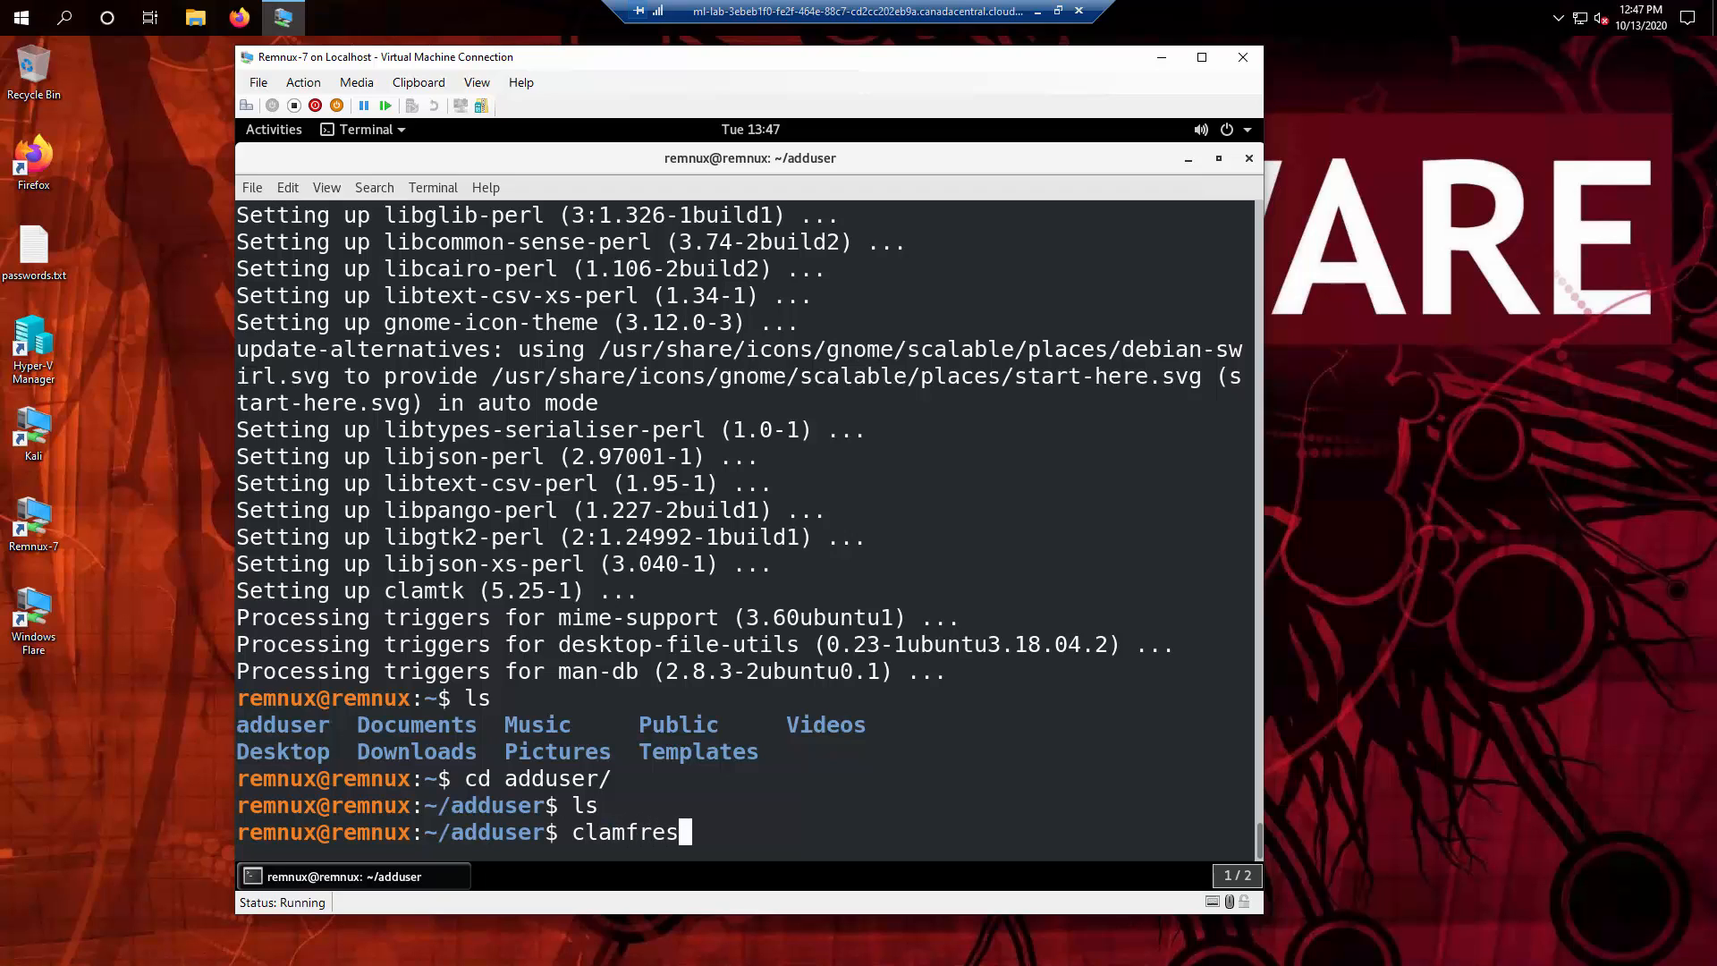
{"action": "type", "text": "h"}
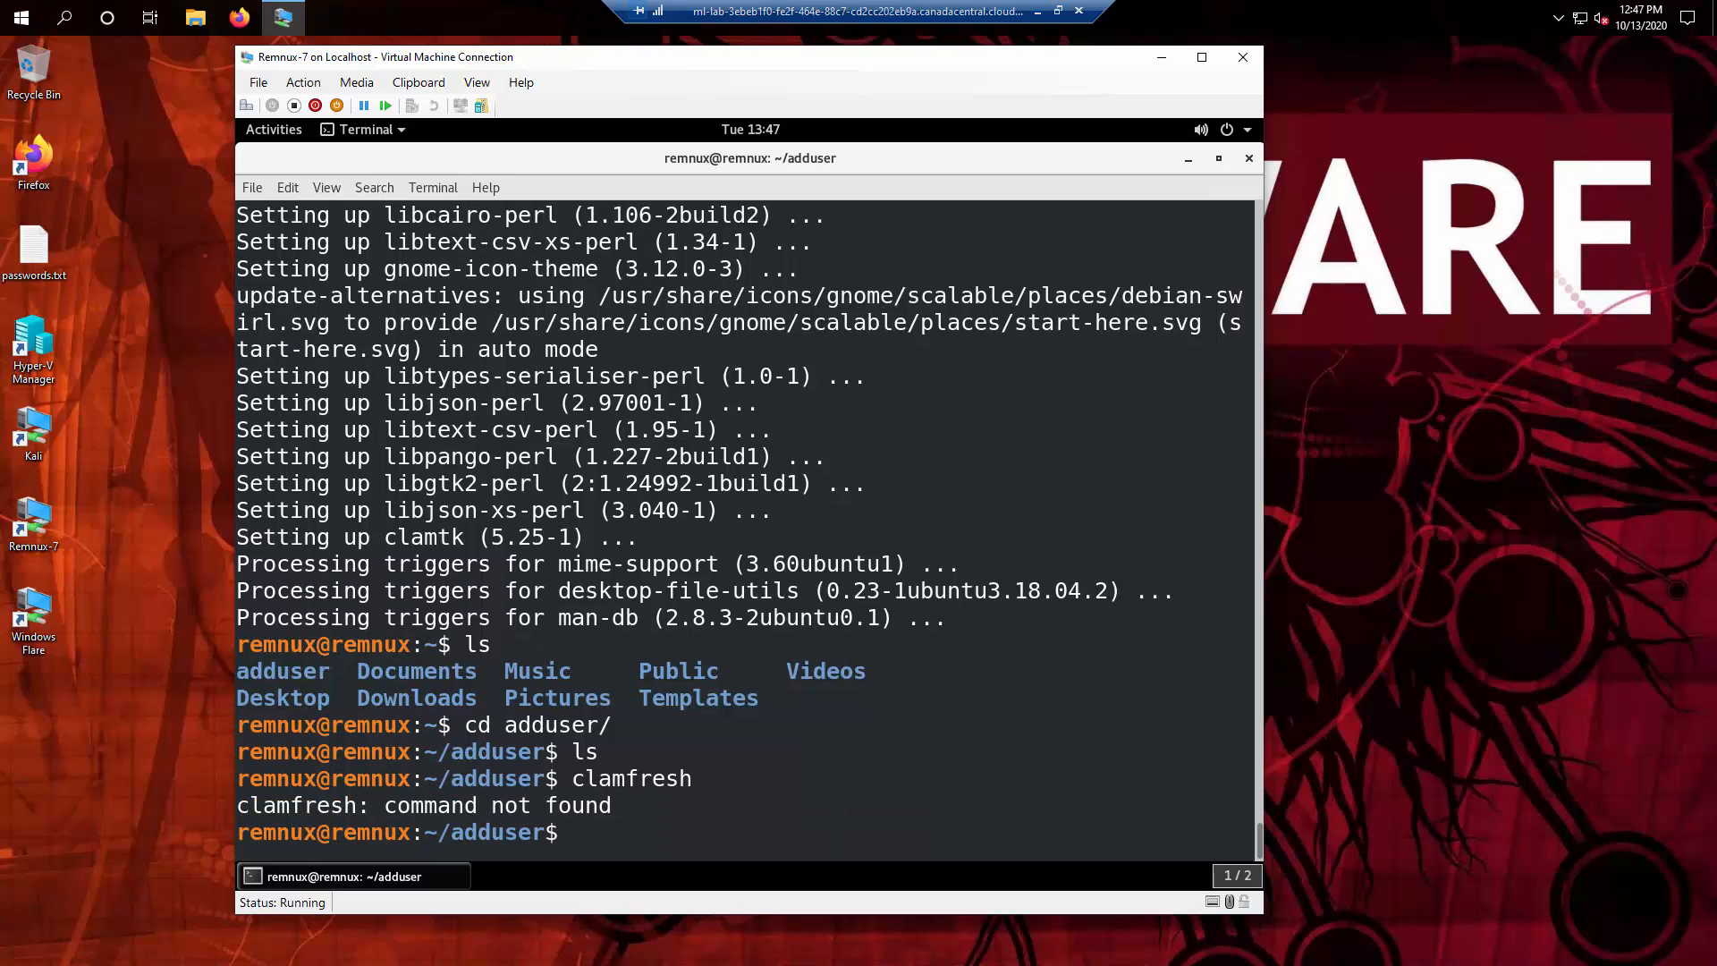
{"action": "type", "text": "fr"}
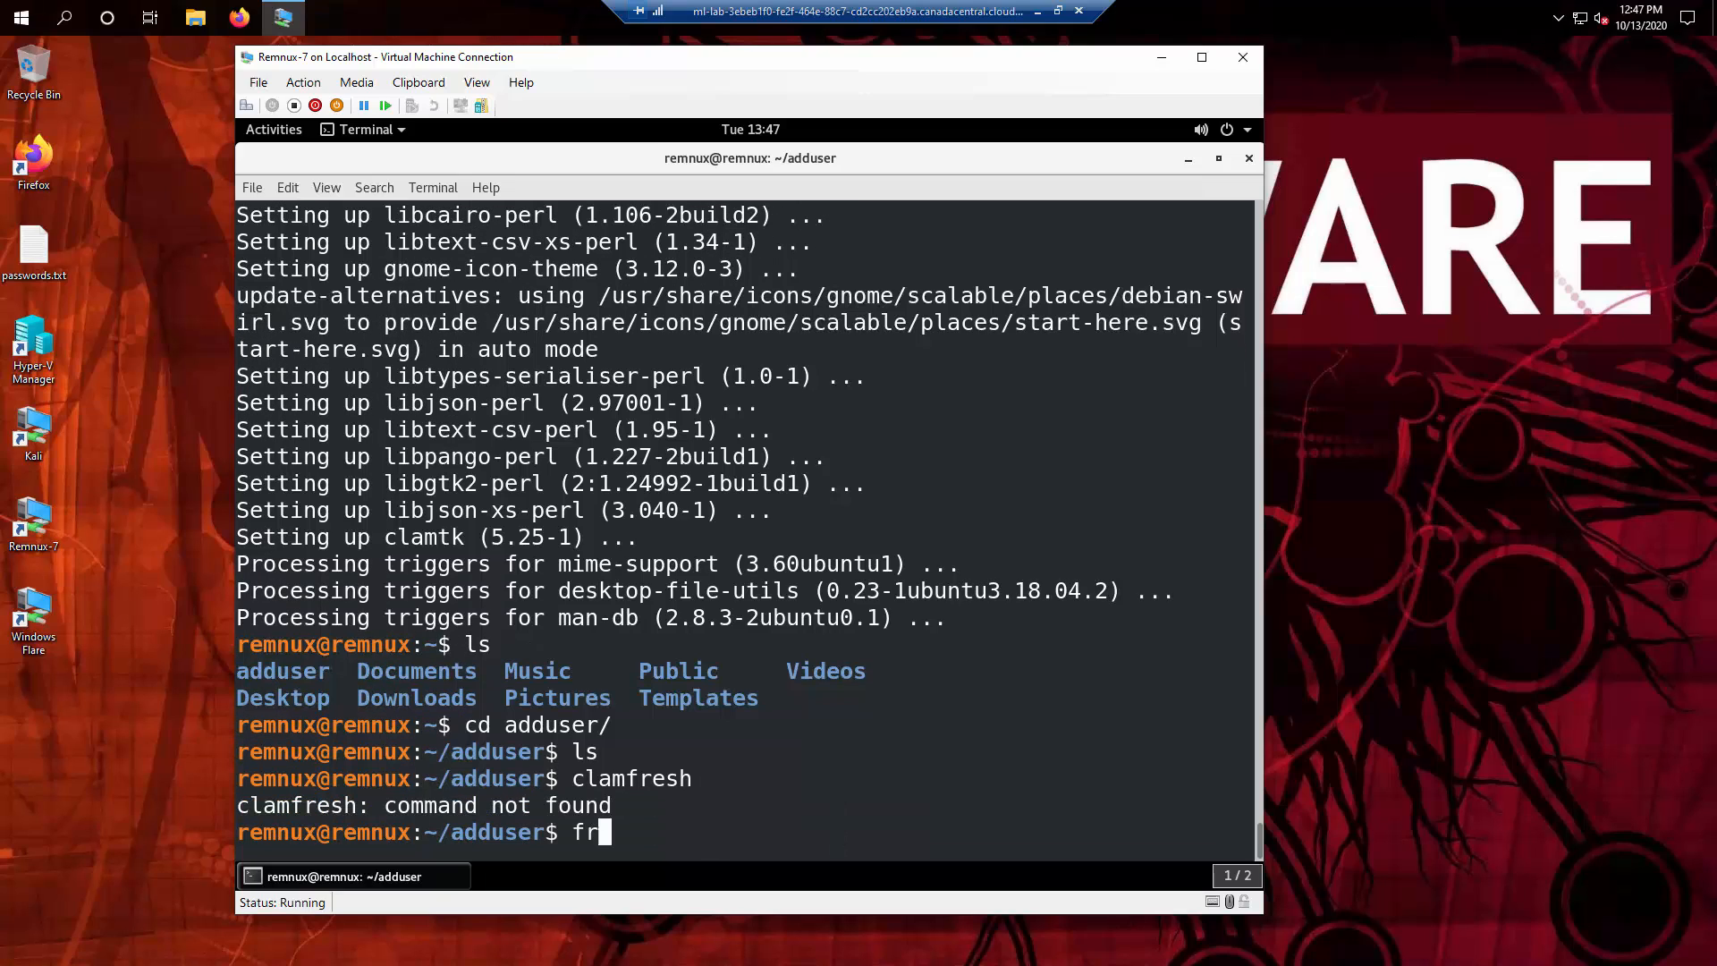
{"action": "type", "text": "eshclam"}
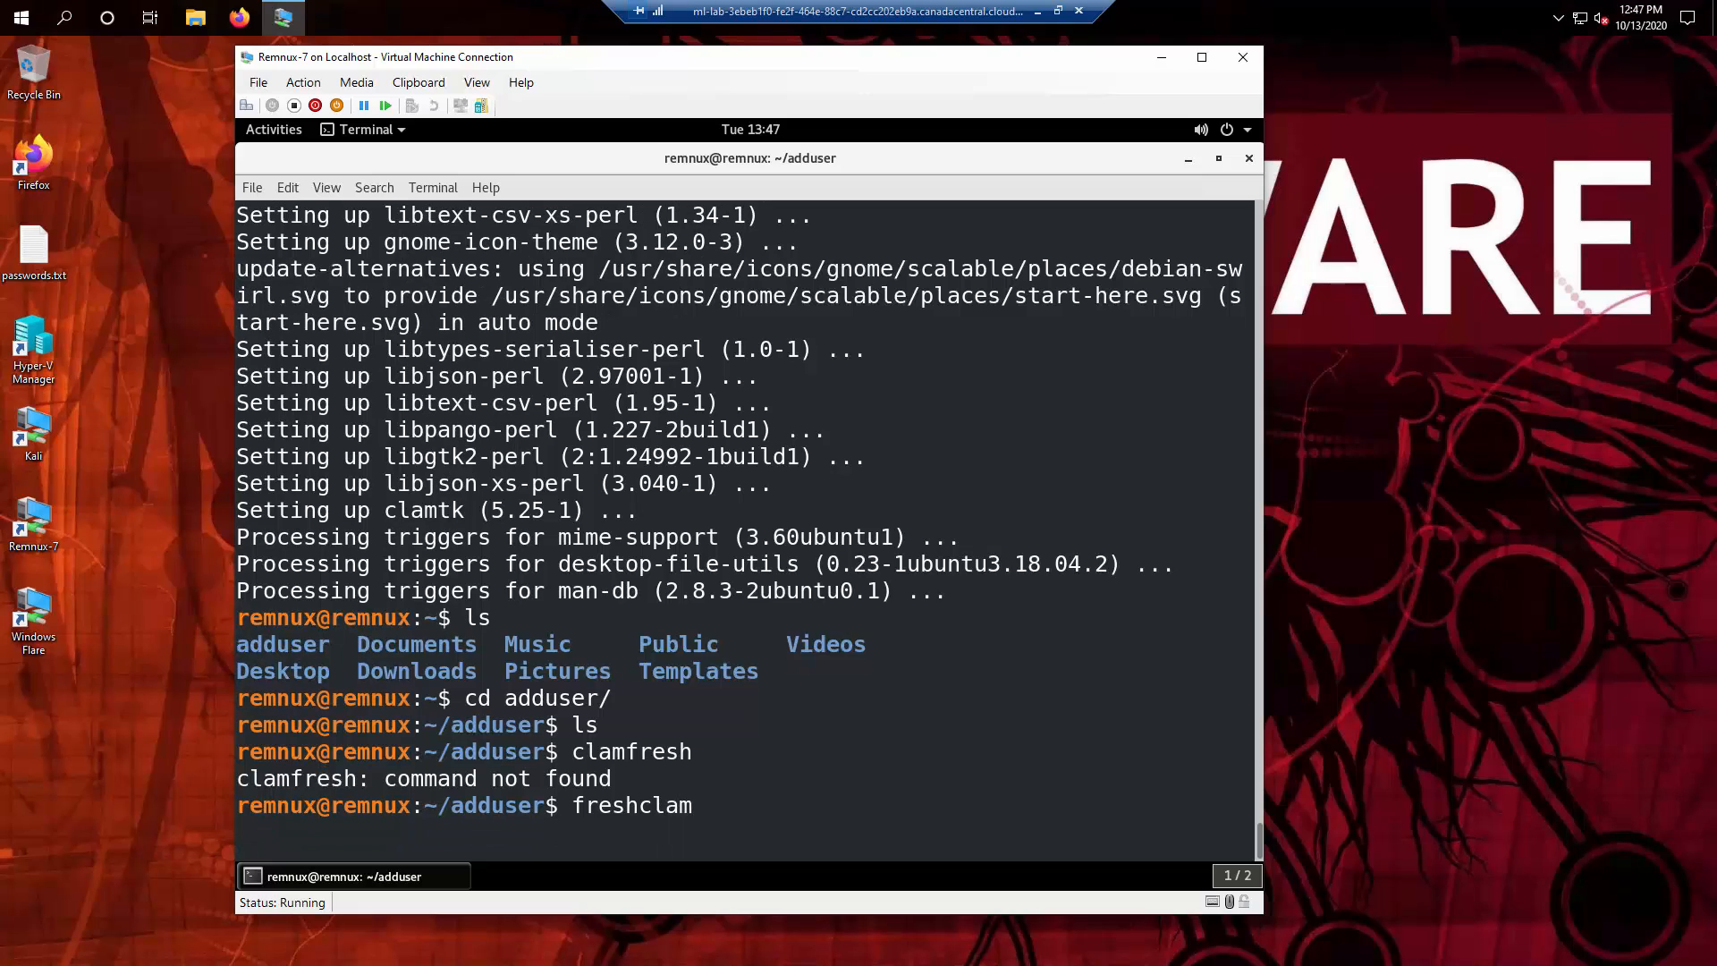
Step: Run freshclam to download and test the daily, main and bytecode signatures
{"action": "key", "text": "Return"}
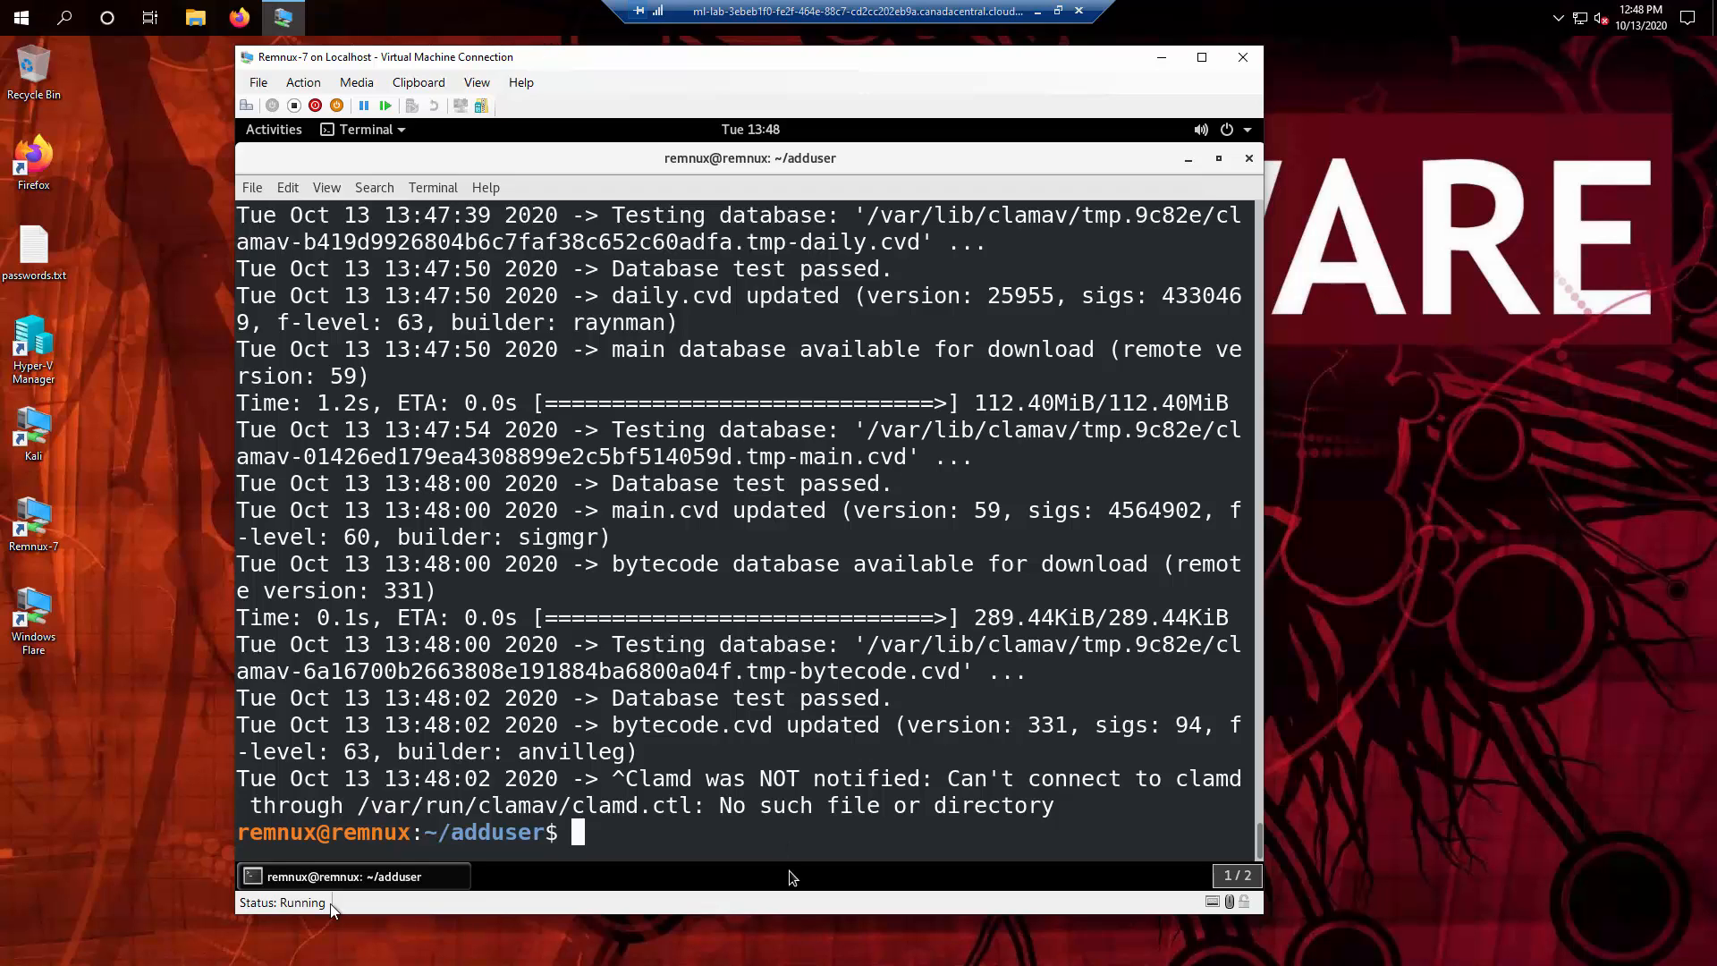
{"action": "double_click", "coordinate": [655, 777]}
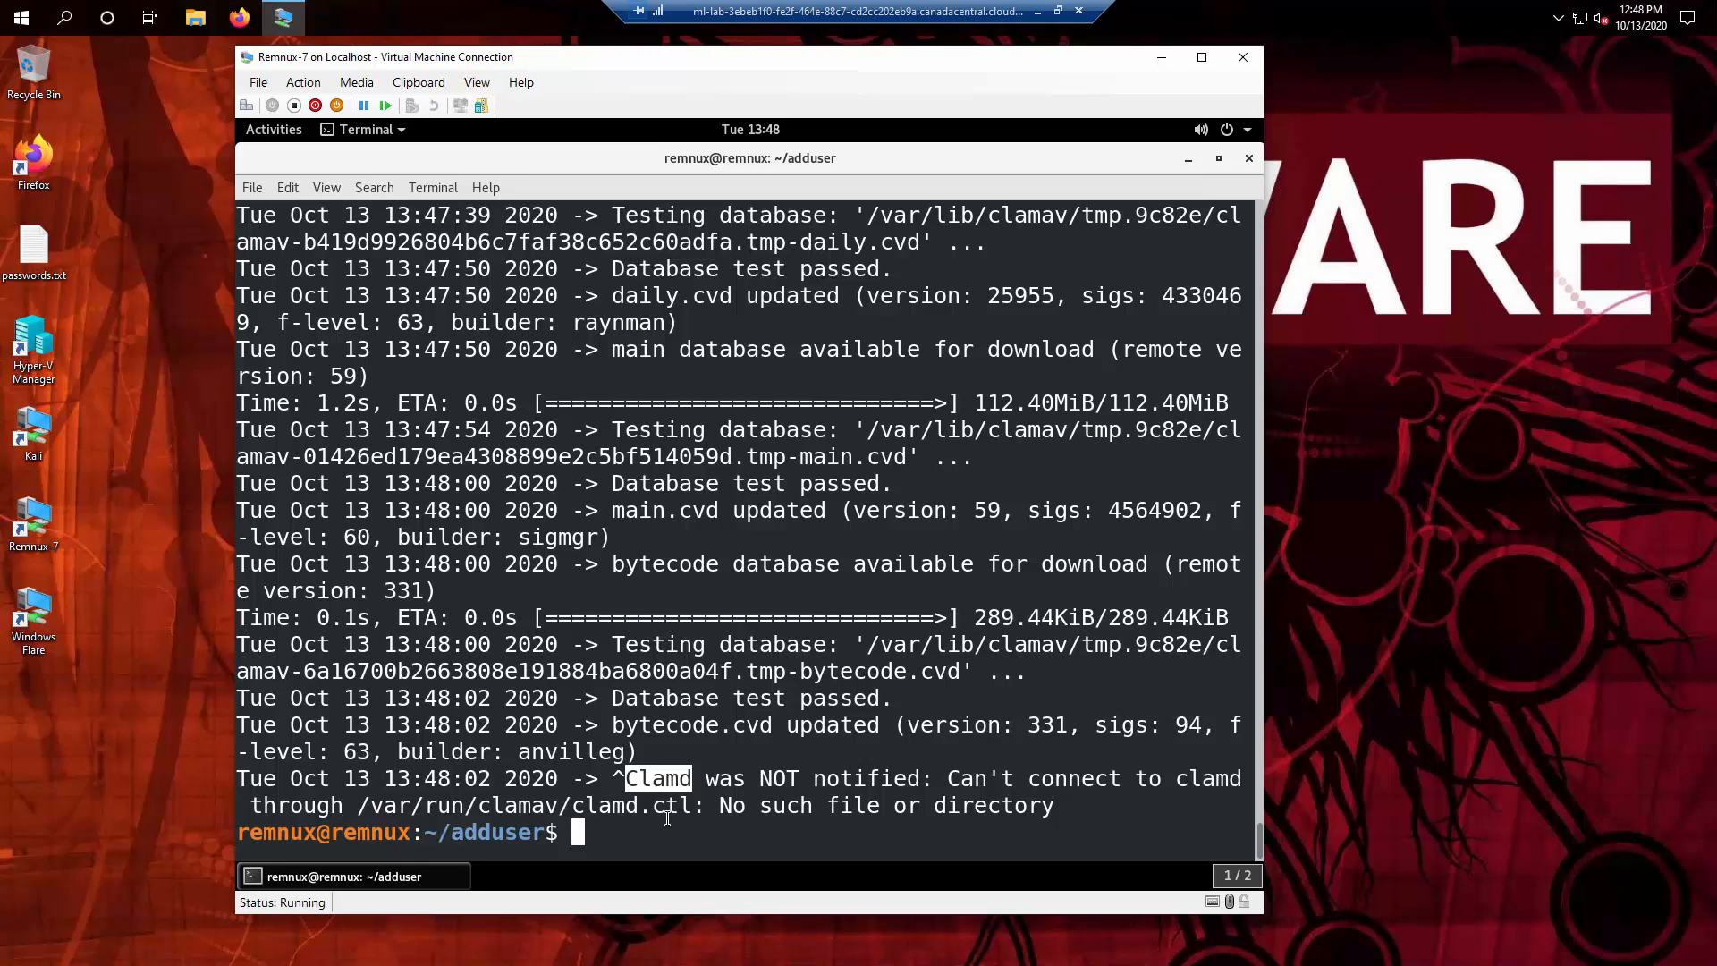
{"action": "mouse_move", "coordinate": [653, 711]}
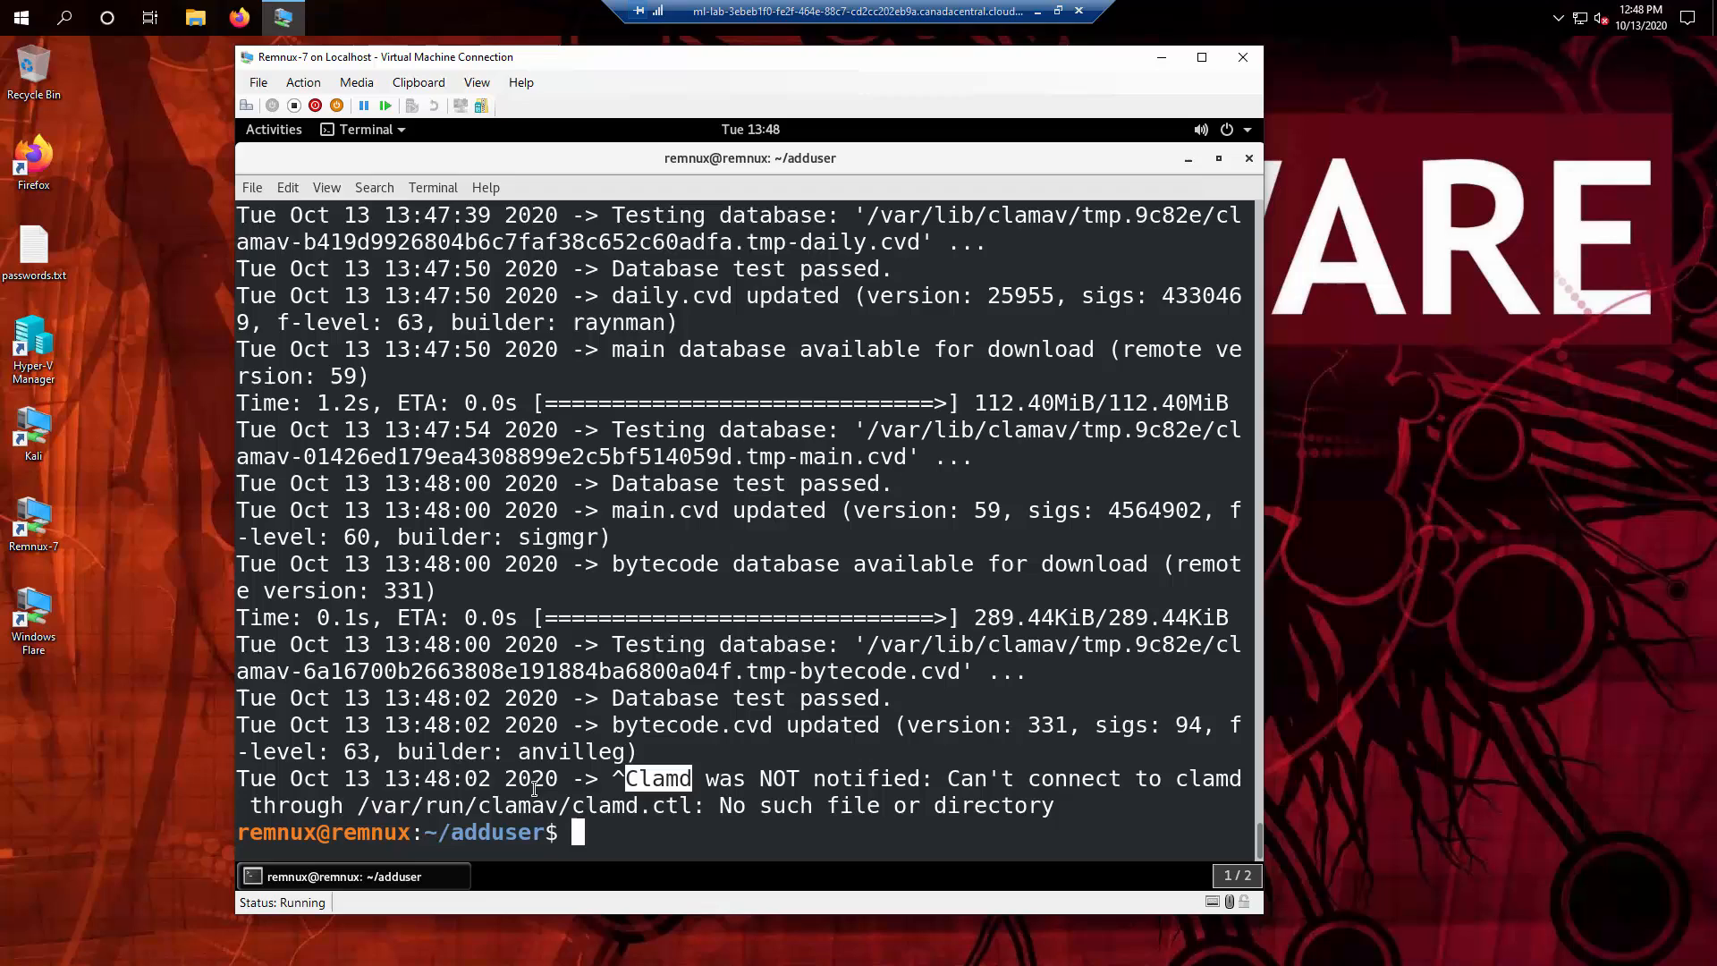
{"action": "left_click", "coordinate": [252, 187]}
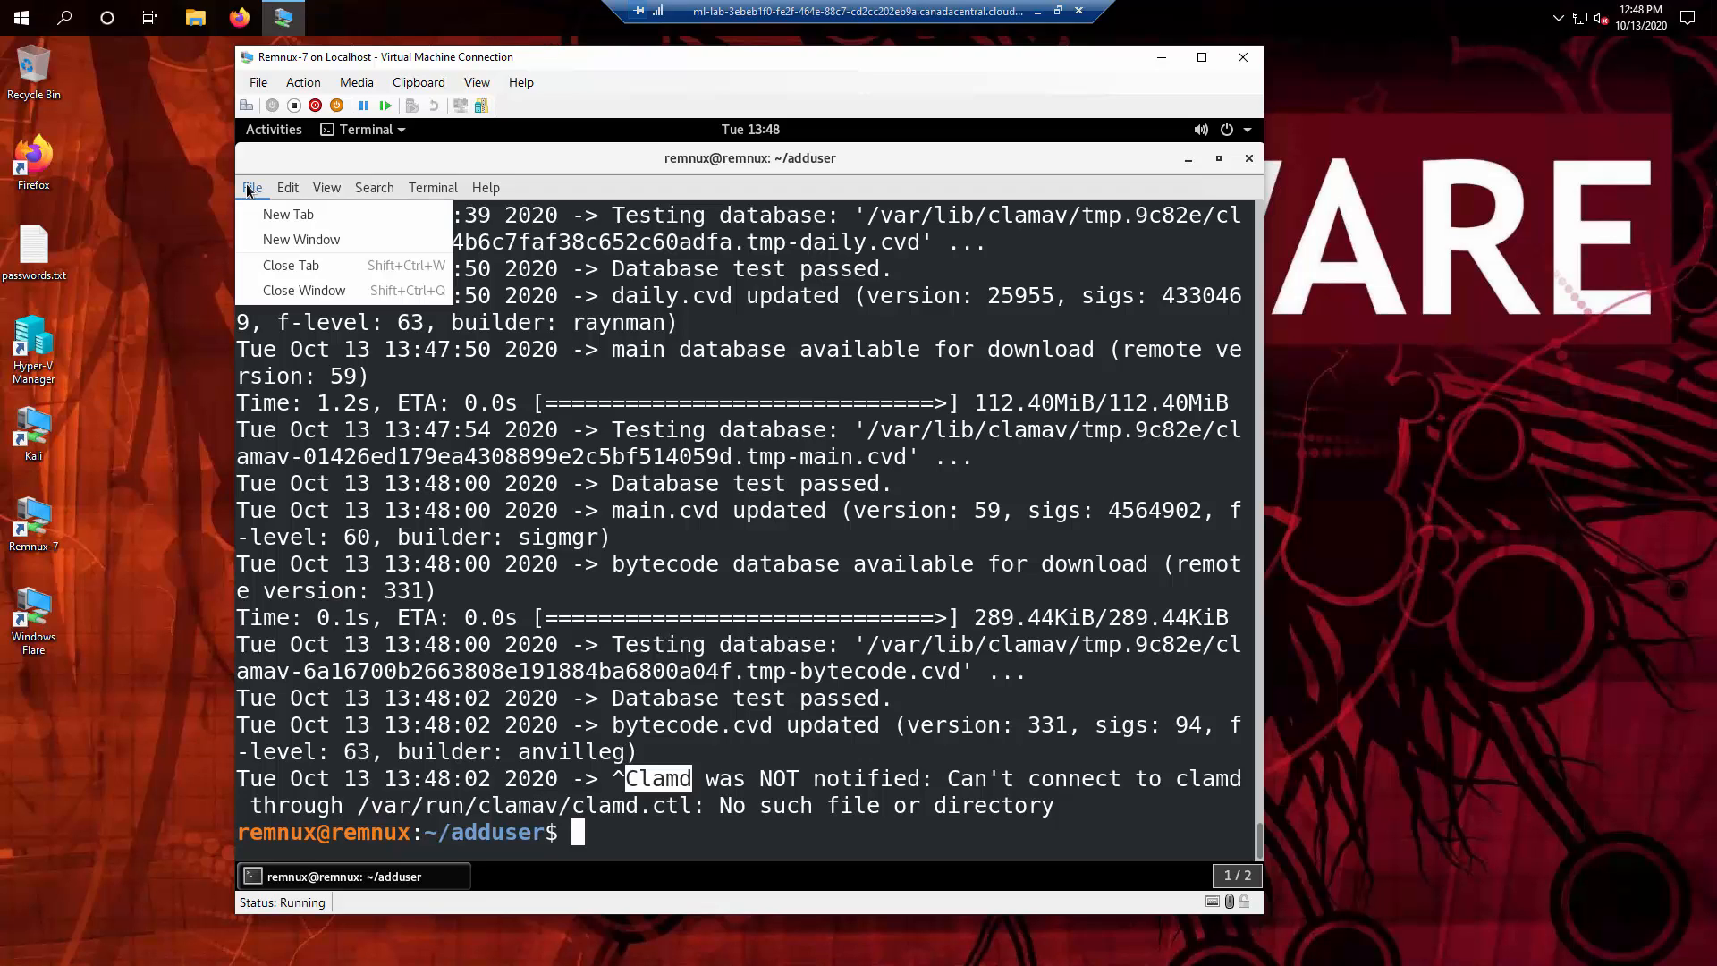
{"action": "left_click", "coordinate": [591, 630]}
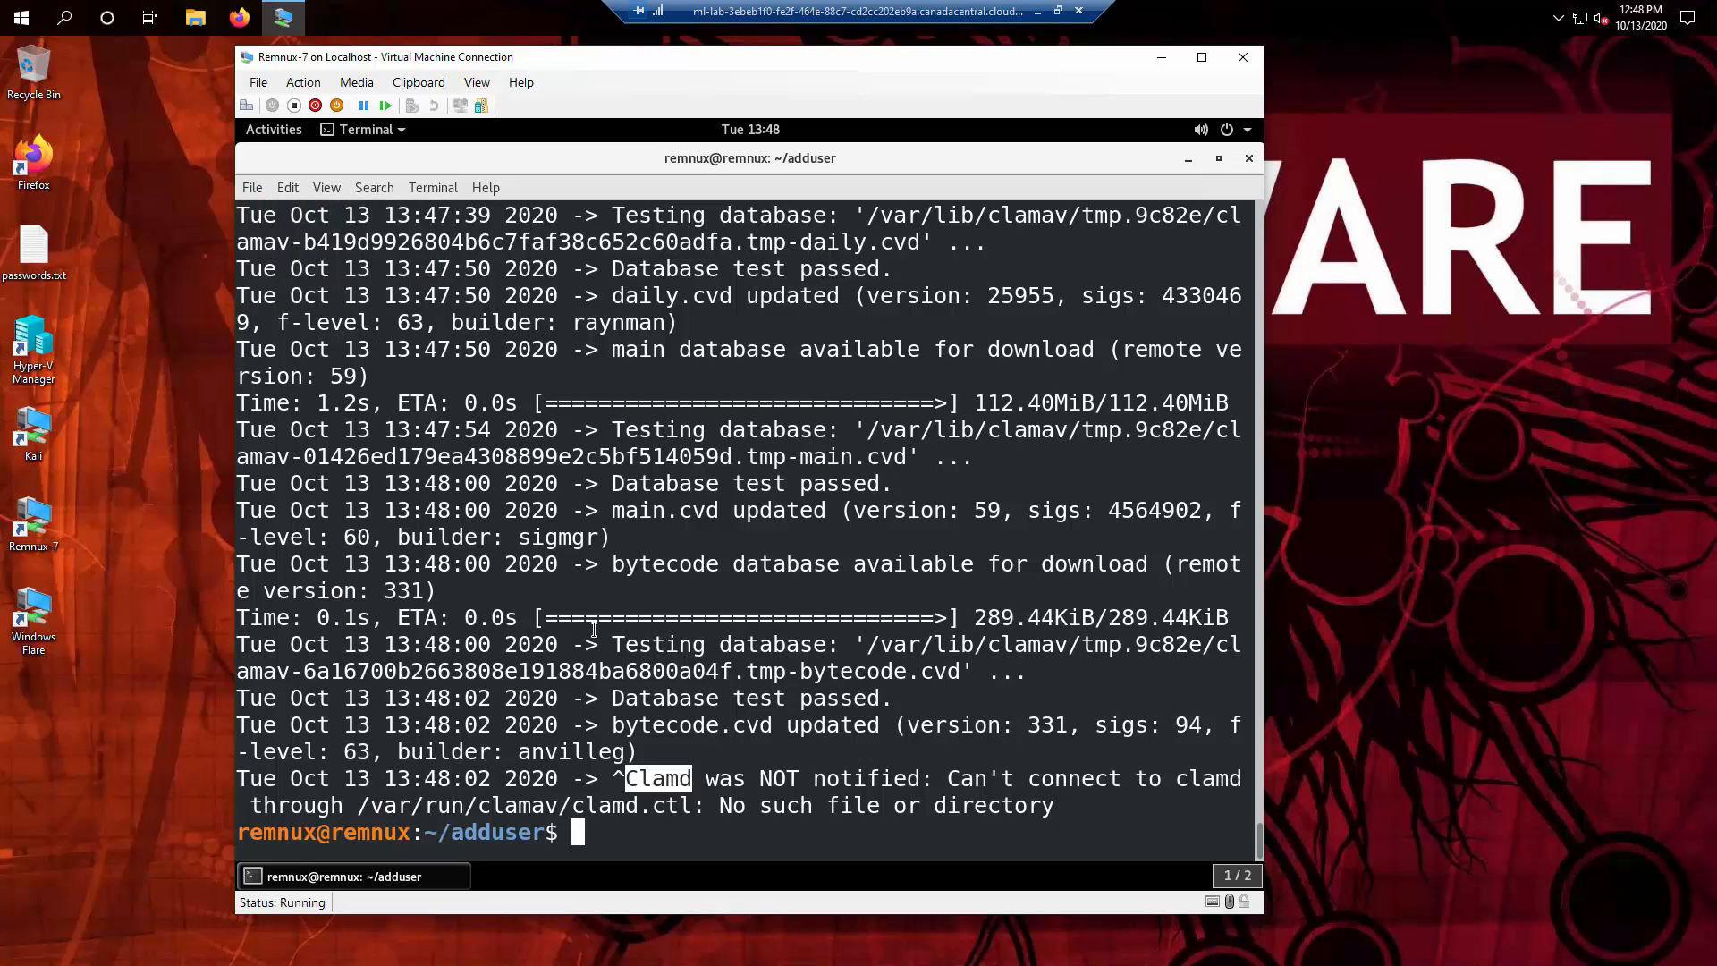
{"action": "mouse_move", "coordinate": [1177, 208]}
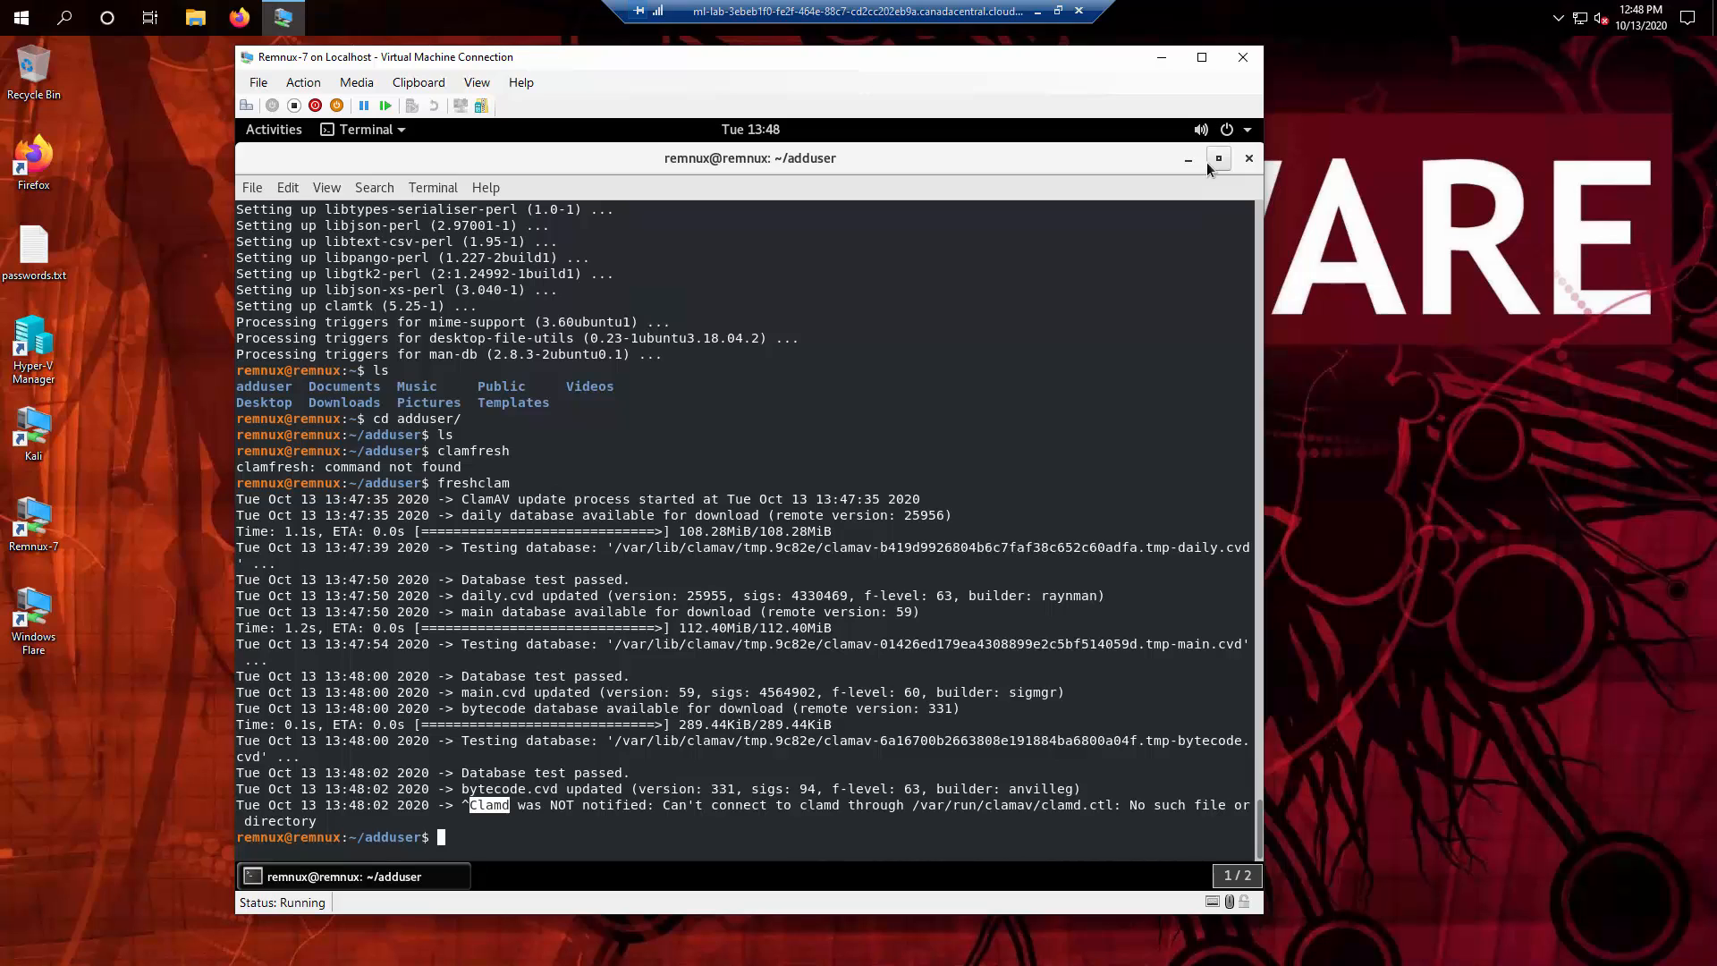
Step: Open Activities and the Show Applications grid listing ClamTk and Terminal
{"action": "left_click", "coordinate": [1218, 158]}
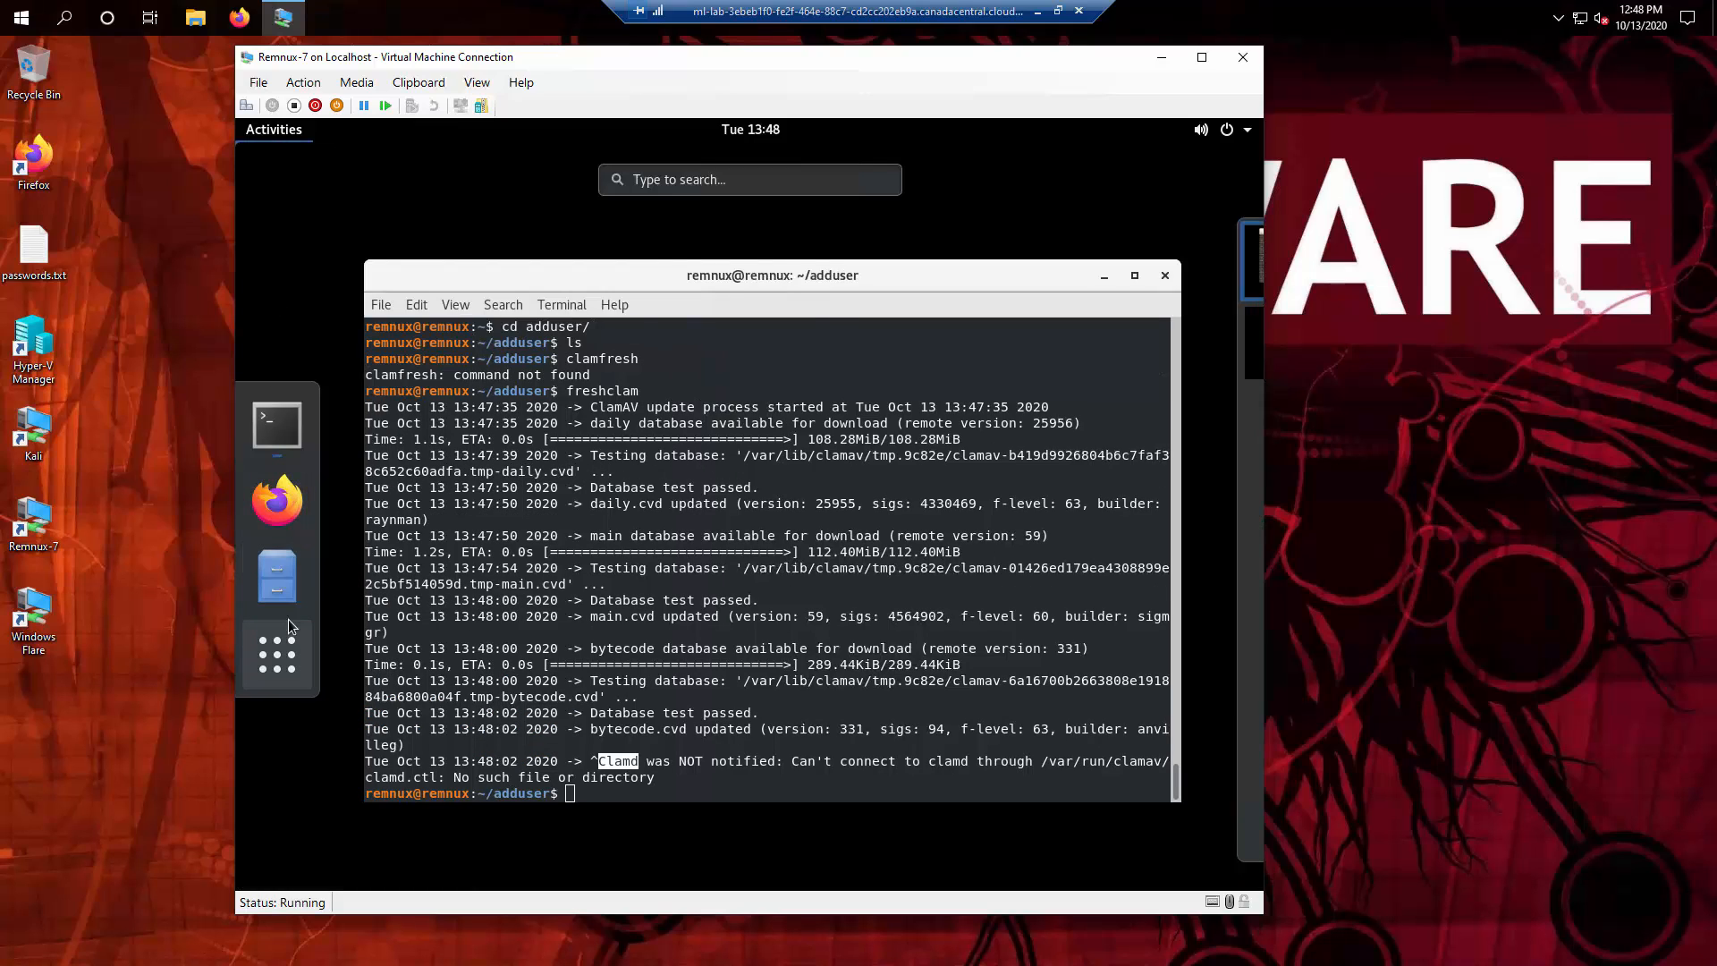
{"action": "left_click", "coordinate": [276, 655]}
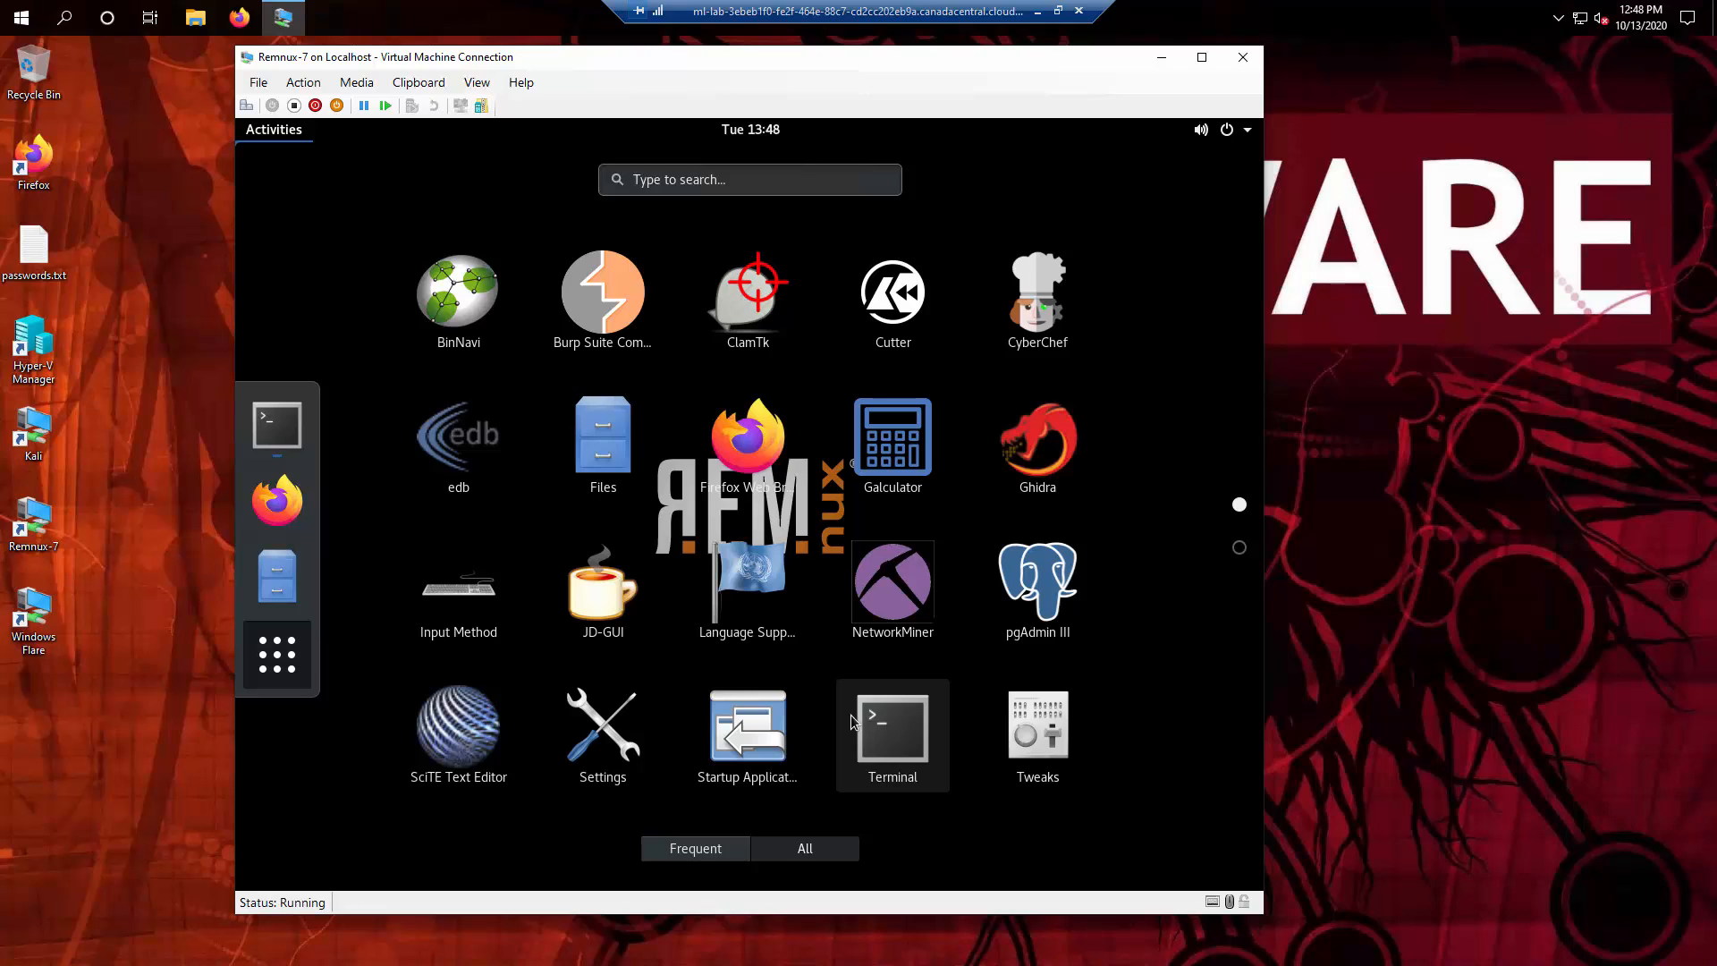
{"action": "mouse_move", "coordinate": [748, 296]}
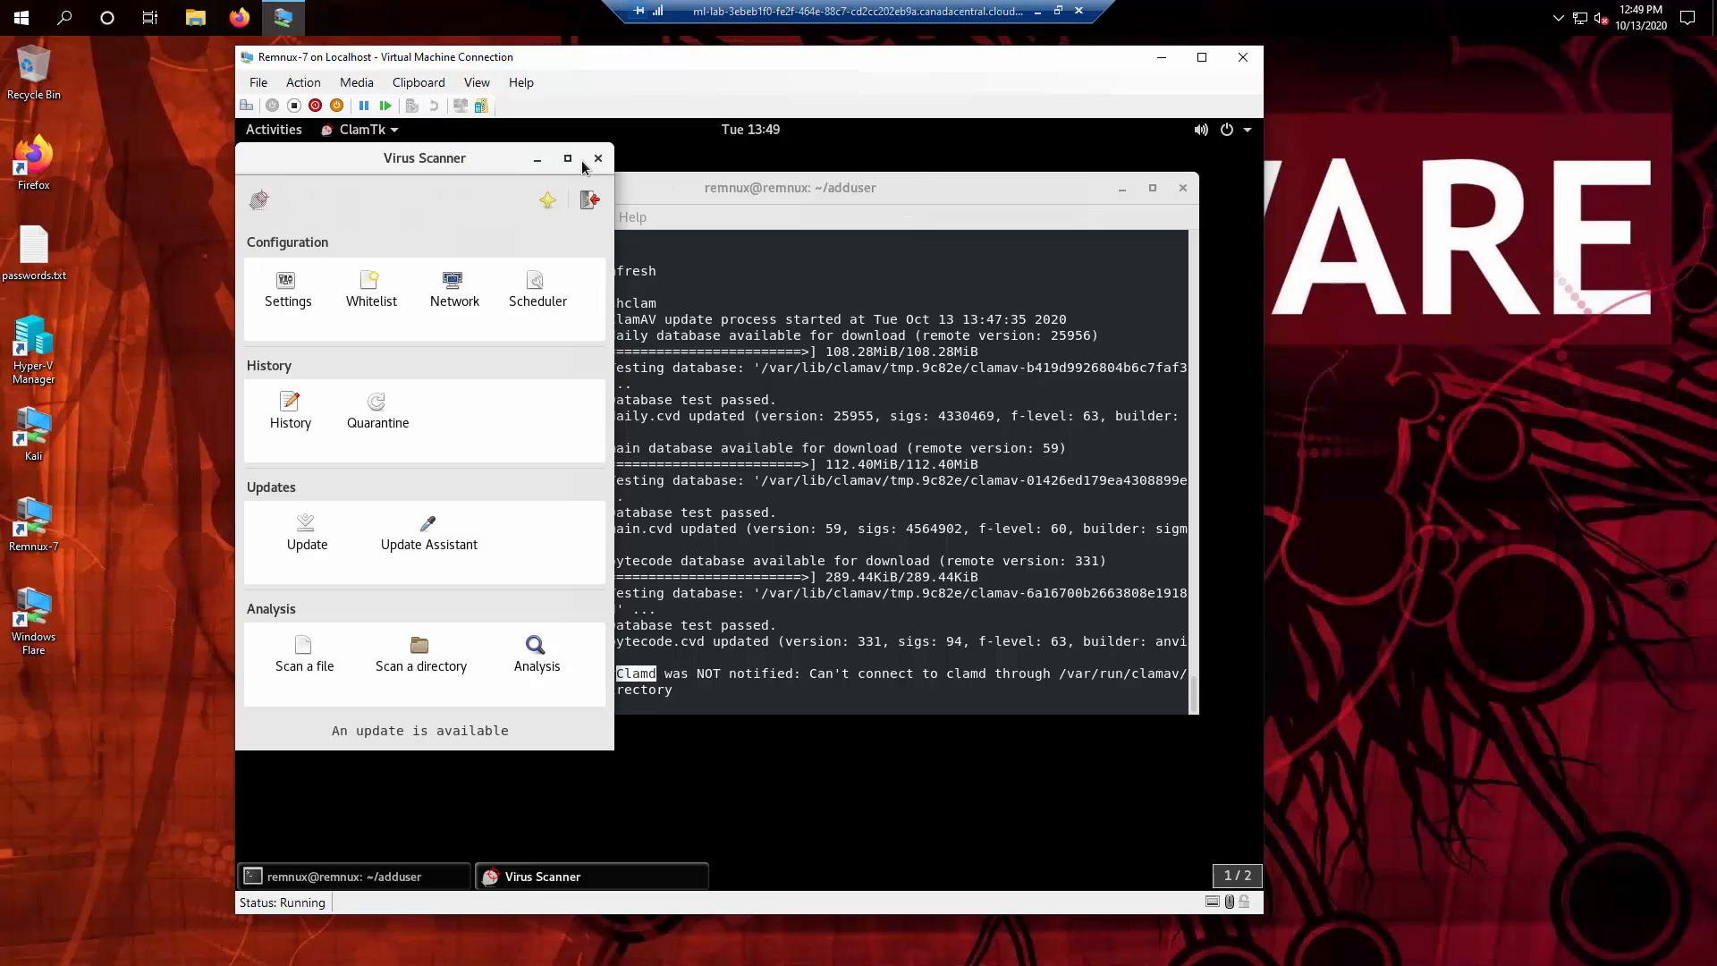
Step: Drag the ClamTk Virus Scanner window to the right, beside the terminal
{"action": "left_click_drag", "start_coordinate": [425, 157], "coordinate": [527, 170]}
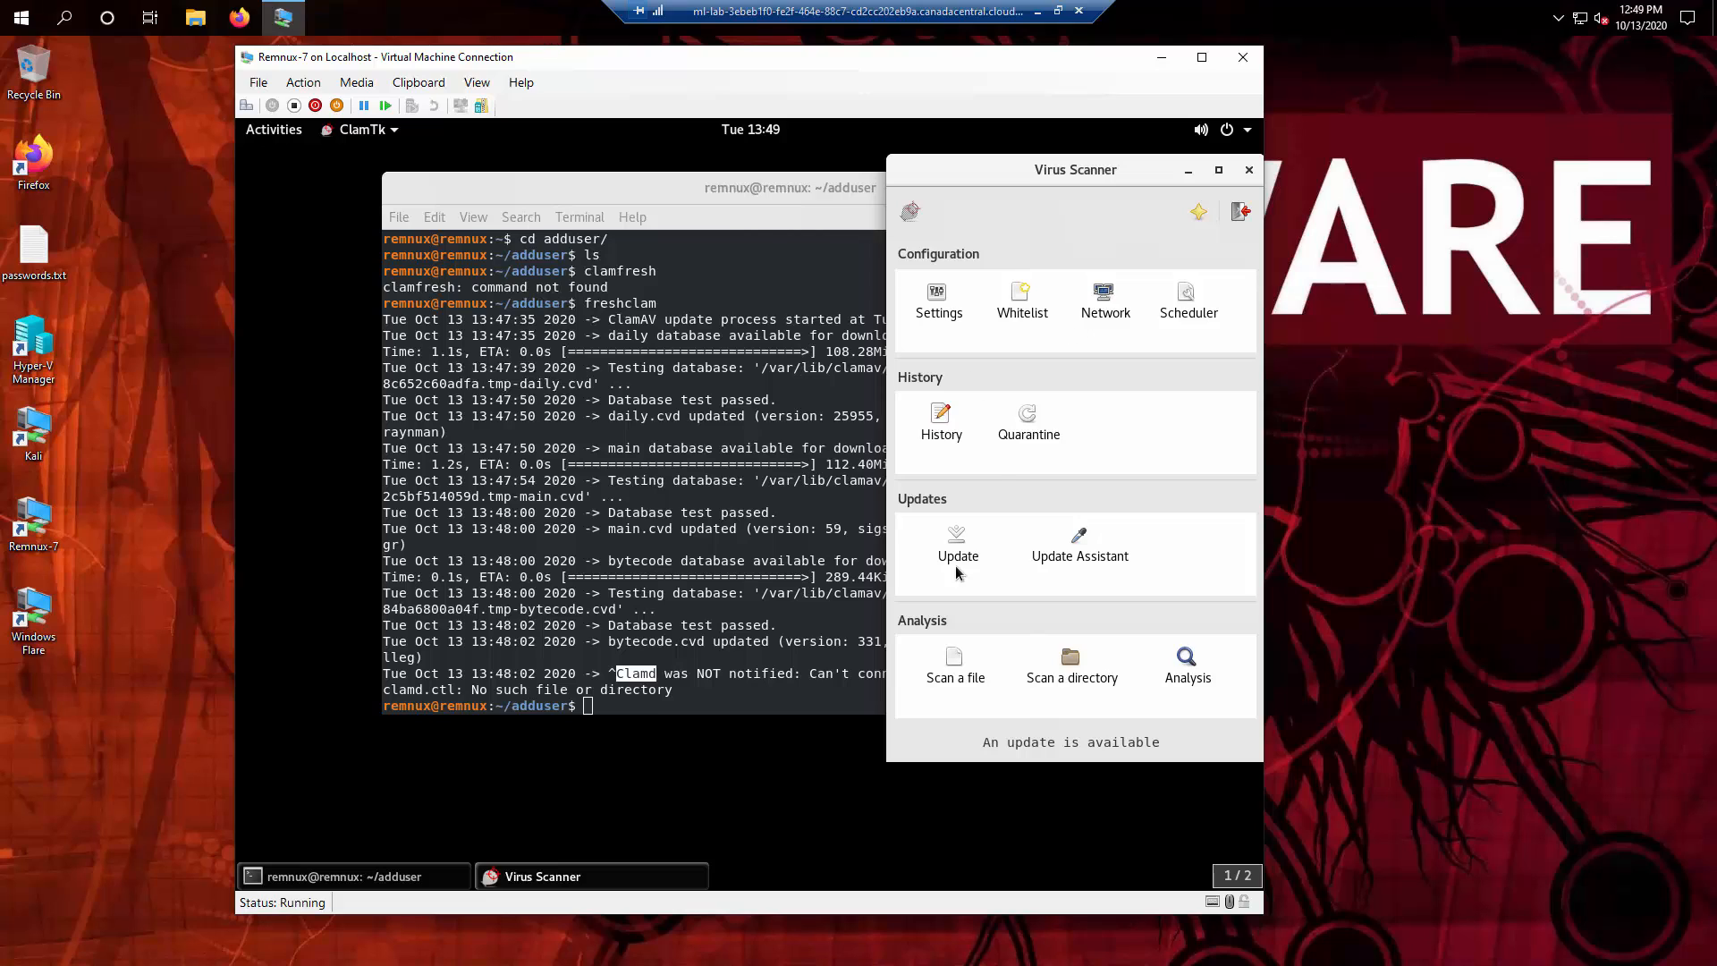
{"action": "mouse_move", "coordinate": [983, 438]}
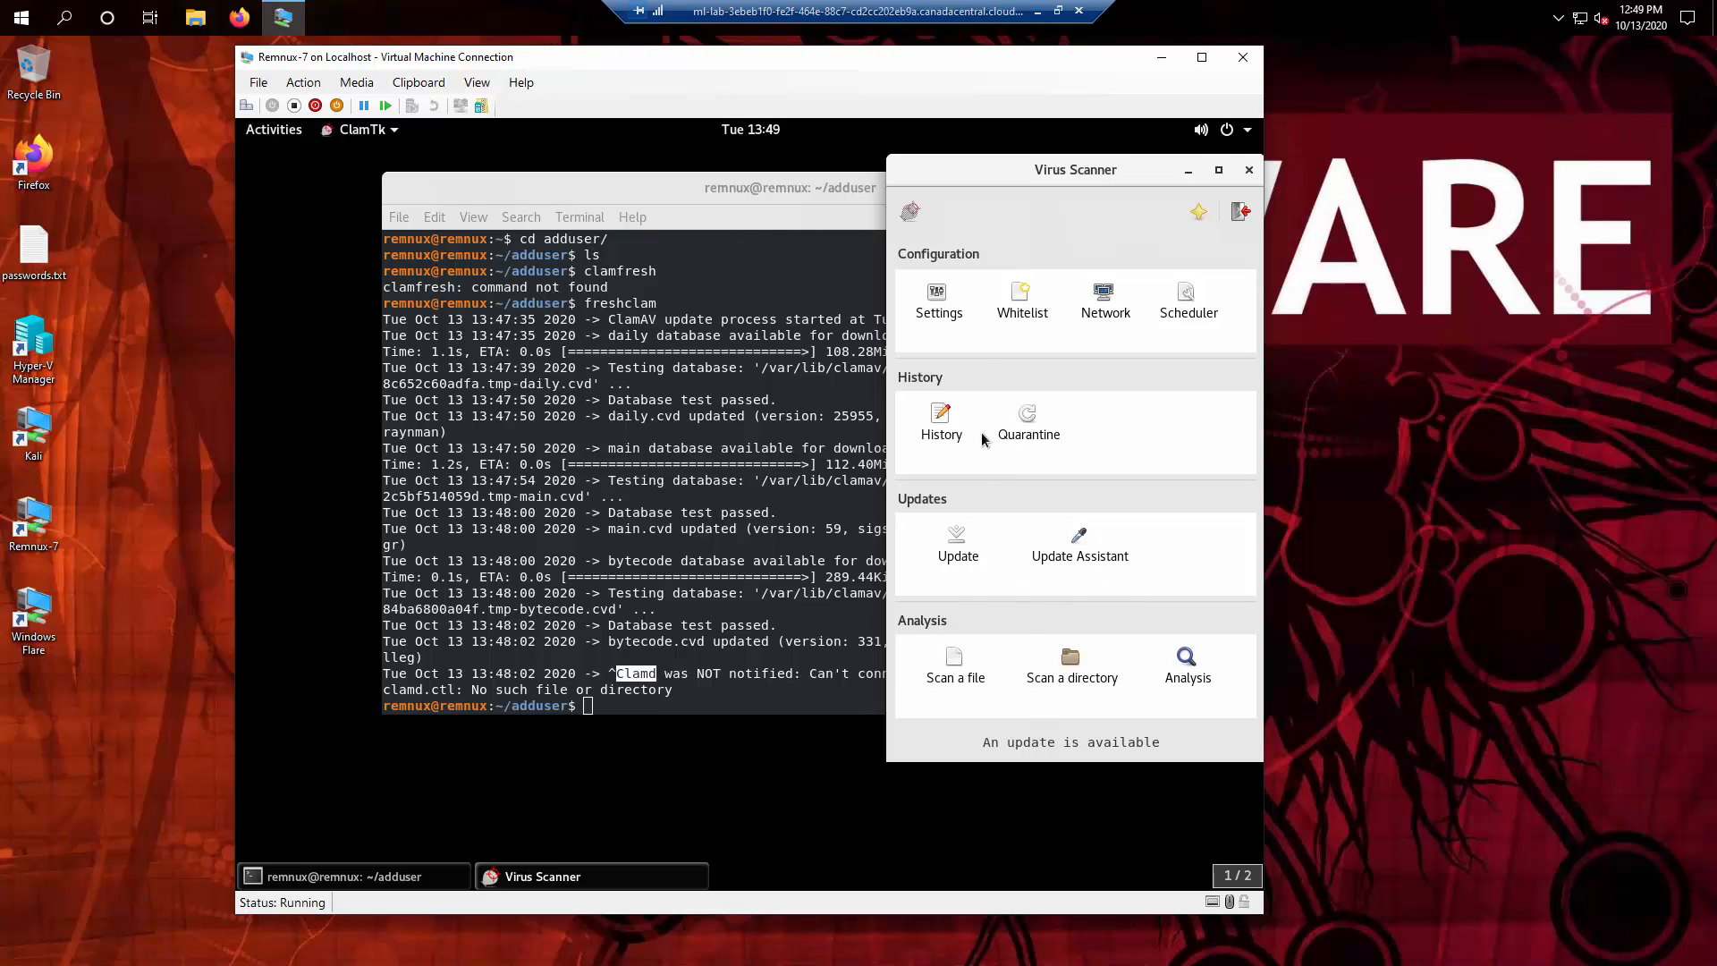
{"action": "mouse_move", "coordinate": [955, 658]}
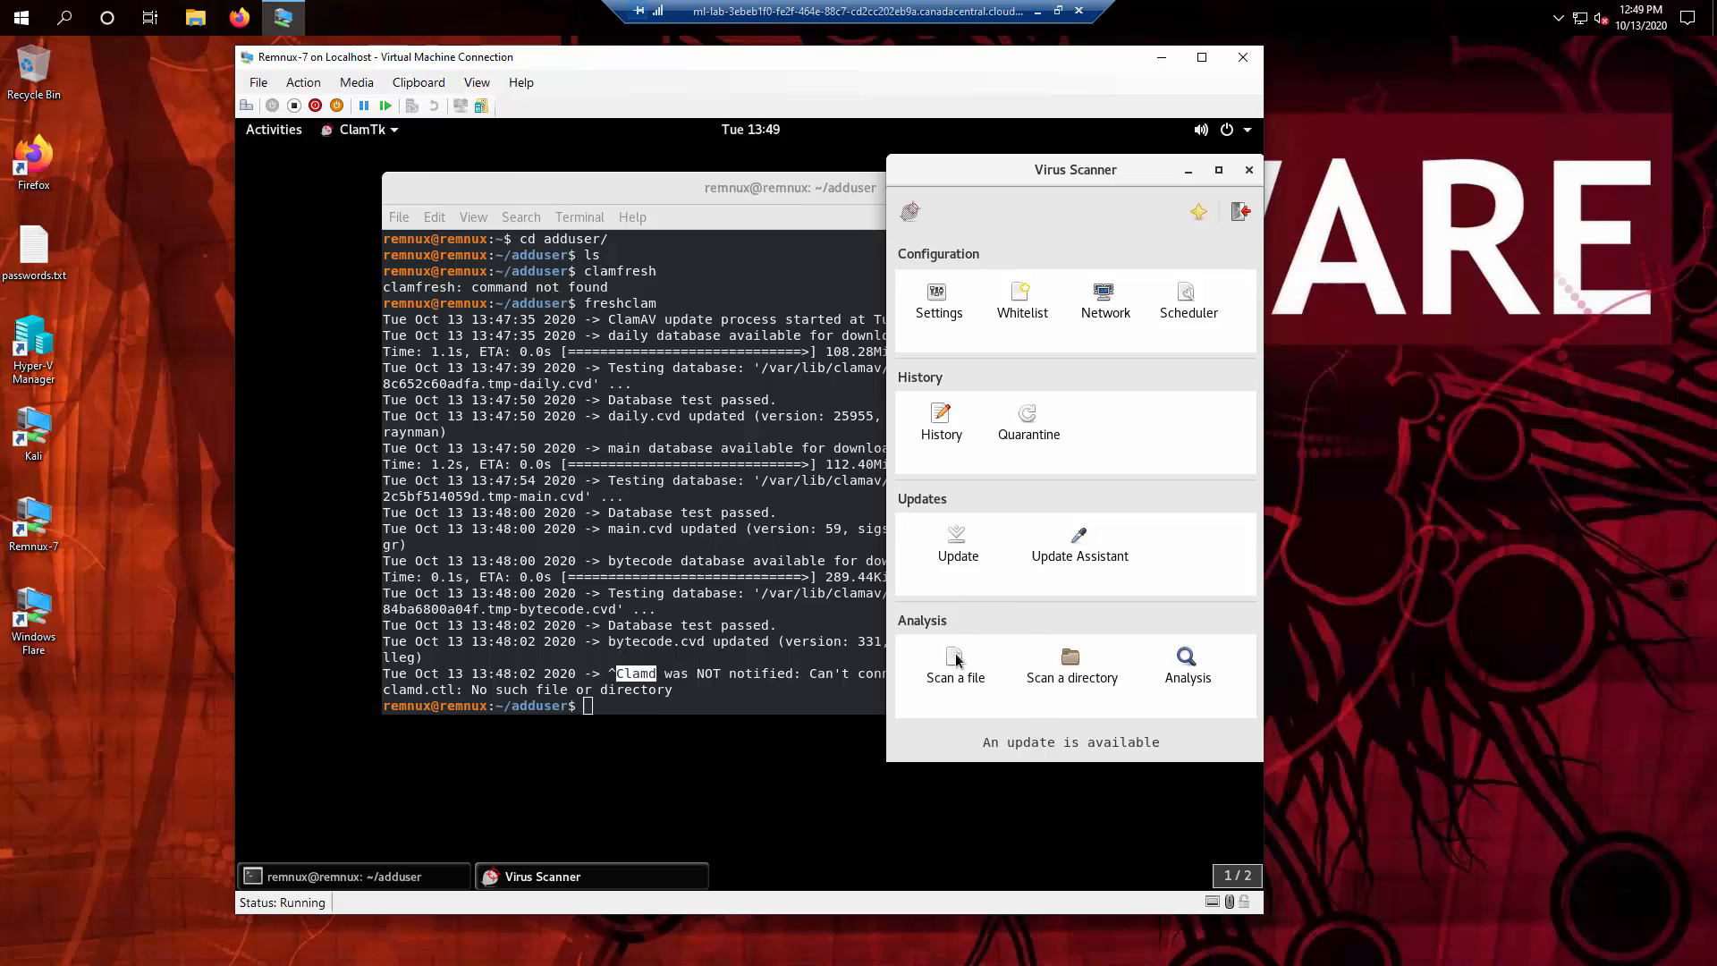
{"action": "mouse_move", "coordinate": [1070, 657]}
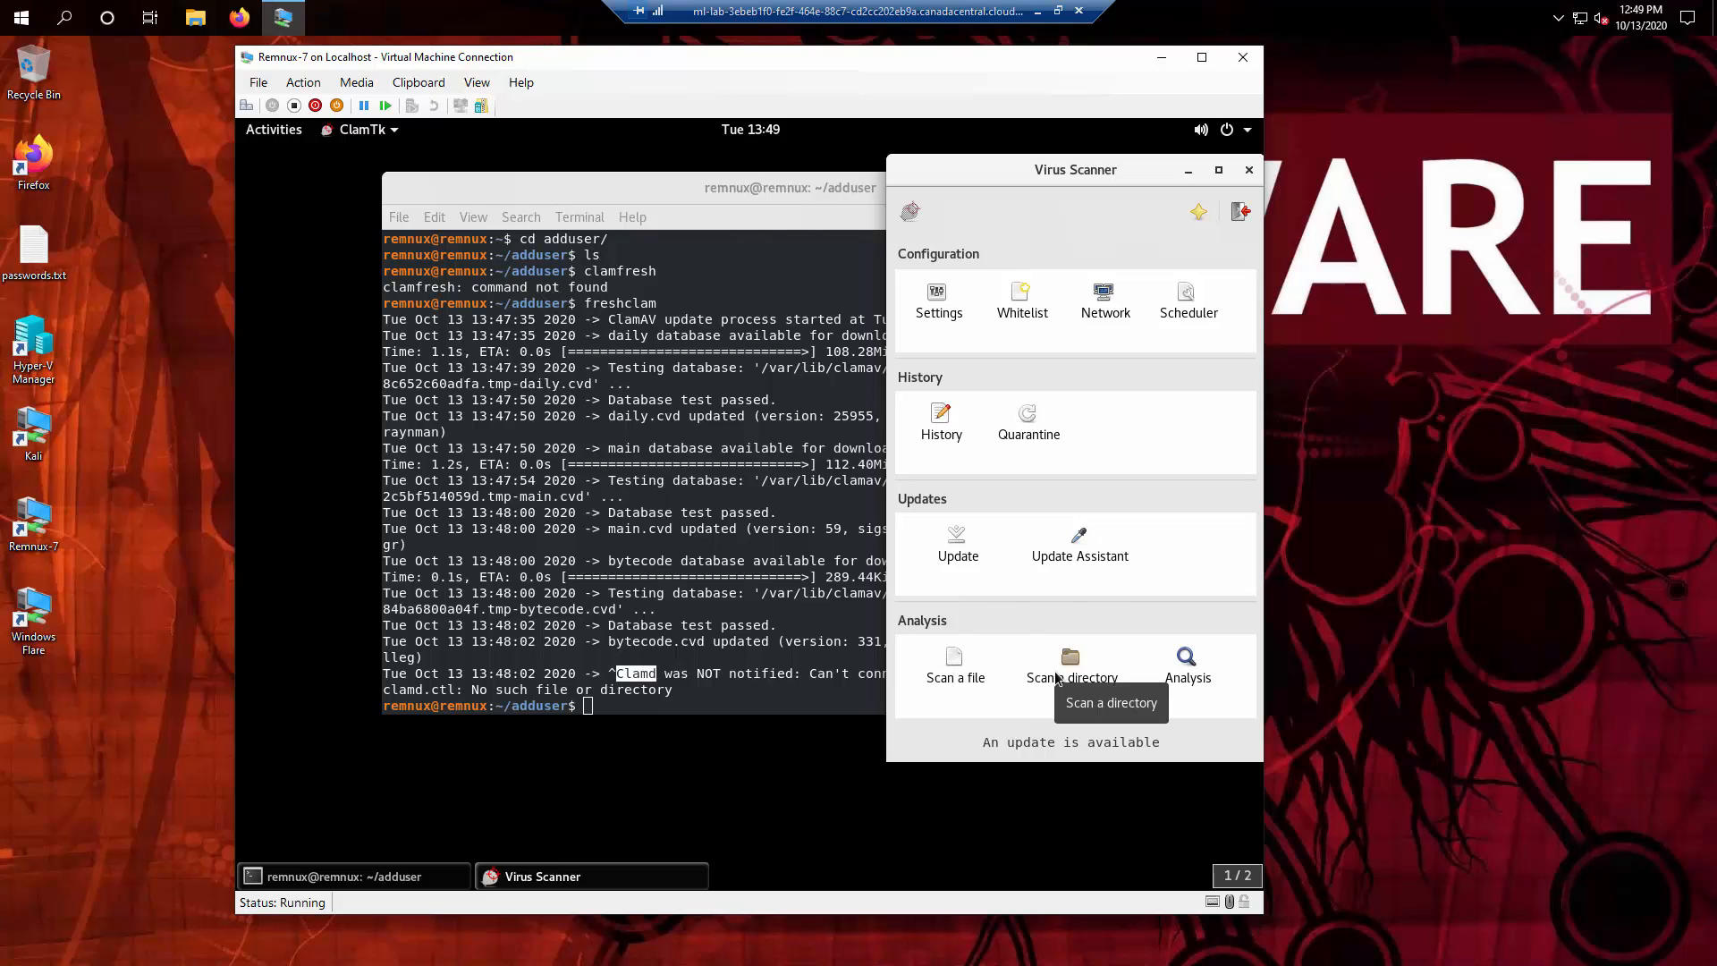
{"action": "mouse_move", "coordinate": [1045, 743]}
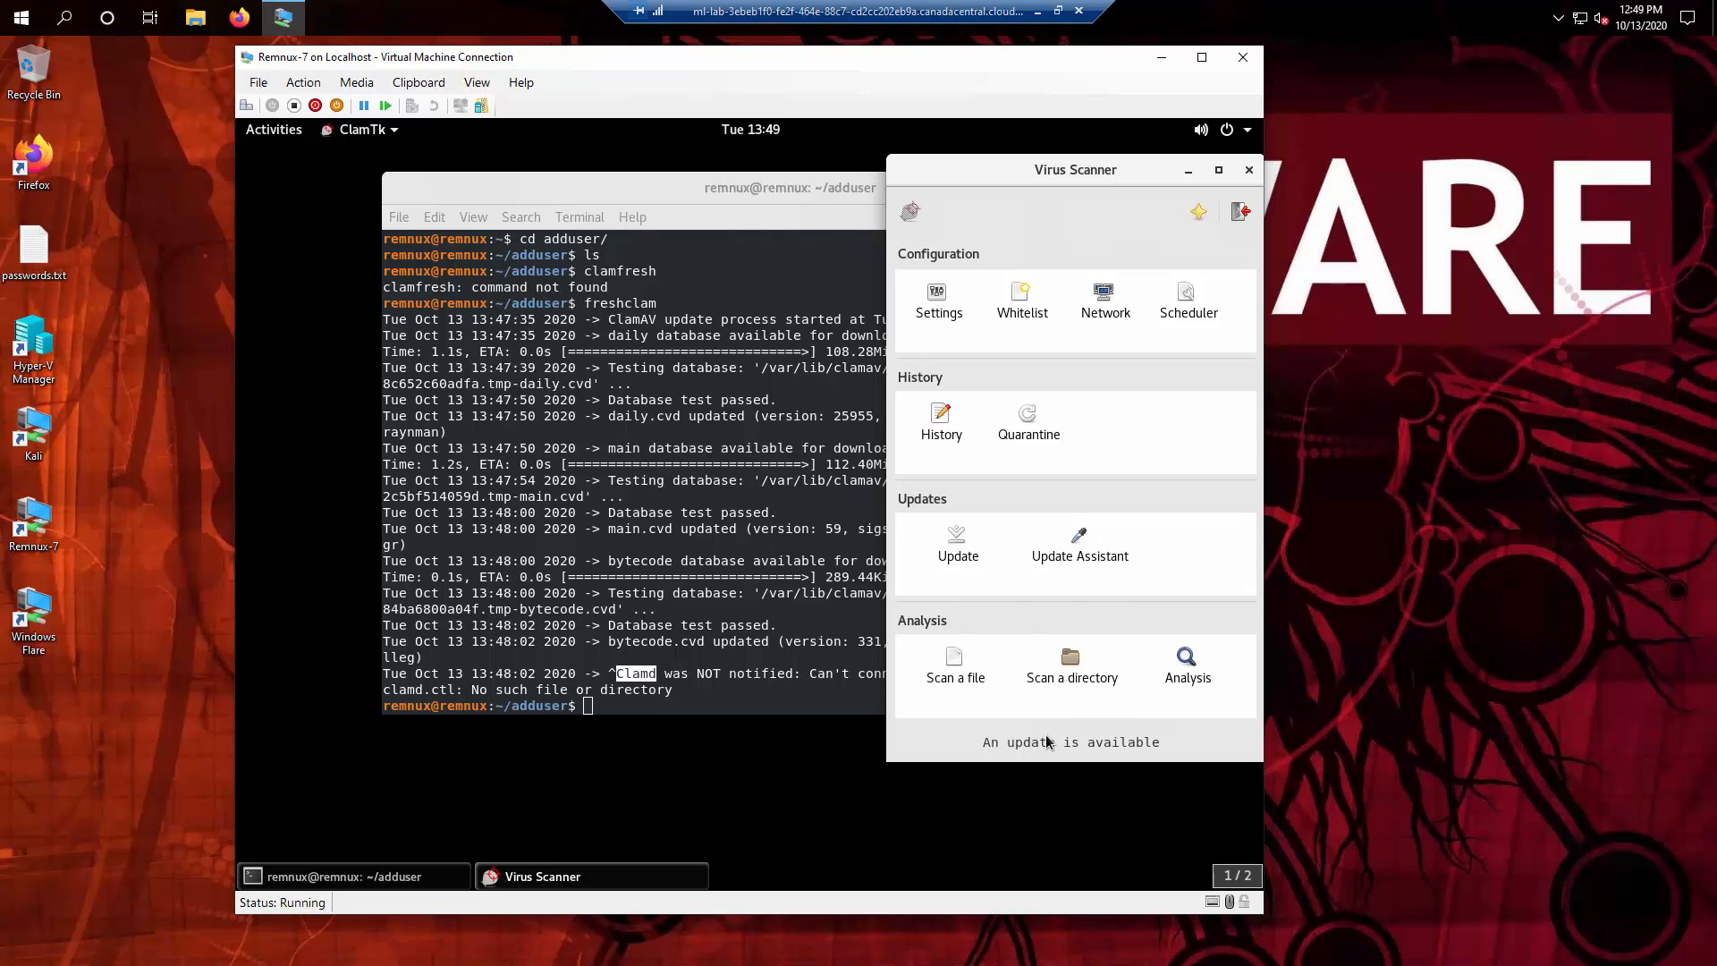
{"action": "mouse_move", "coordinate": [1057, 712]}
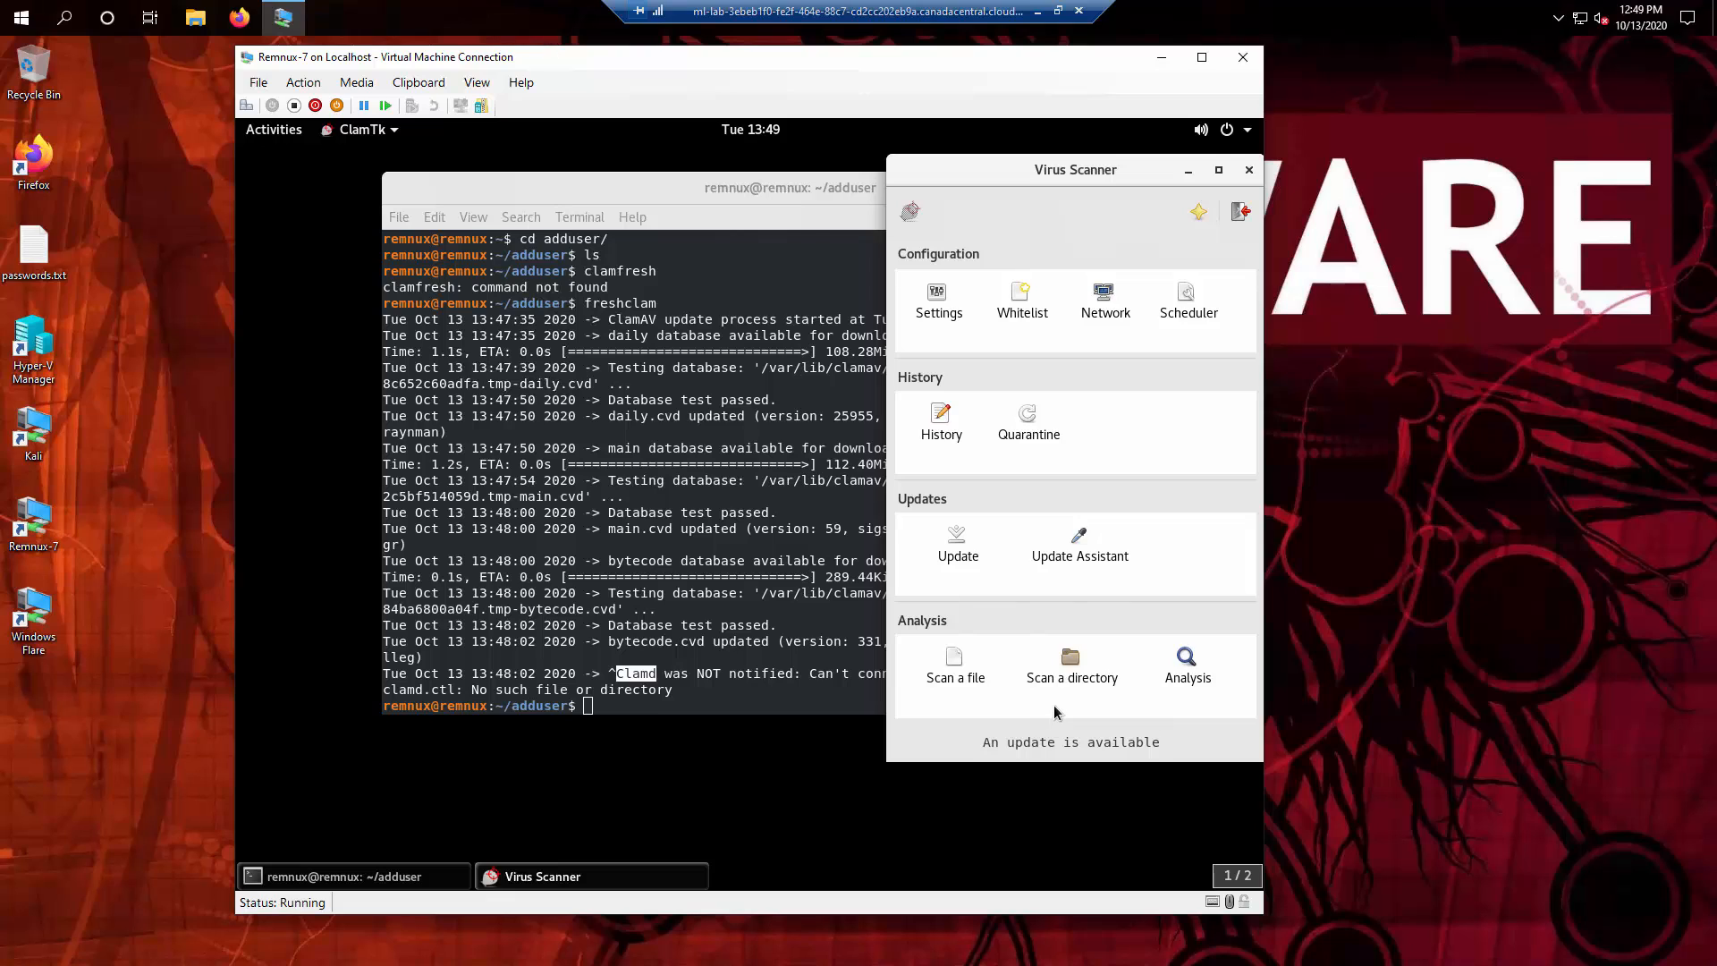